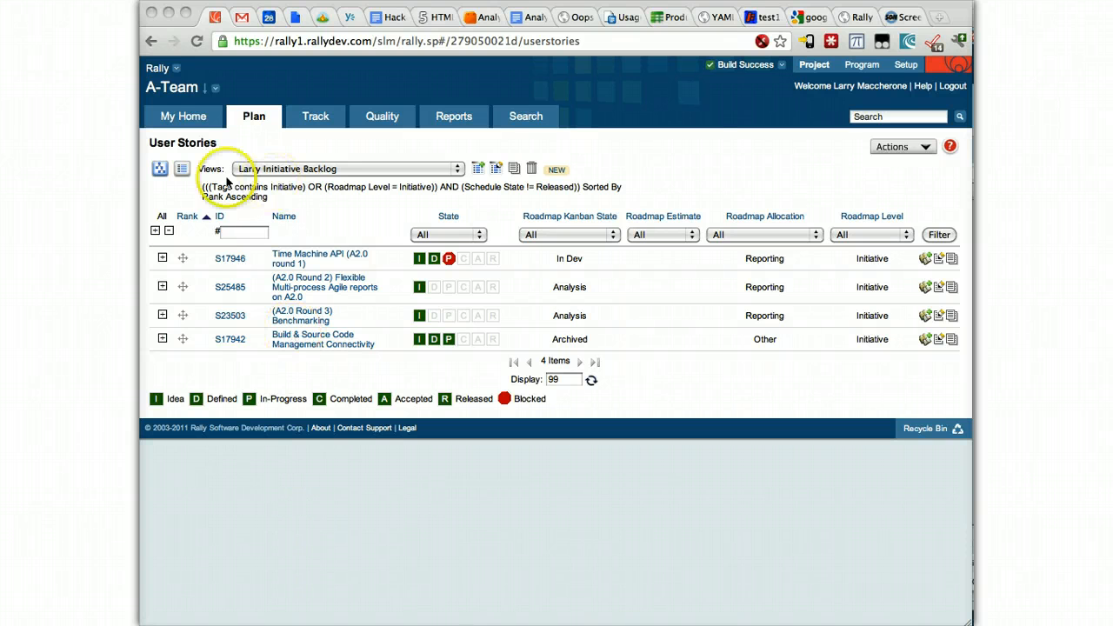
pyautogui.moveTo(258, 98)
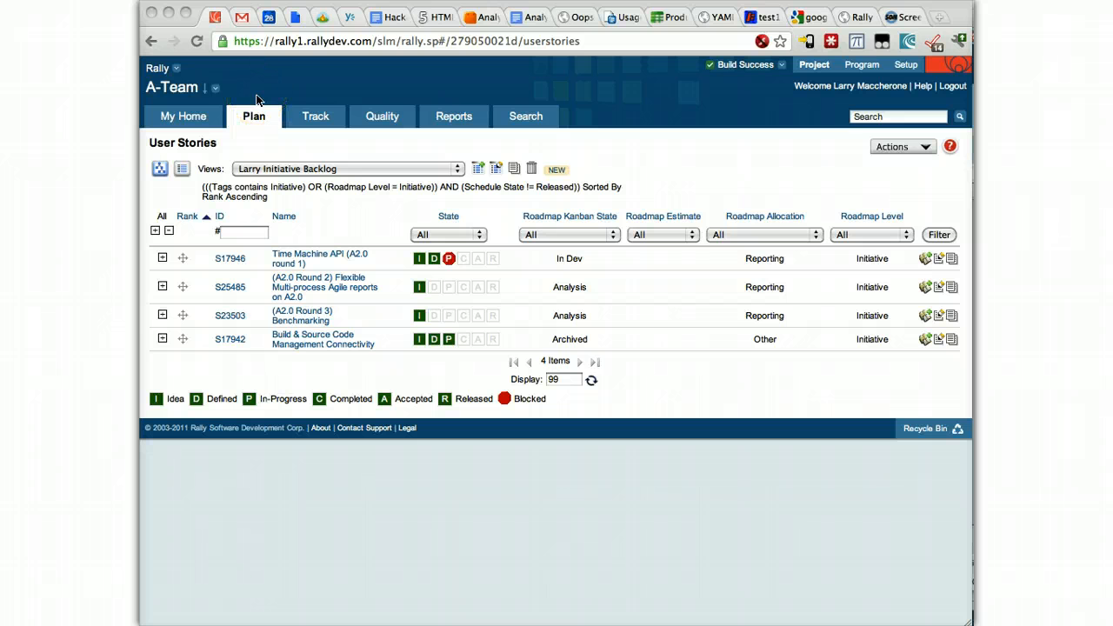
pyautogui.moveTo(217, 94)
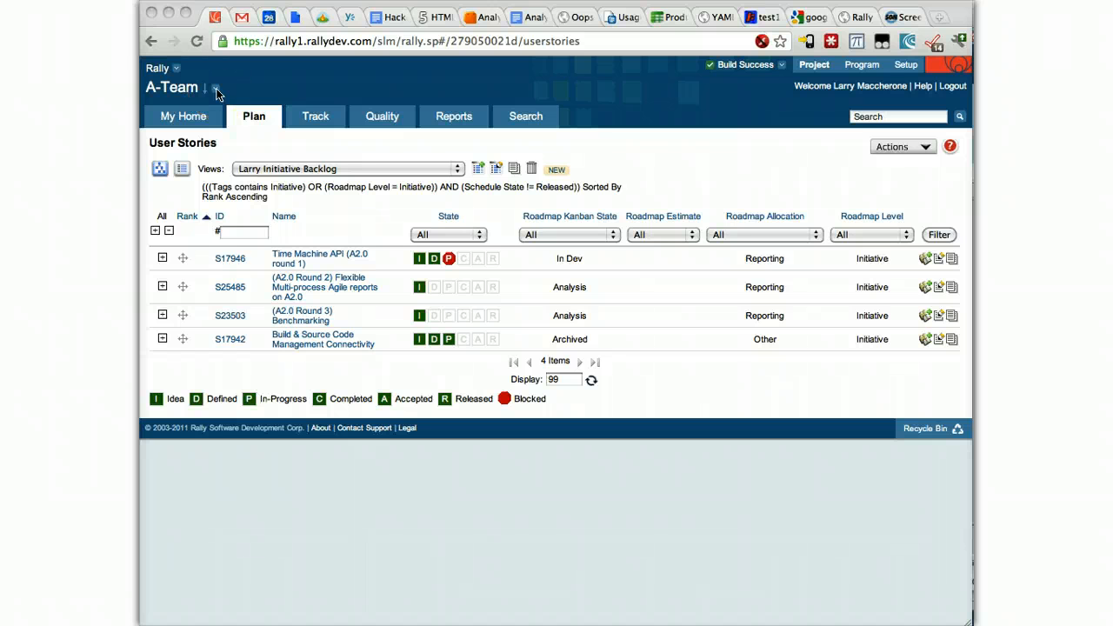
# - Expand the A-Team node in the project picker to show Analytics 2.0 and Kanban children
pyautogui.click(214, 91)
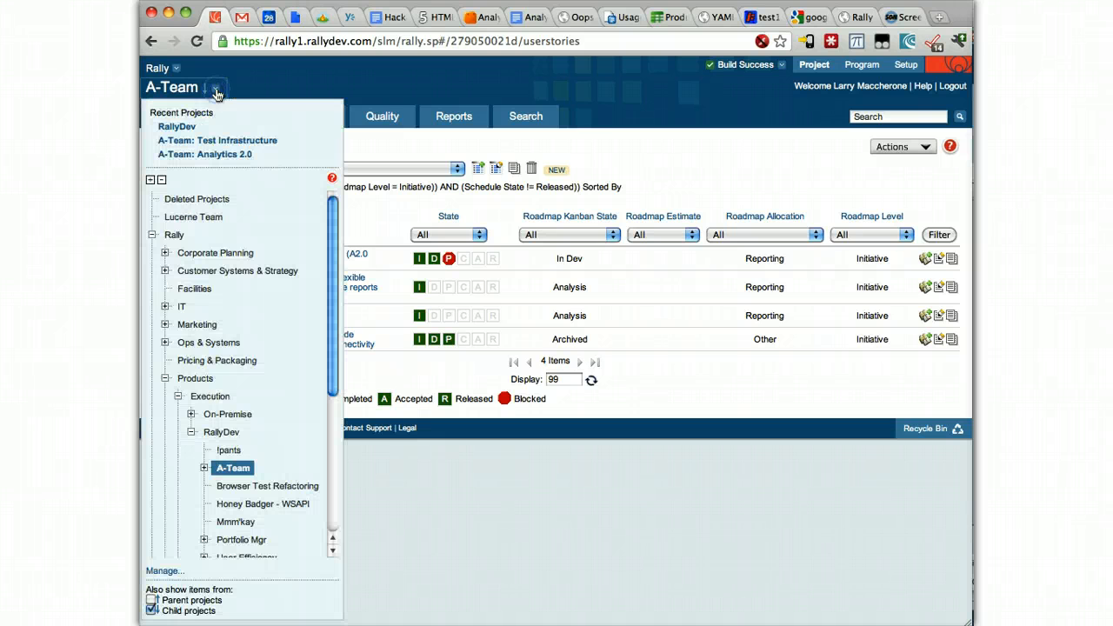
pyautogui.moveTo(235, 431)
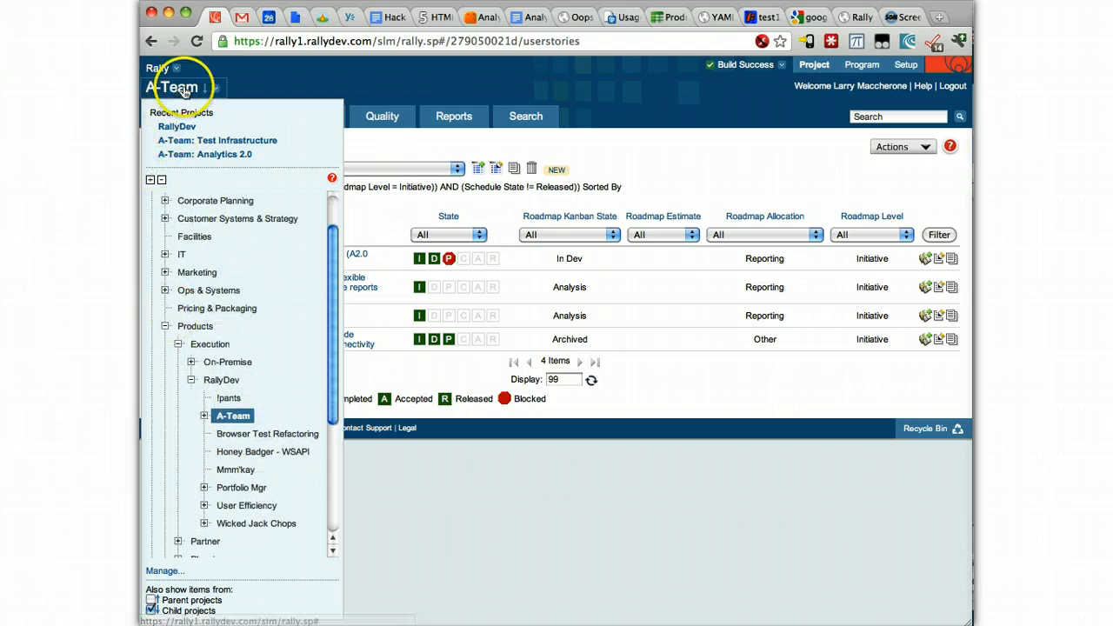
pyautogui.moveTo(240, 348)
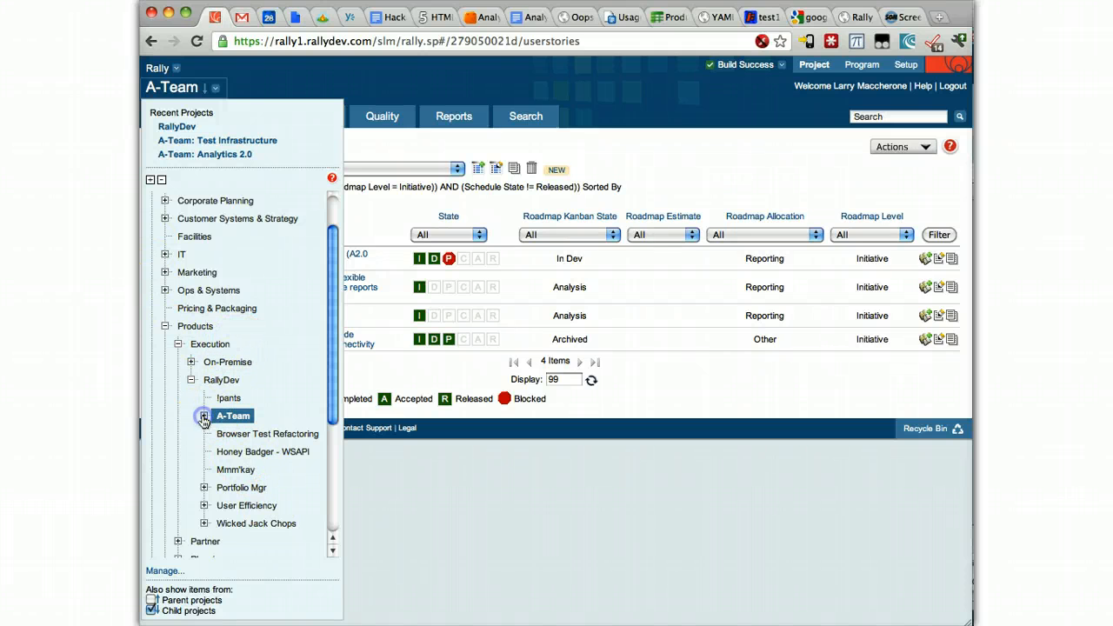
pyautogui.click(205, 416)
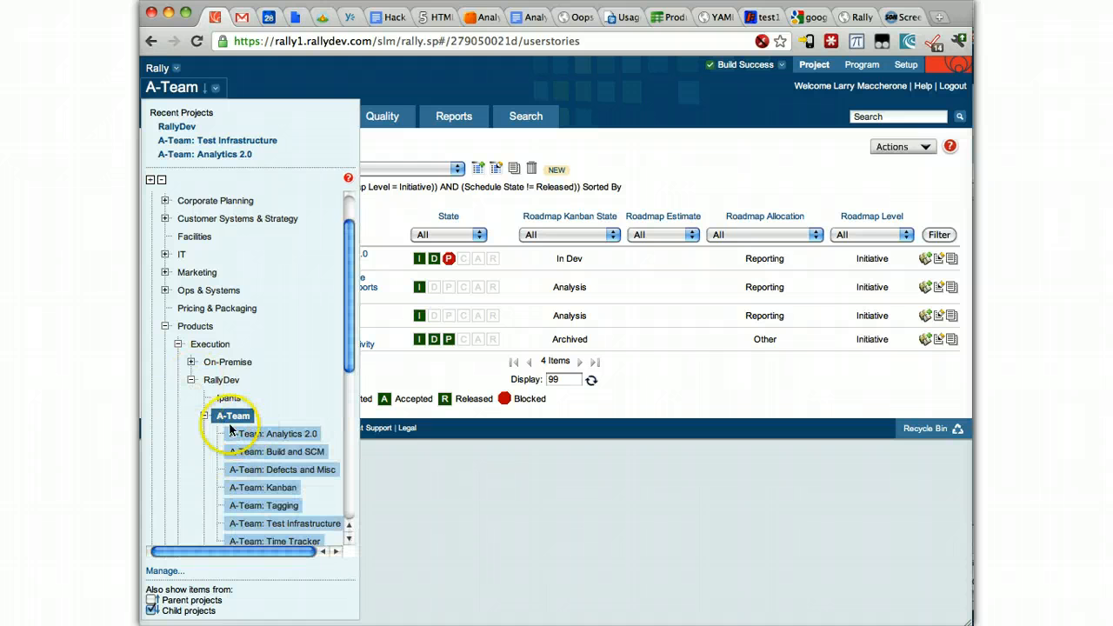
pyautogui.moveTo(262, 488)
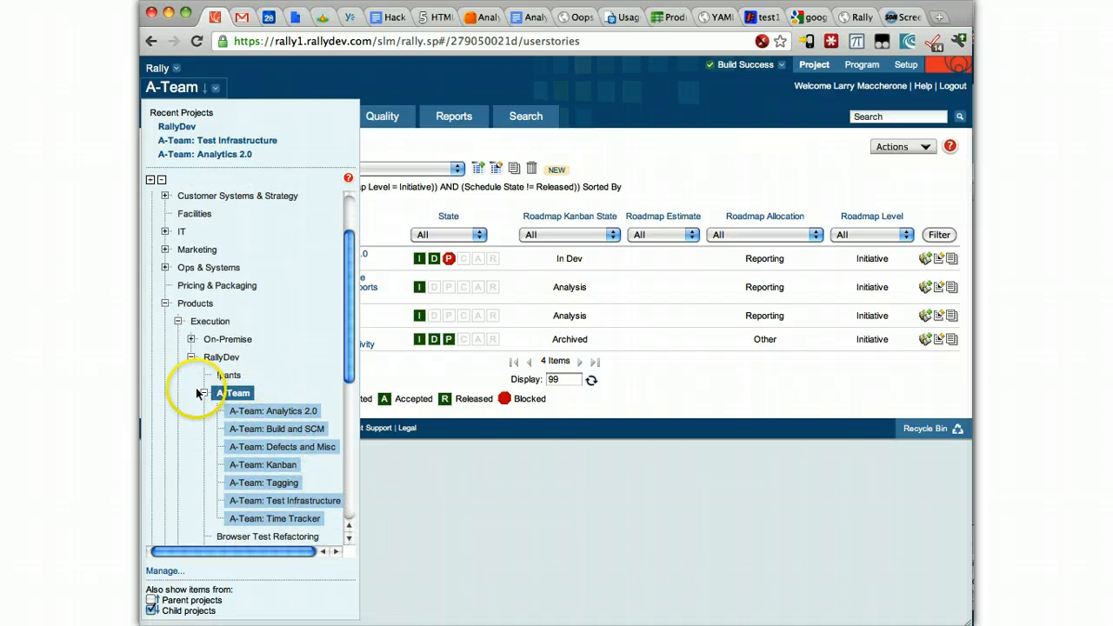
pyautogui.moveTo(299, 417)
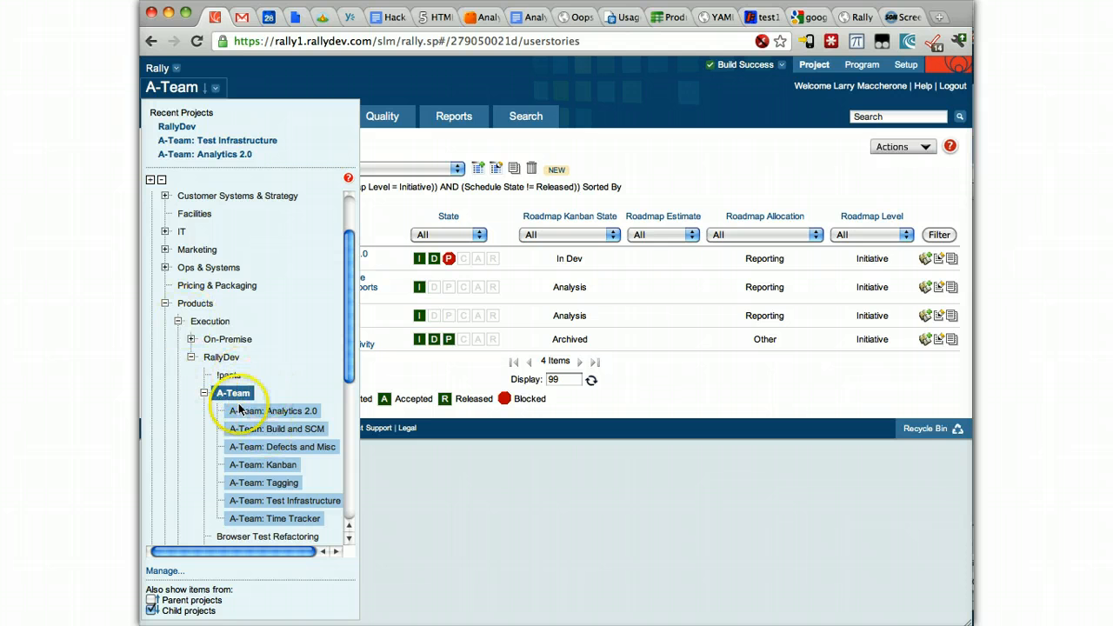
pyautogui.moveTo(271, 464)
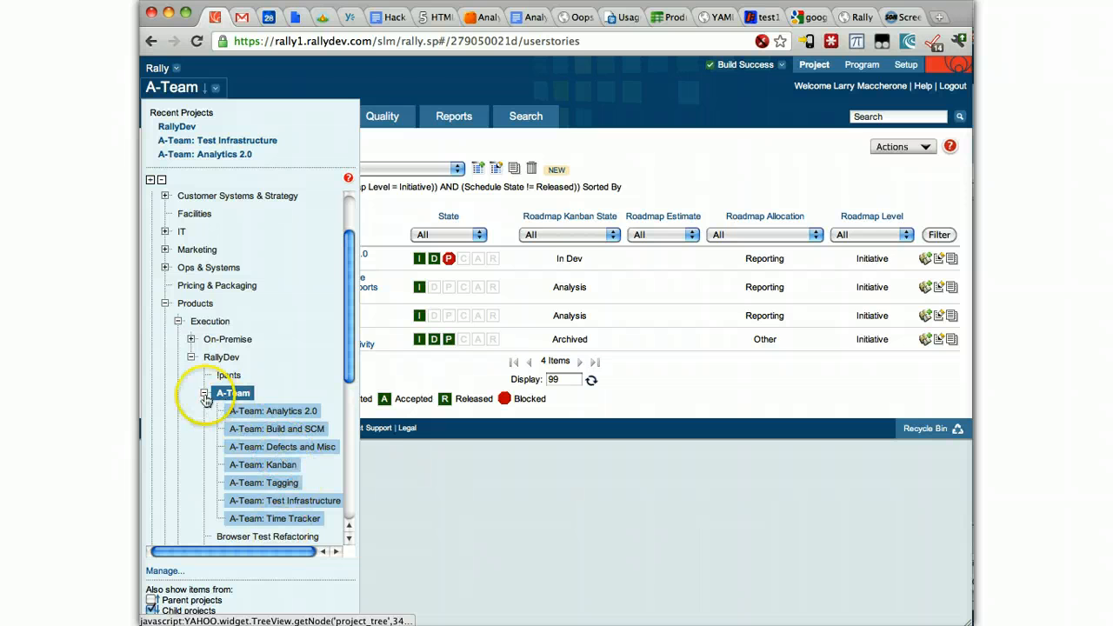
pyautogui.moveTo(190, 369)
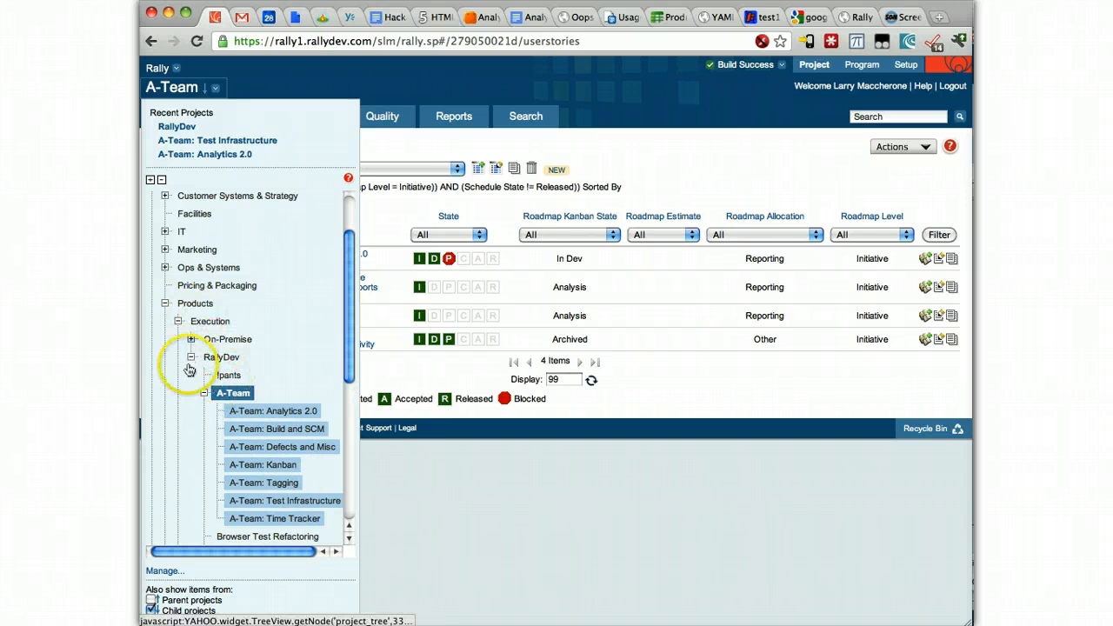
pyautogui.click(205, 394)
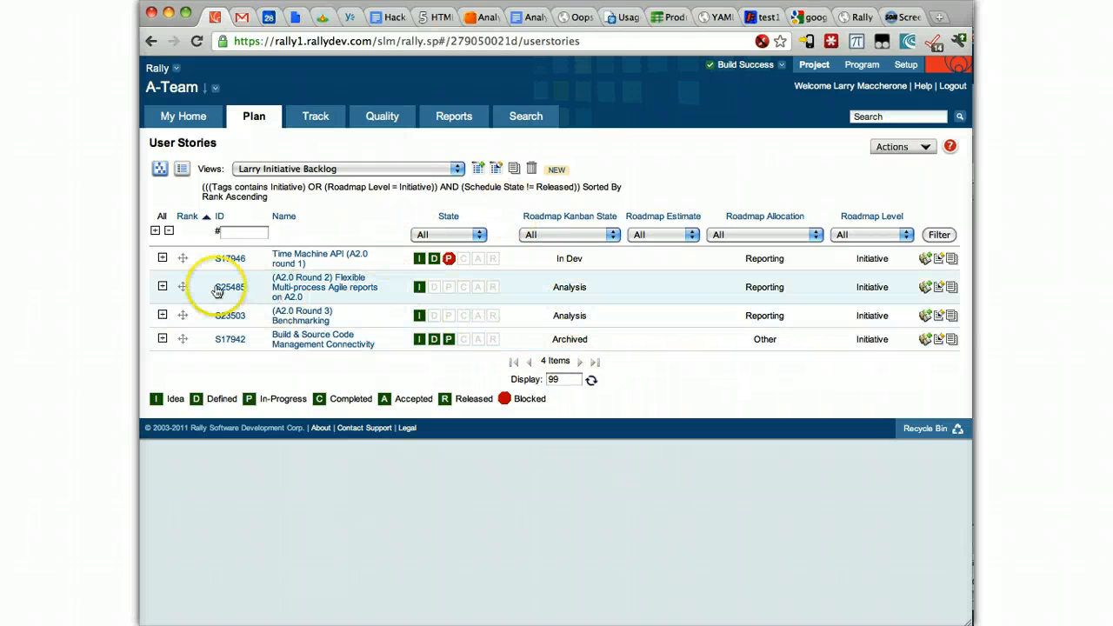
pyautogui.moveTo(313, 334)
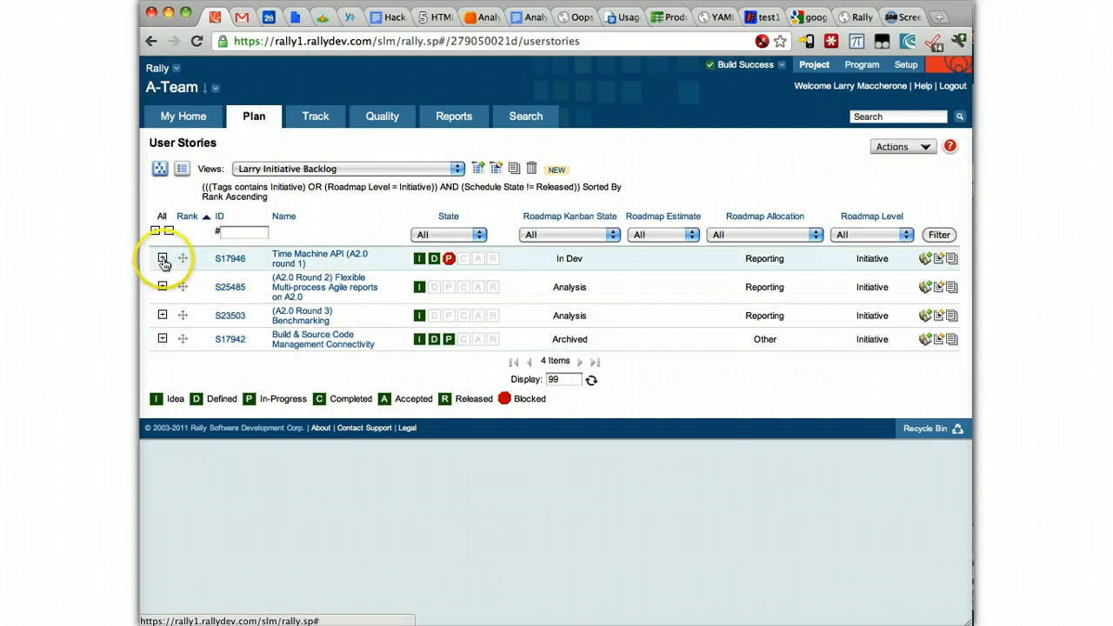
pyautogui.moveTo(163, 258)
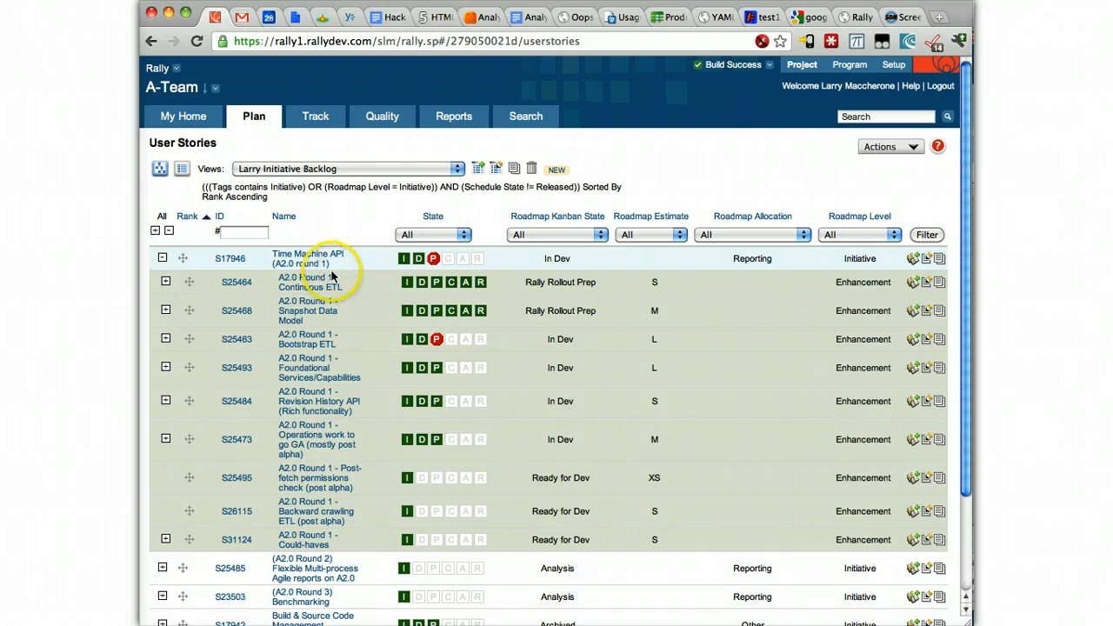
pyautogui.moveTo(299, 364)
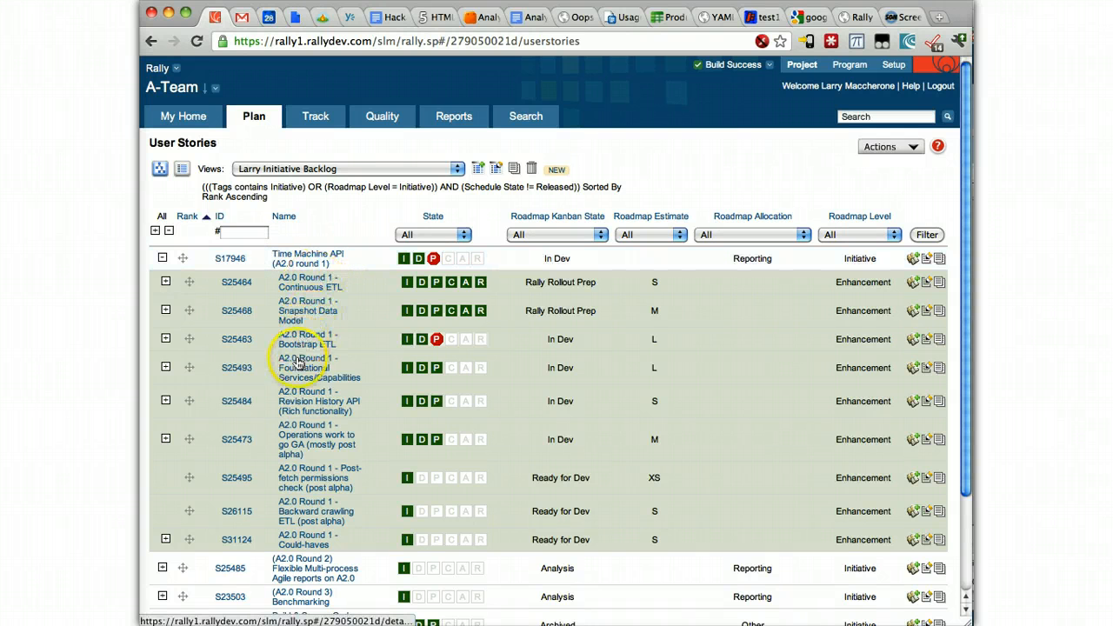
pyautogui.moveTo(292, 534)
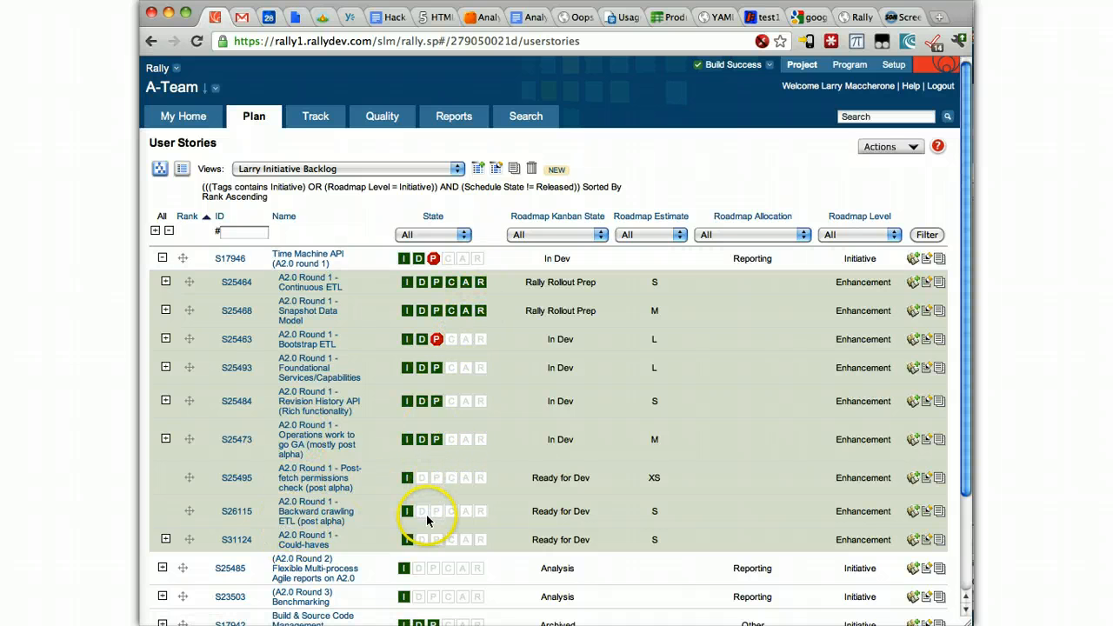
pyautogui.moveTo(424, 526)
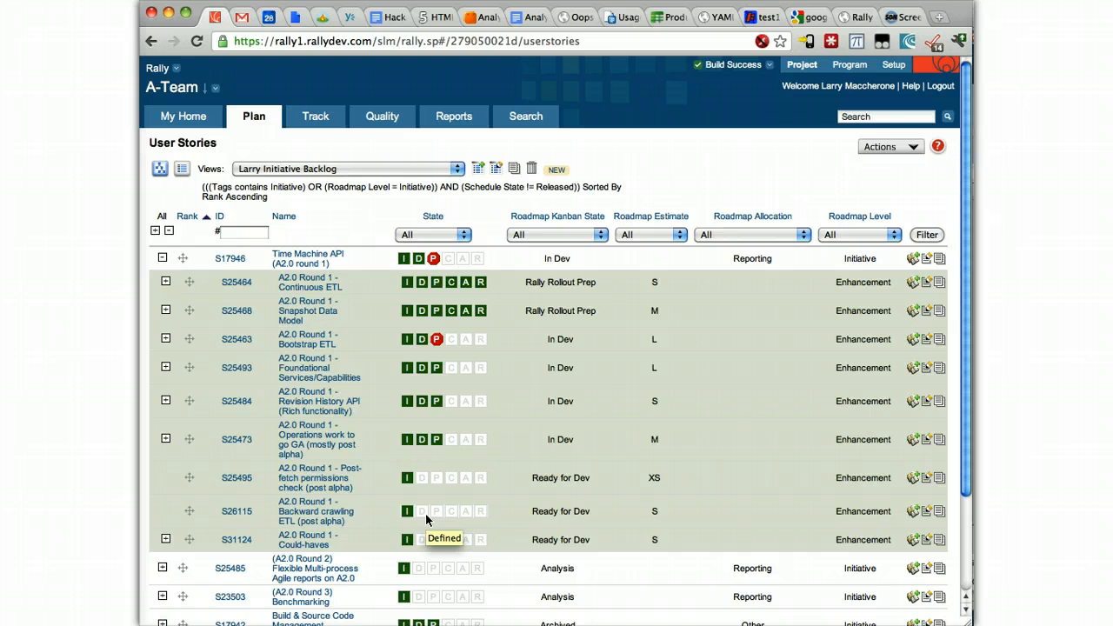
pyautogui.moveTo(367, 396)
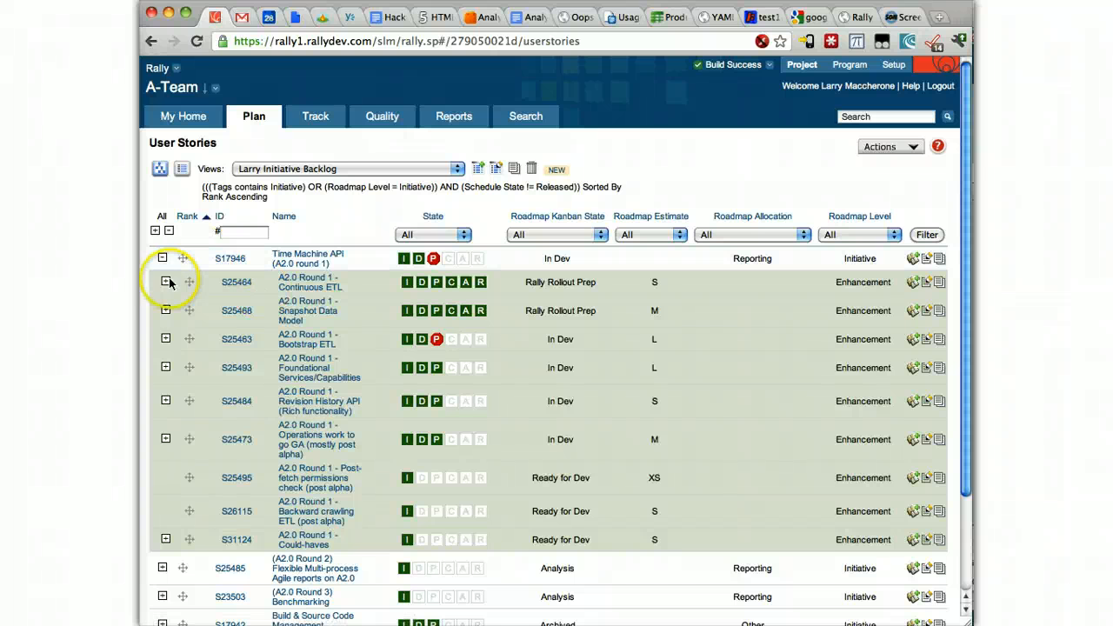
pyautogui.moveTo(167, 339)
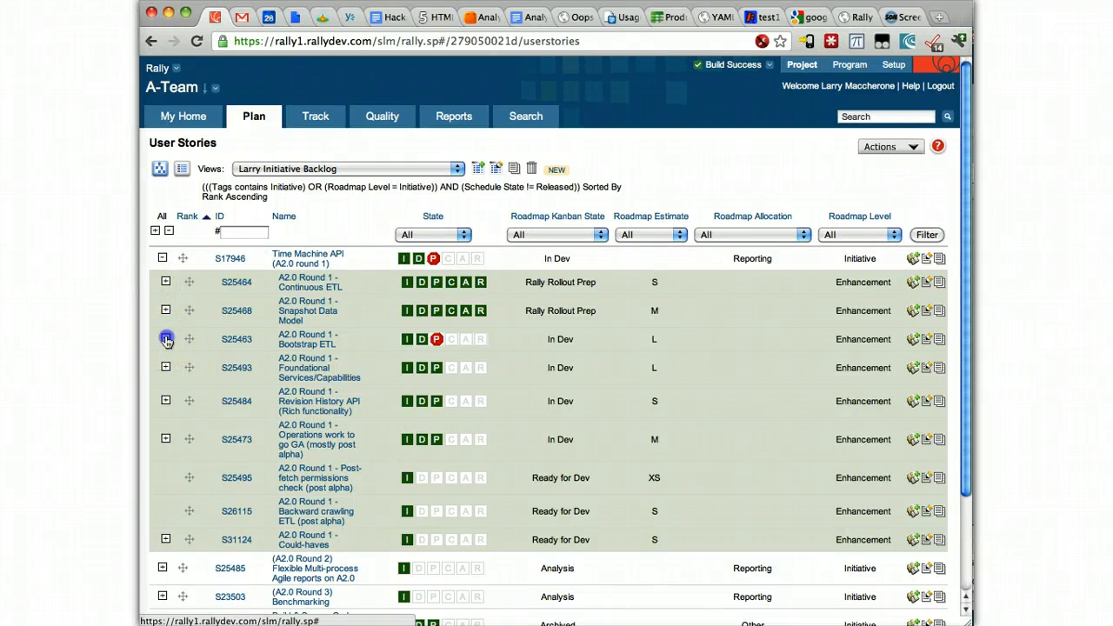
pyautogui.click(167, 339)
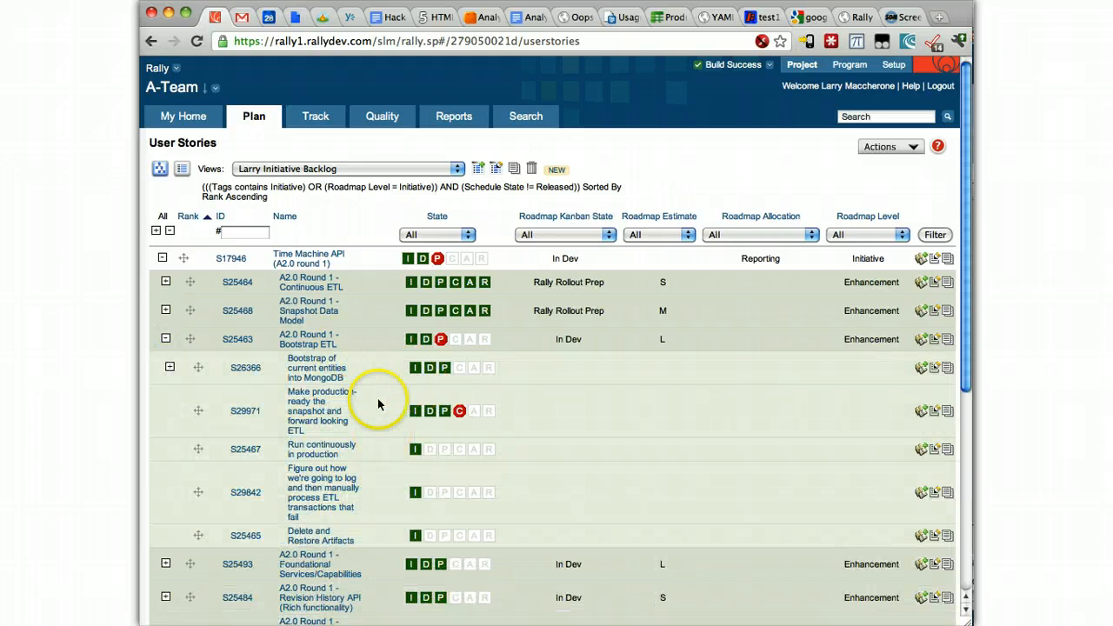
pyautogui.moveTo(299, 369)
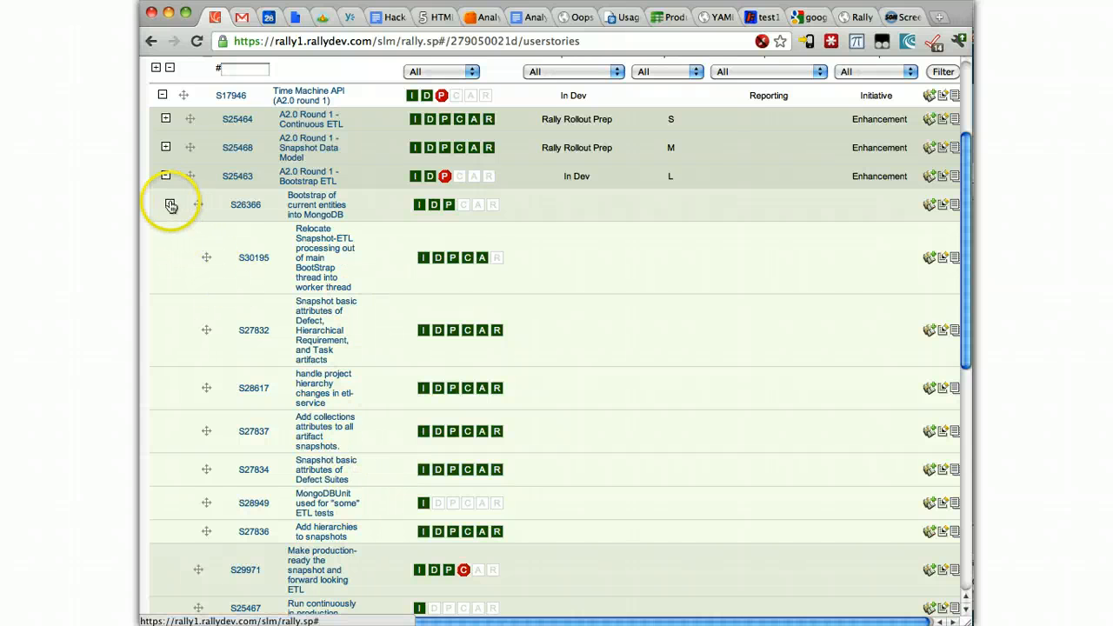
pyautogui.click(171, 205)
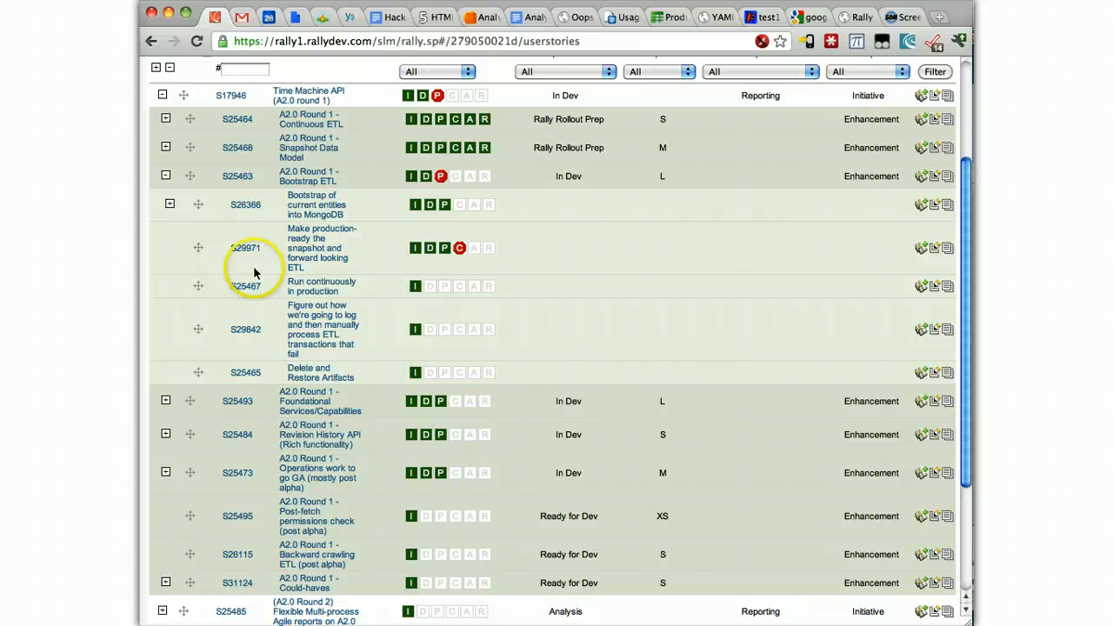
pyautogui.scroll(3)
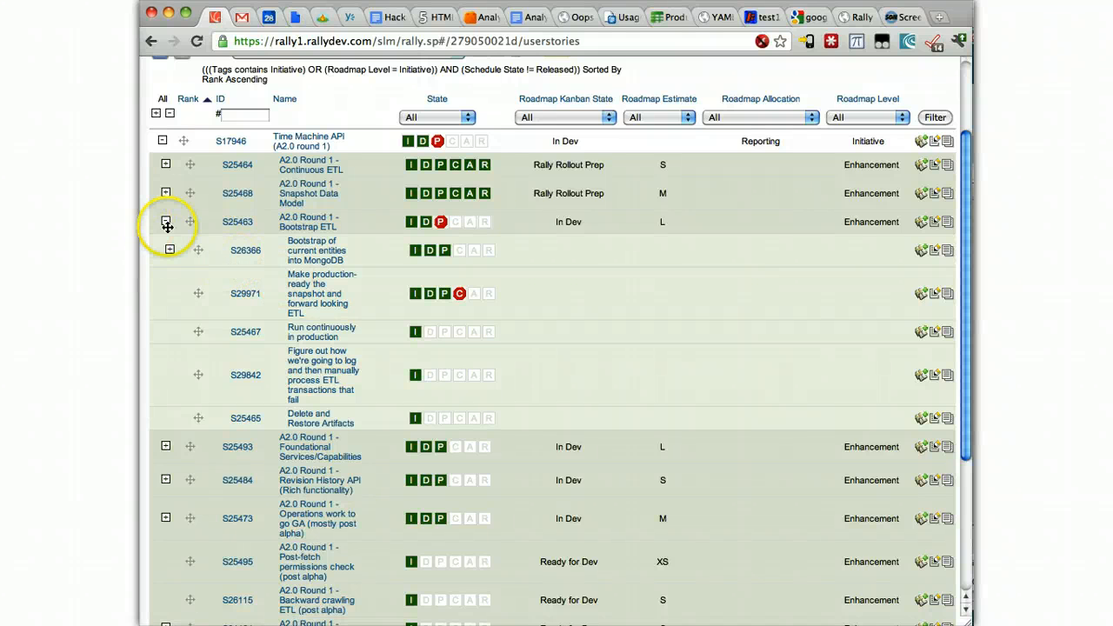
pyautogui.moveTo(165, 223)
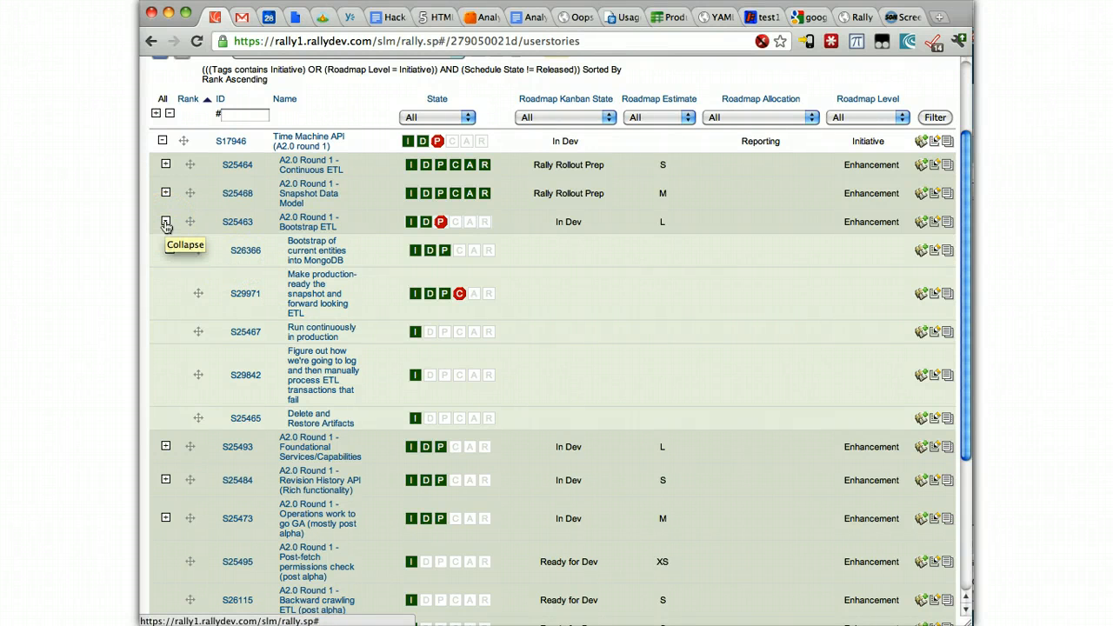
pyautogui.click(166, 221)
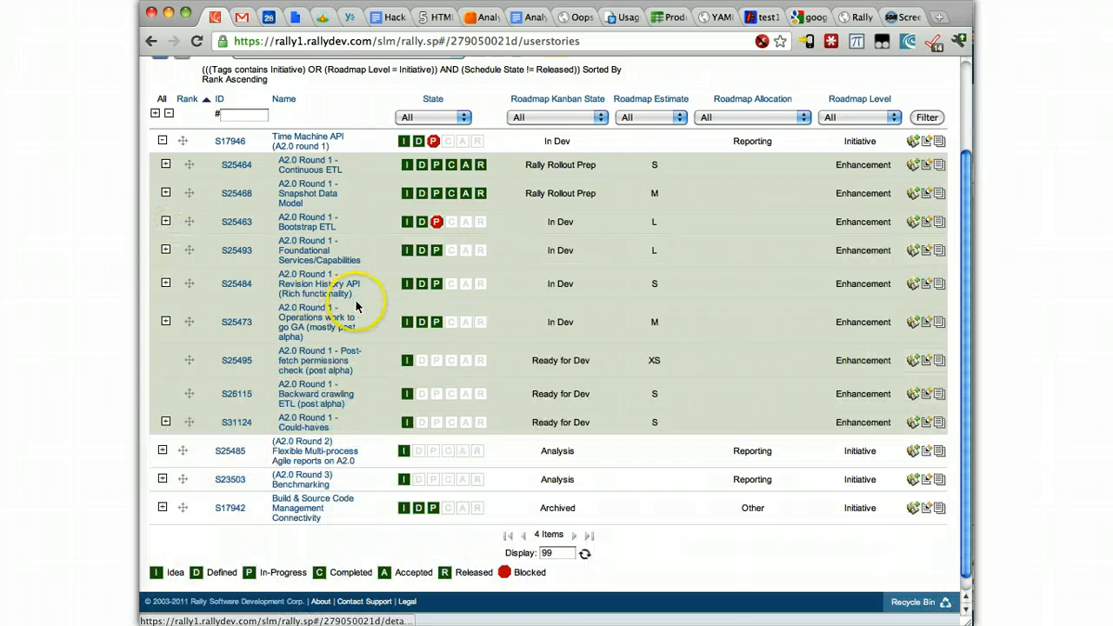
pyautogui.scroll(3)
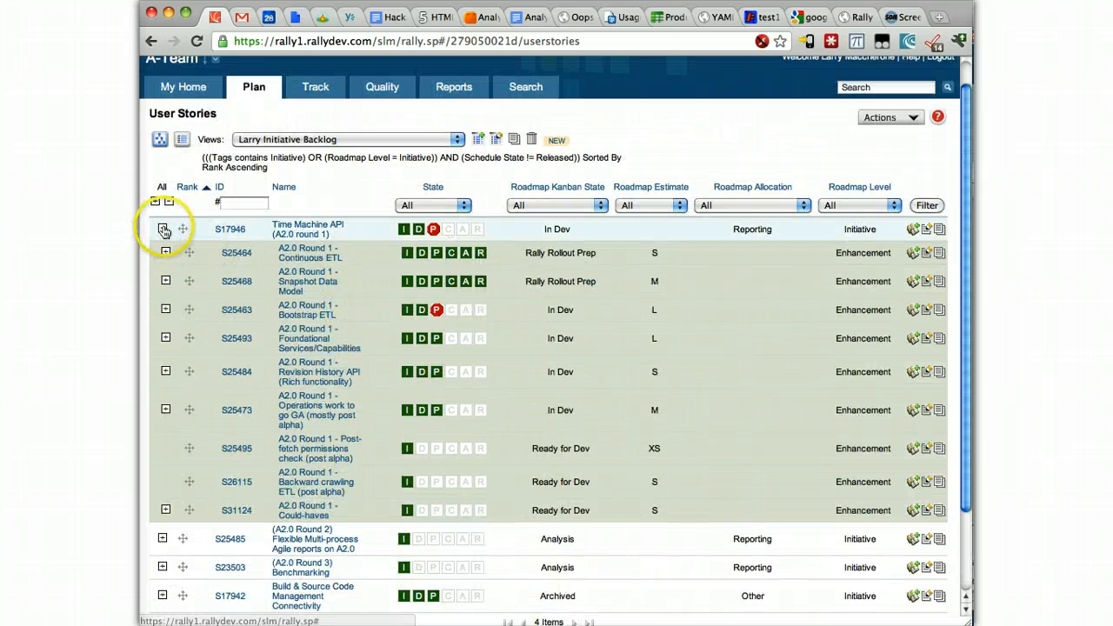
pyautogui.click(315, 114)
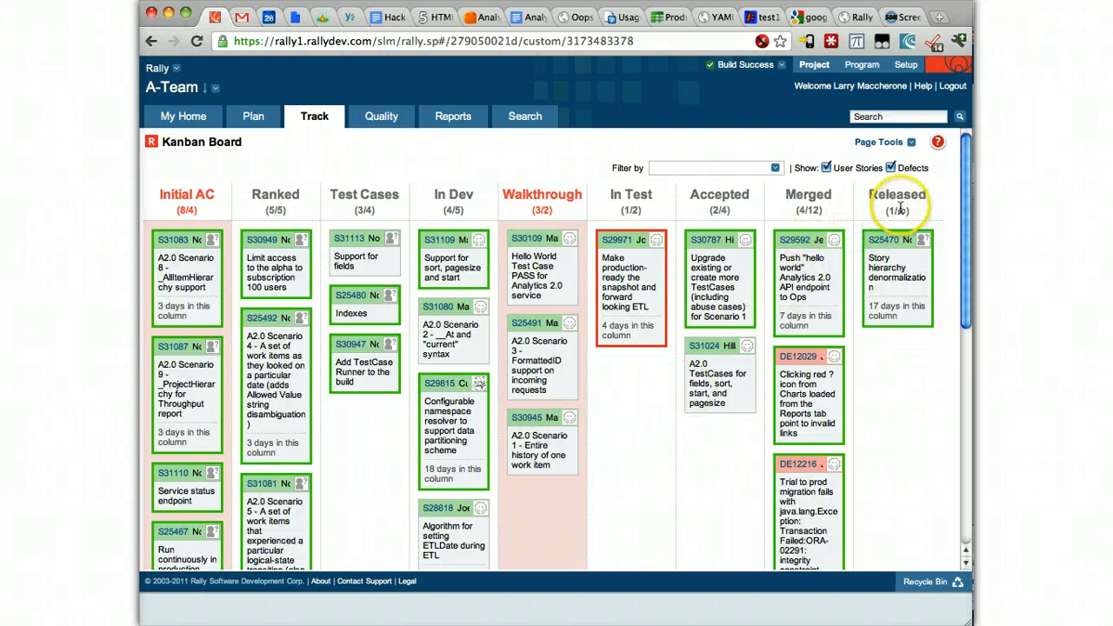
pyautogui.moveTo(209, 202)
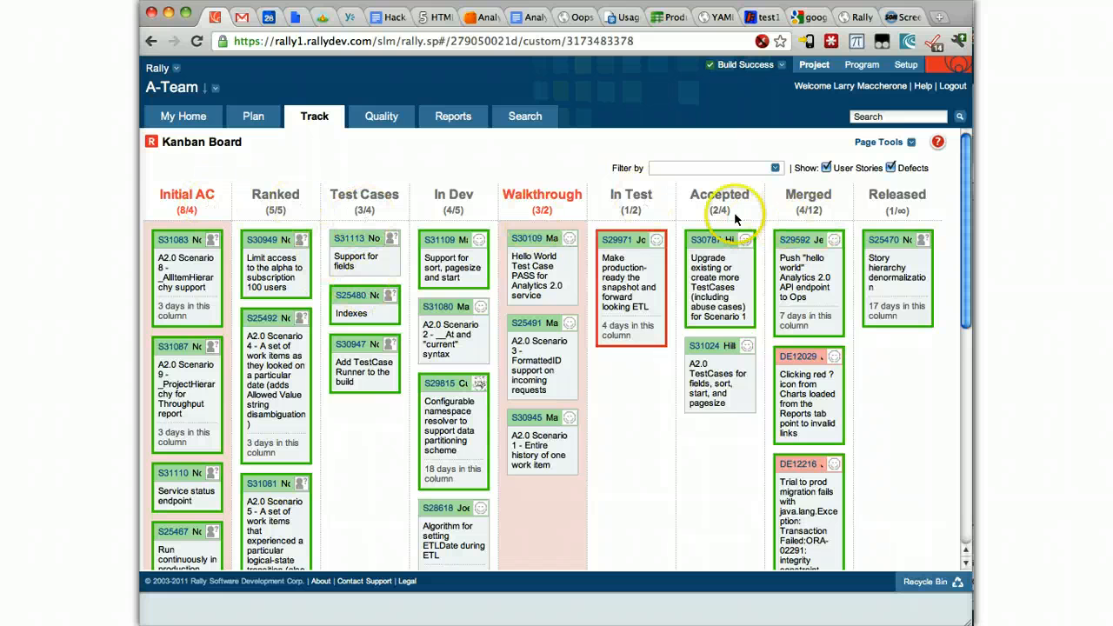
pyautogui.moveTo(532, 185)
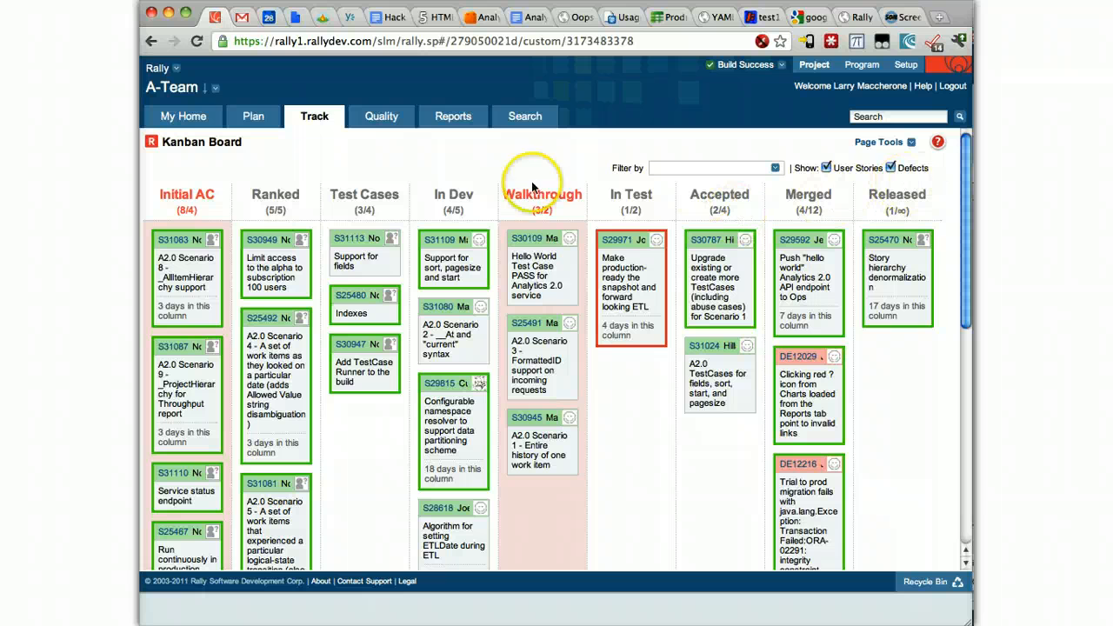
pyautogui.moveTo(311, 177)
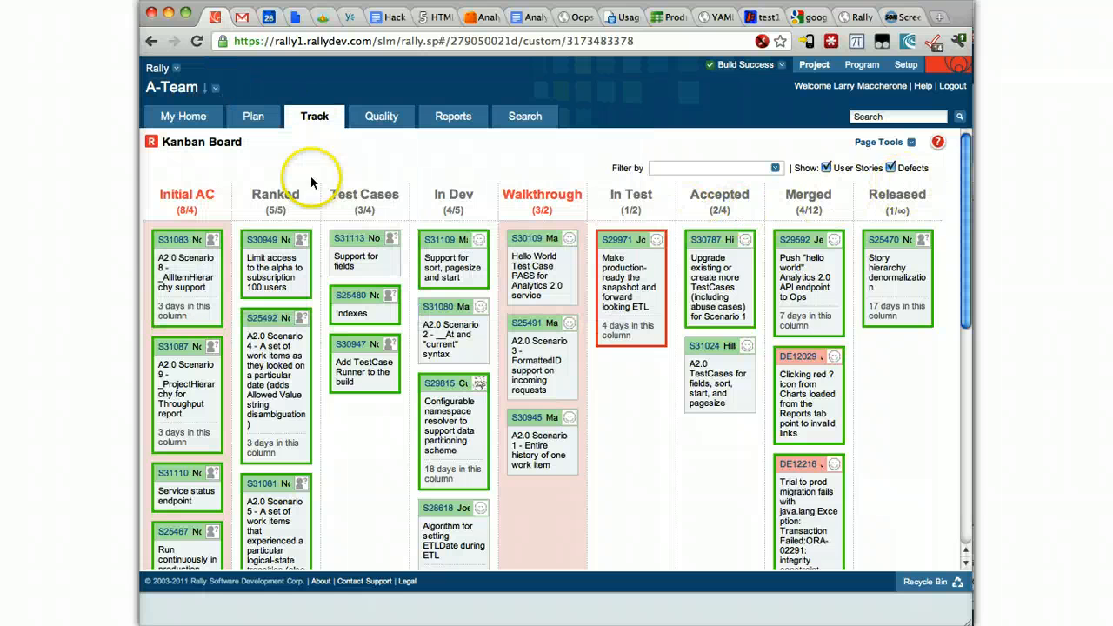
pyautogui.click(911, 143)
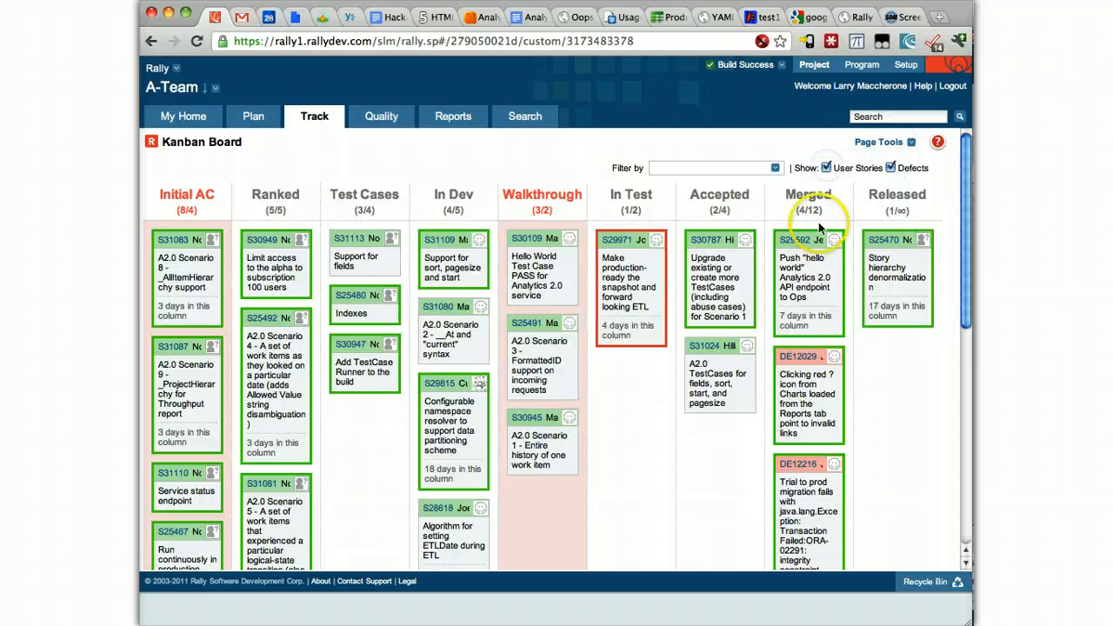
pyautogui.click(881, 142)
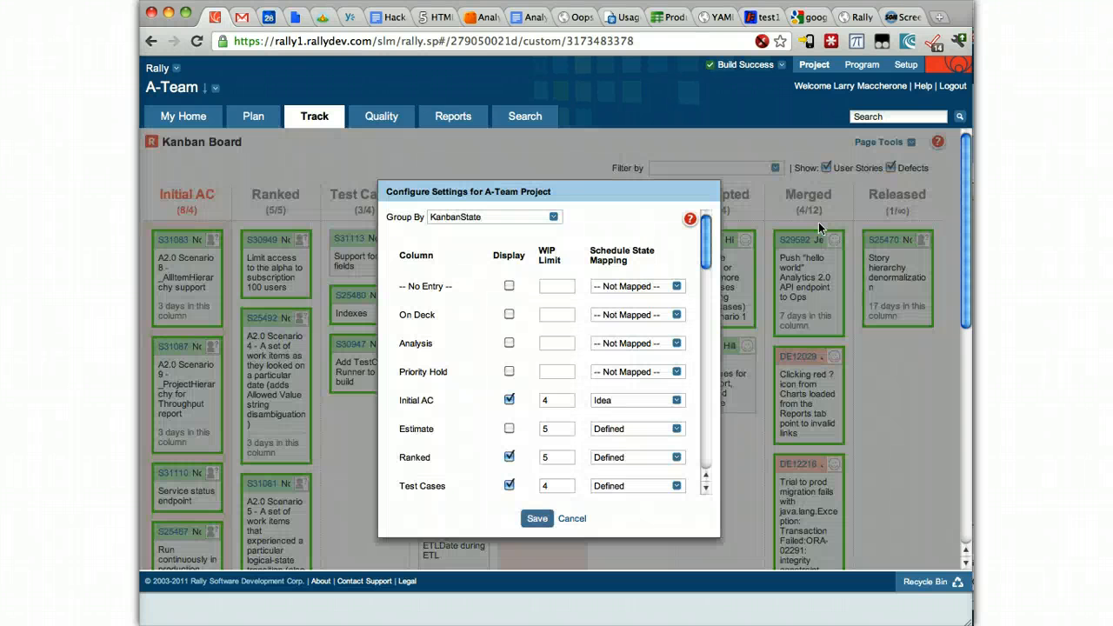
pyautogui.scroll(-3)
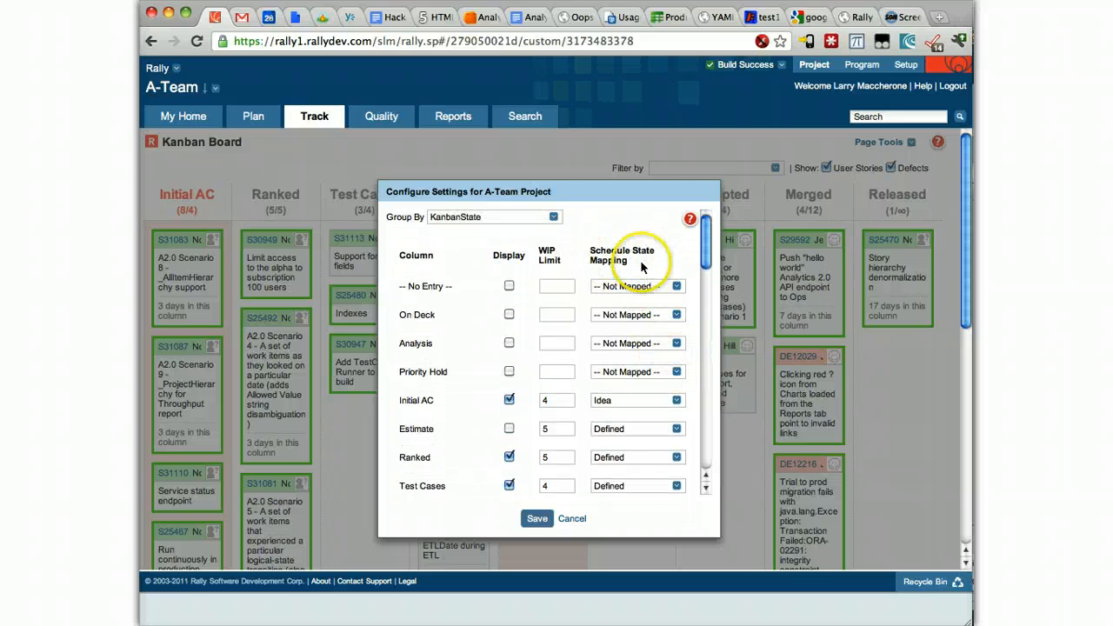
pyautogui.scroll(-3)
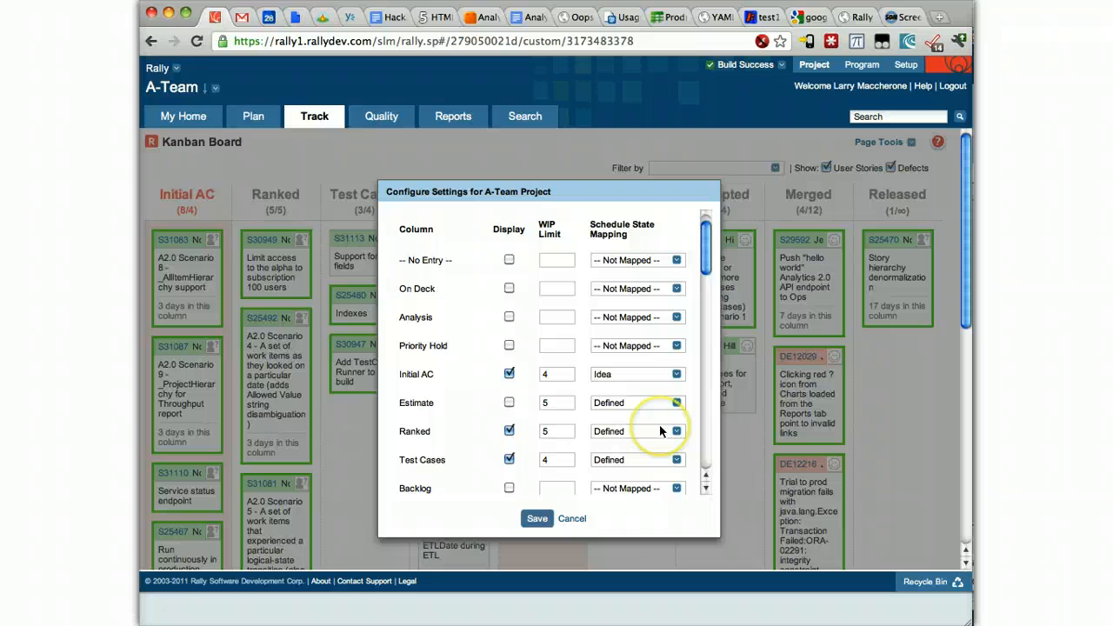
pyautogui.moveTo(661, 428)
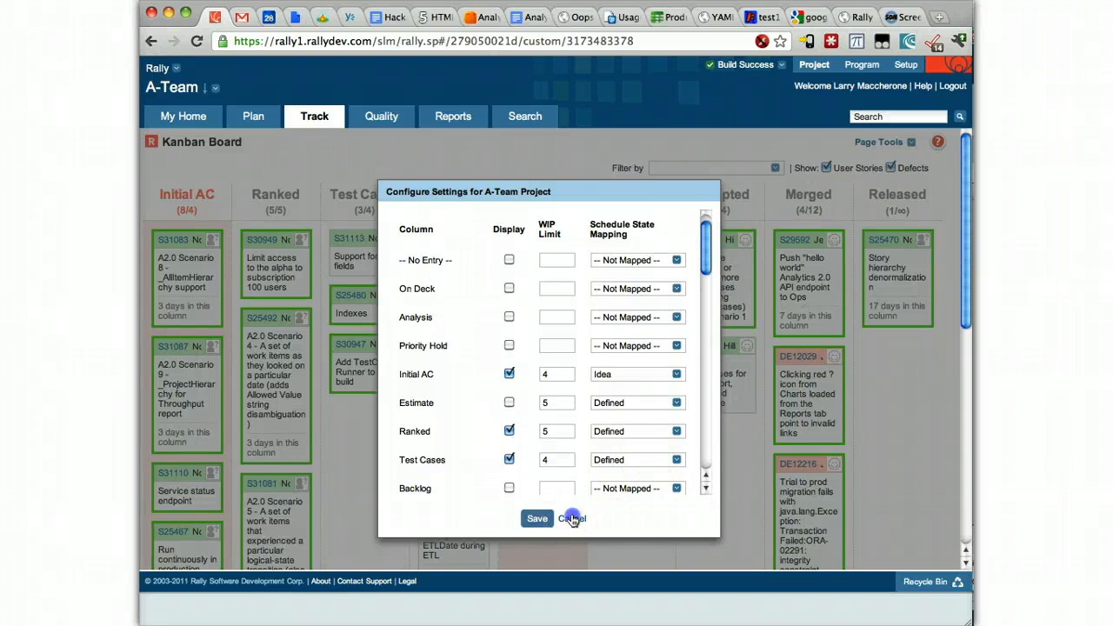
pyautogui.click(572, 518)
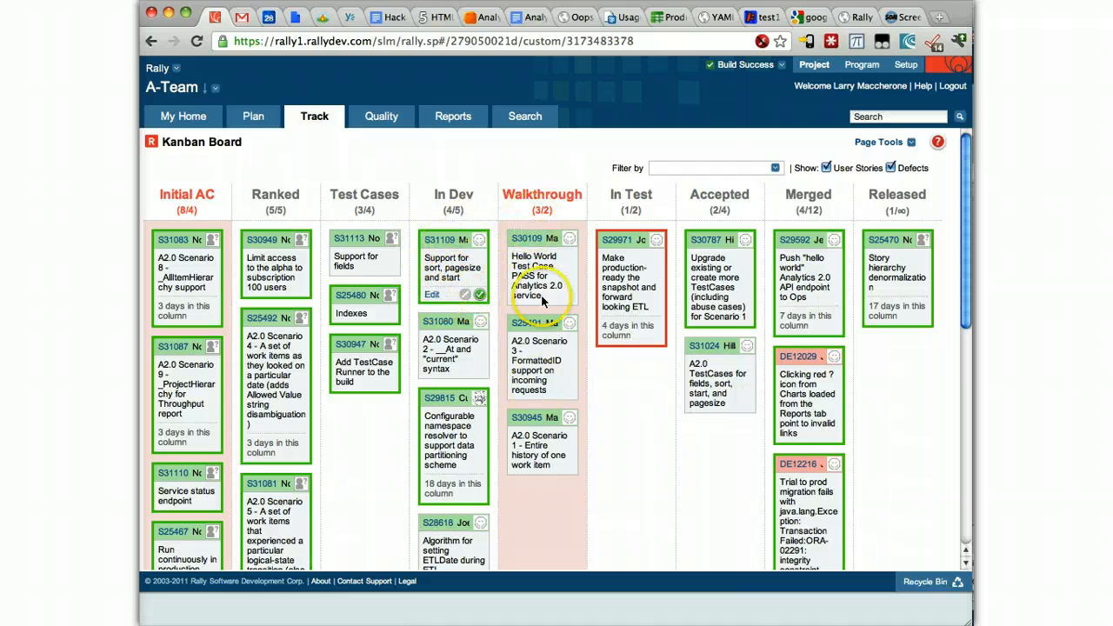
pyautogui.moveTo(555, 296)
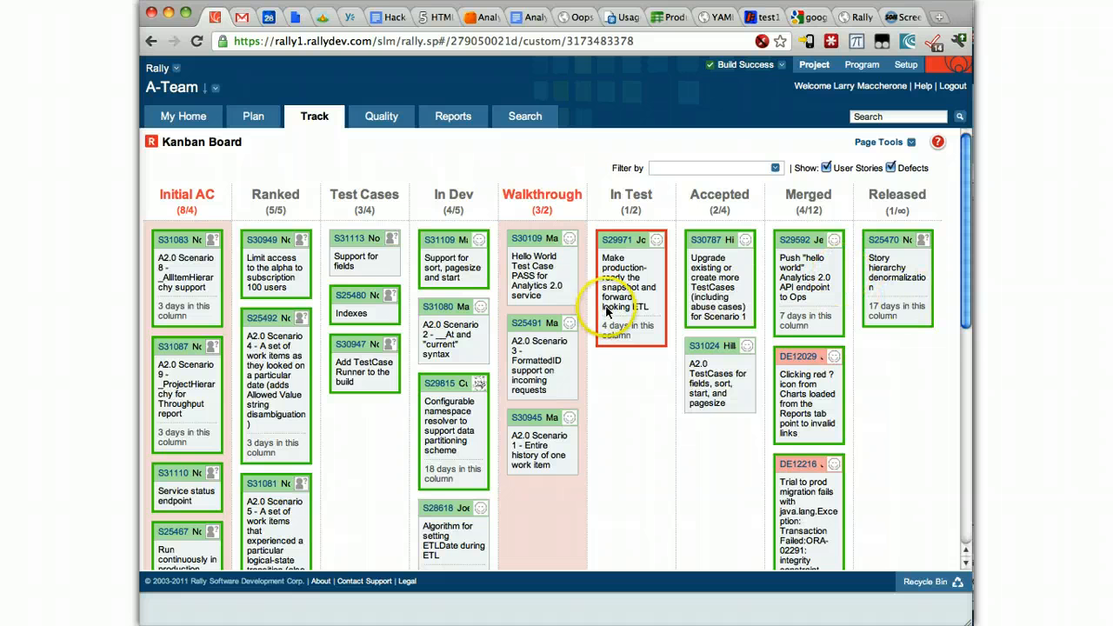
pyautogui.scroll(3)
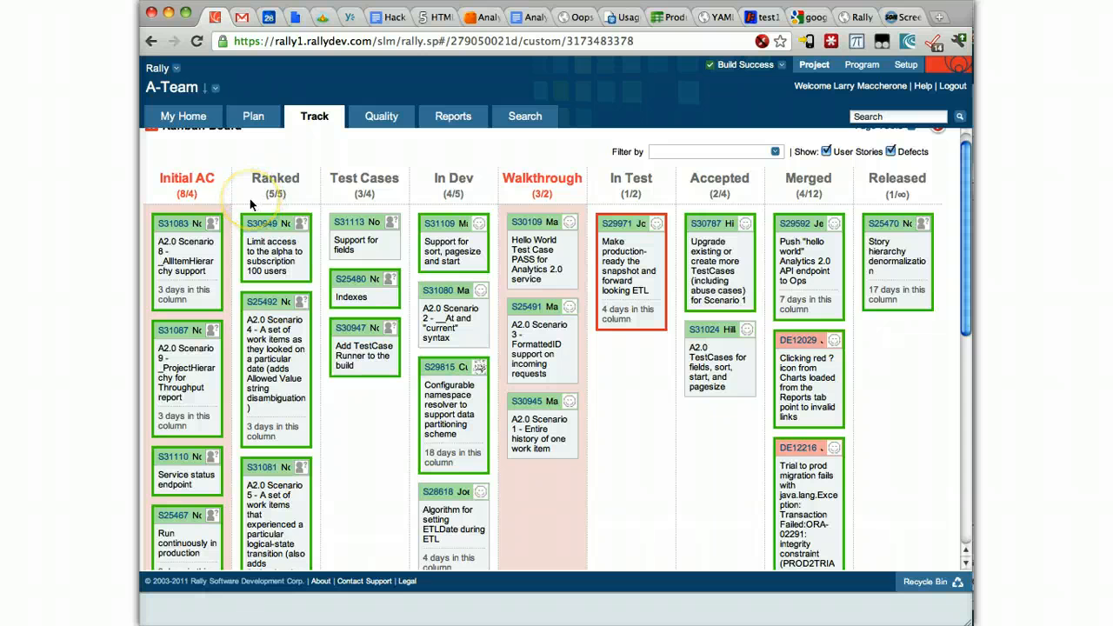
pyautogui.scroll(3)
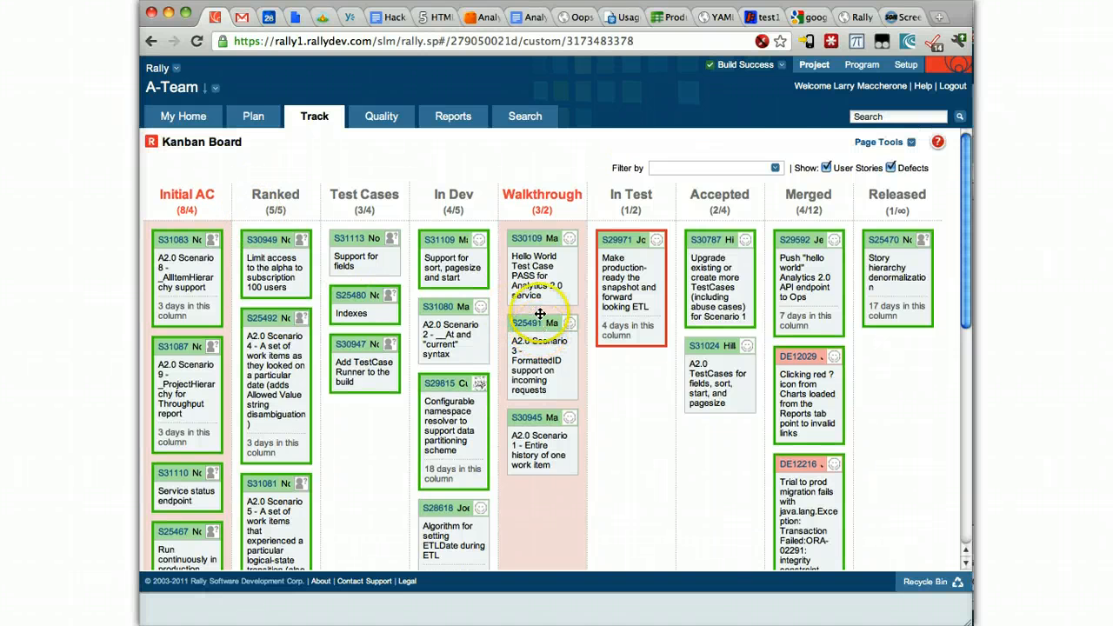
pyautogui.moveTo(688, 435)
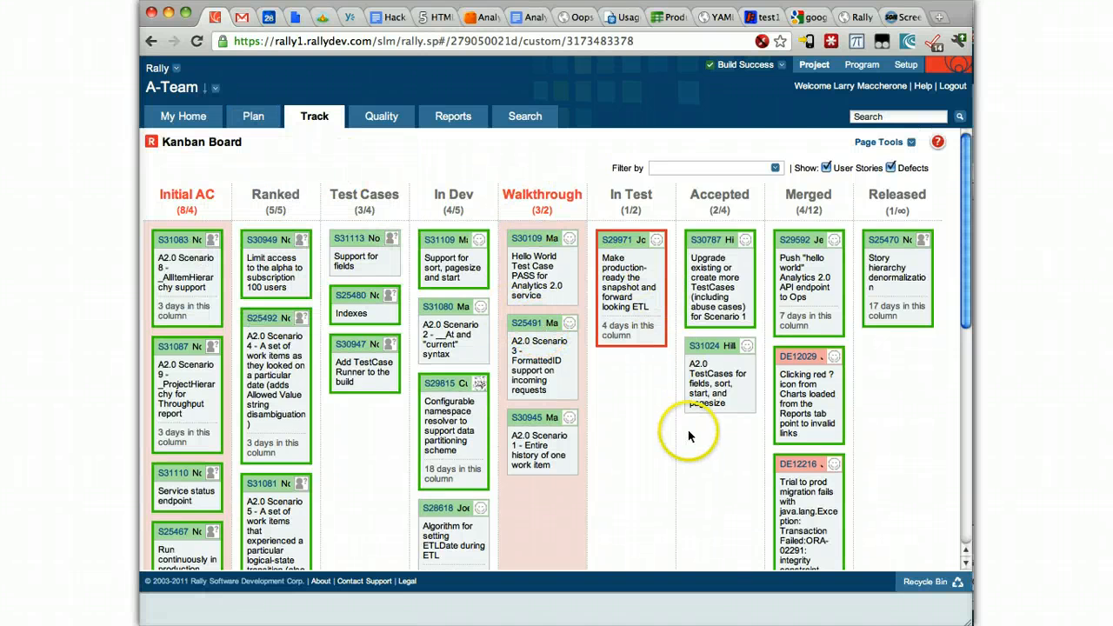
pyautogui.moveTo(609, 381)
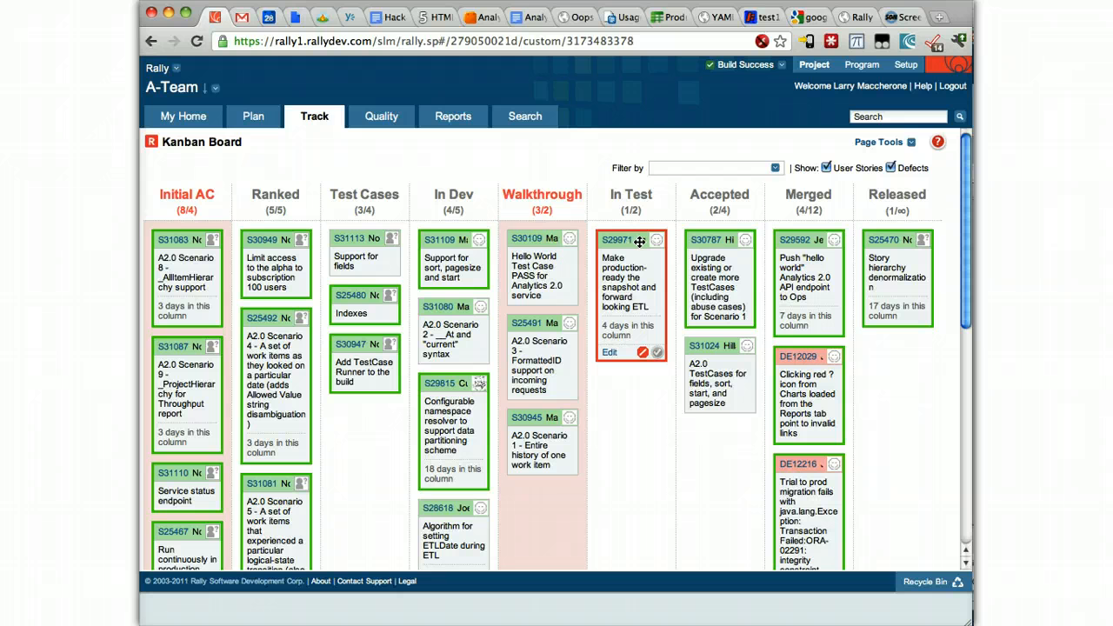
pyautogui.moveTo(640, 240)
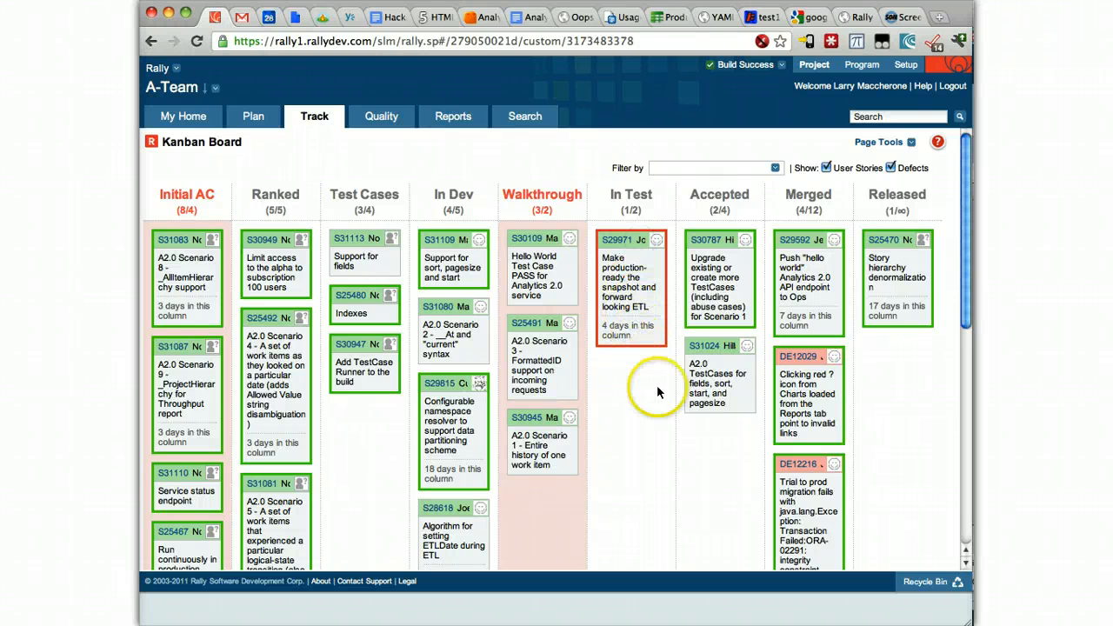
pyautogui.moveTo(618, 331)
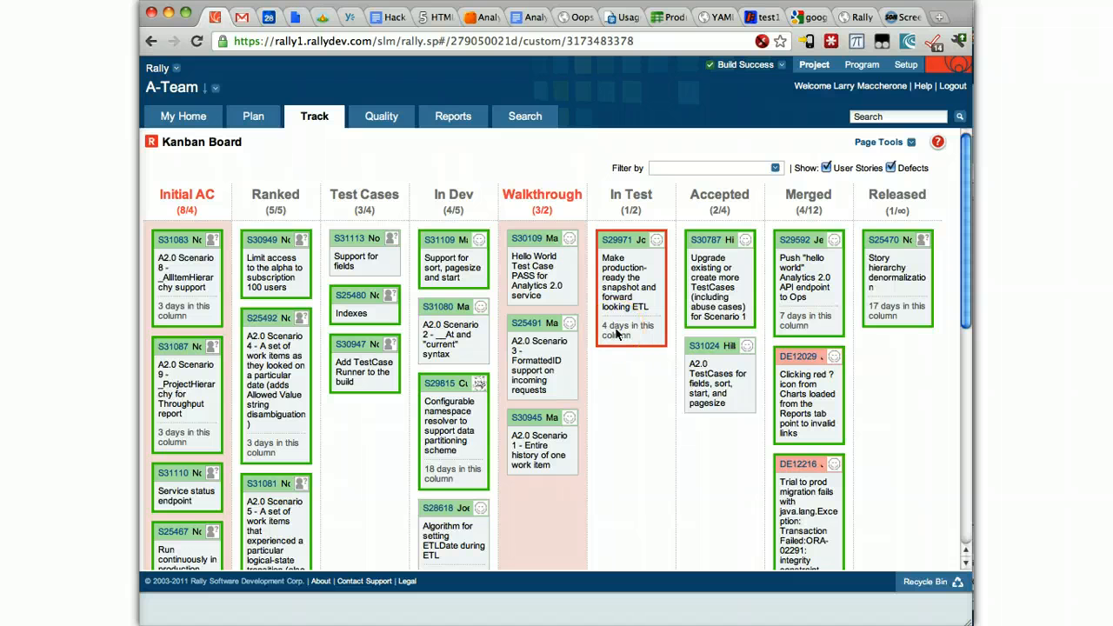
pyautogui.moveTo(448, 478)
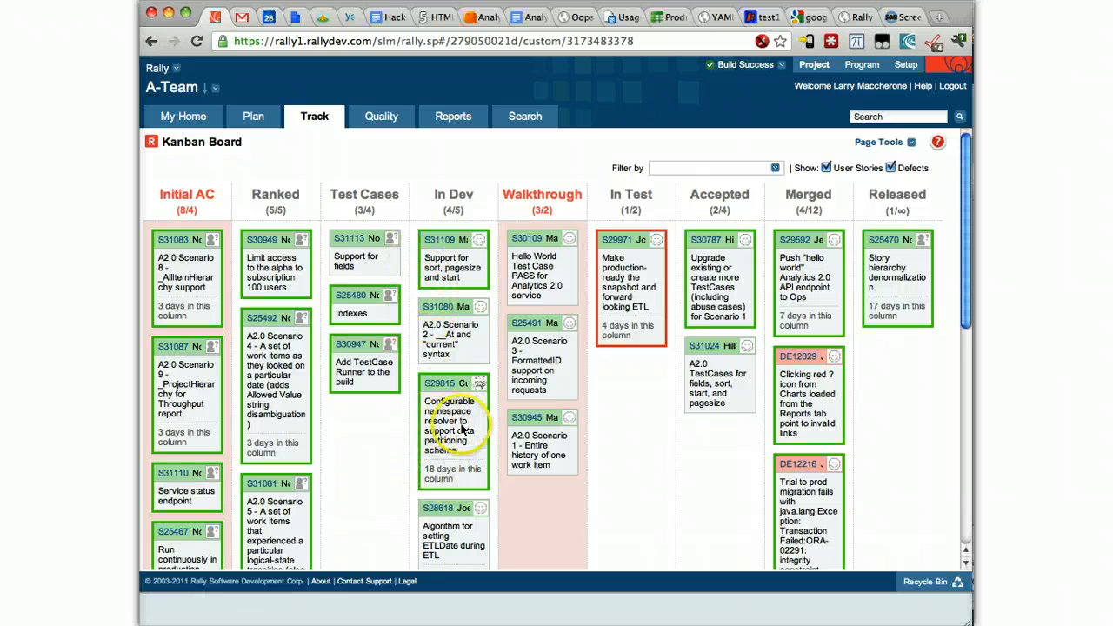
pyautogui.moveTo(635, 451)
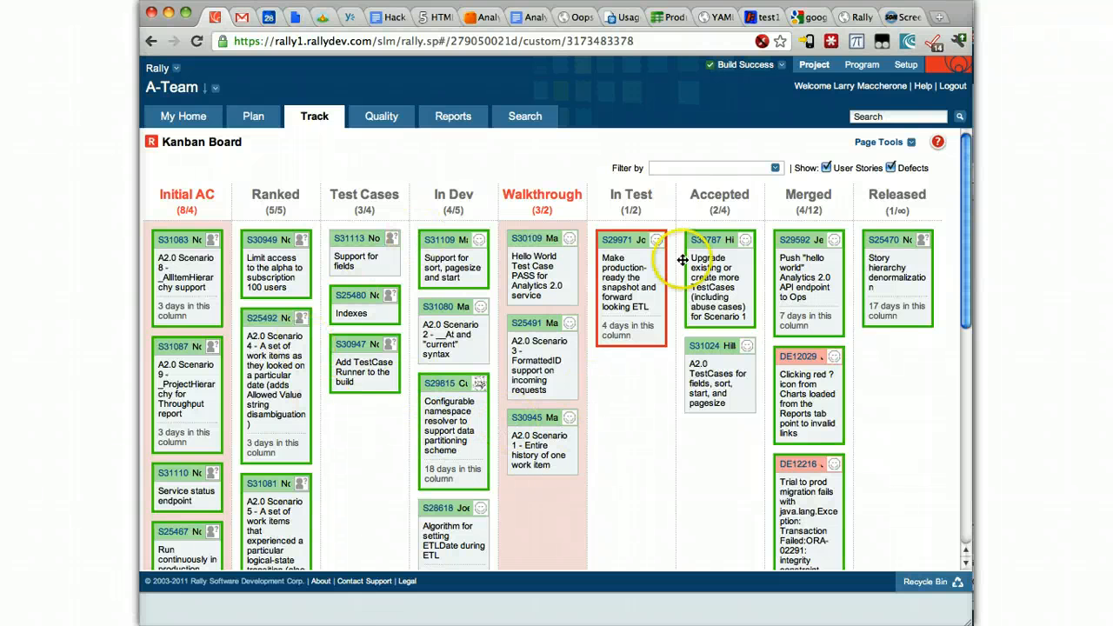
pyautogui.moveTo(327, 158)
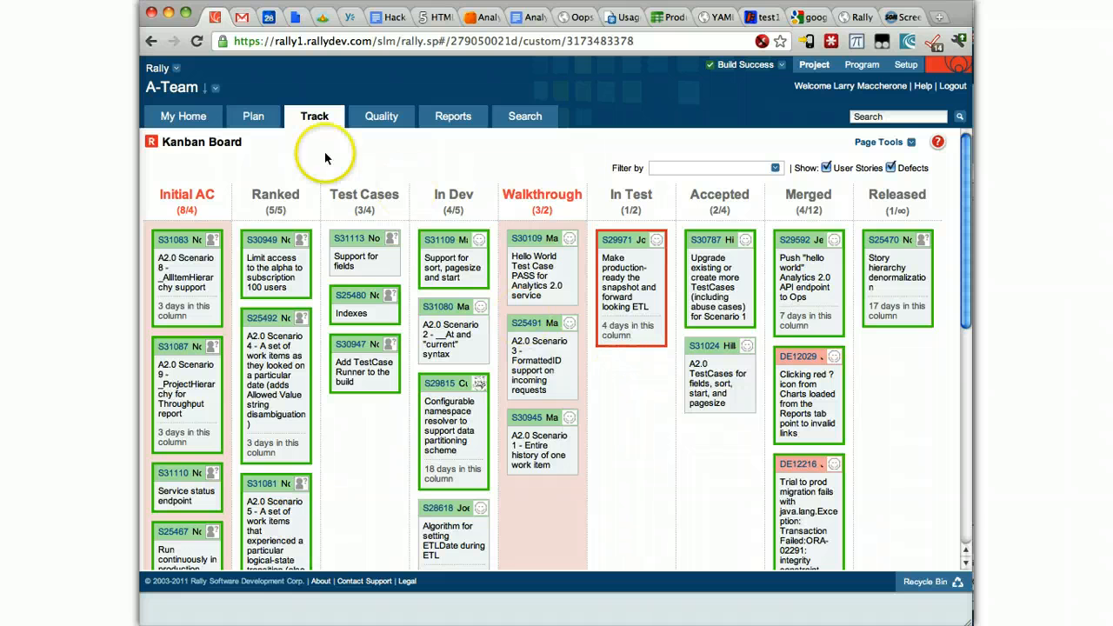
# - Load the A-Team Enhancement Kanban board and look down its On-Demand GA column
pyautogui.click(254, 115)
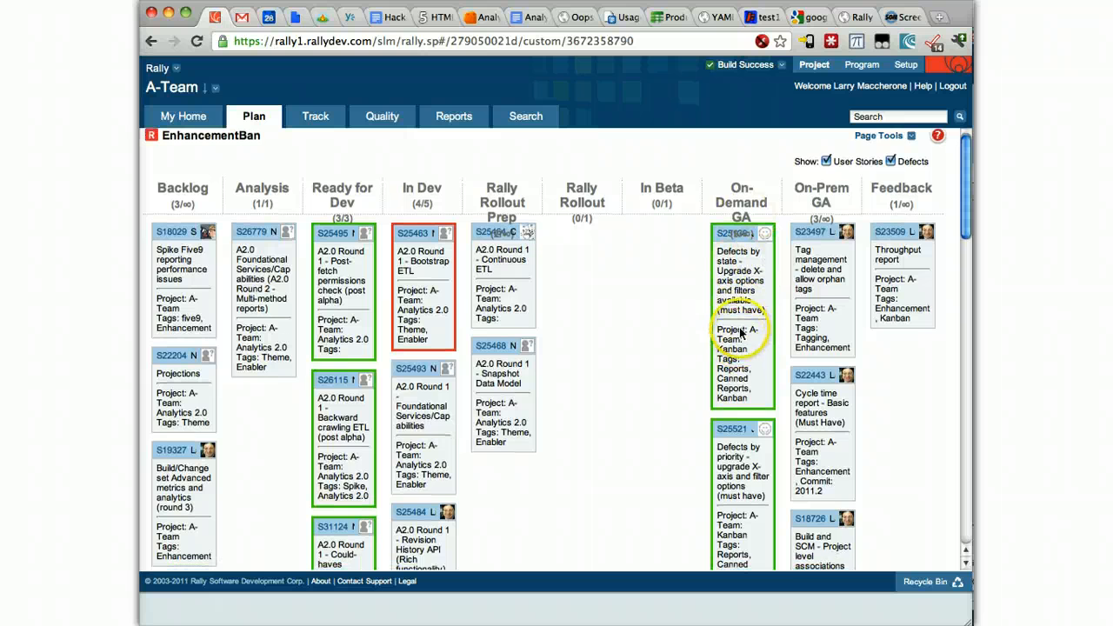
pyautogui.scroll(-3)
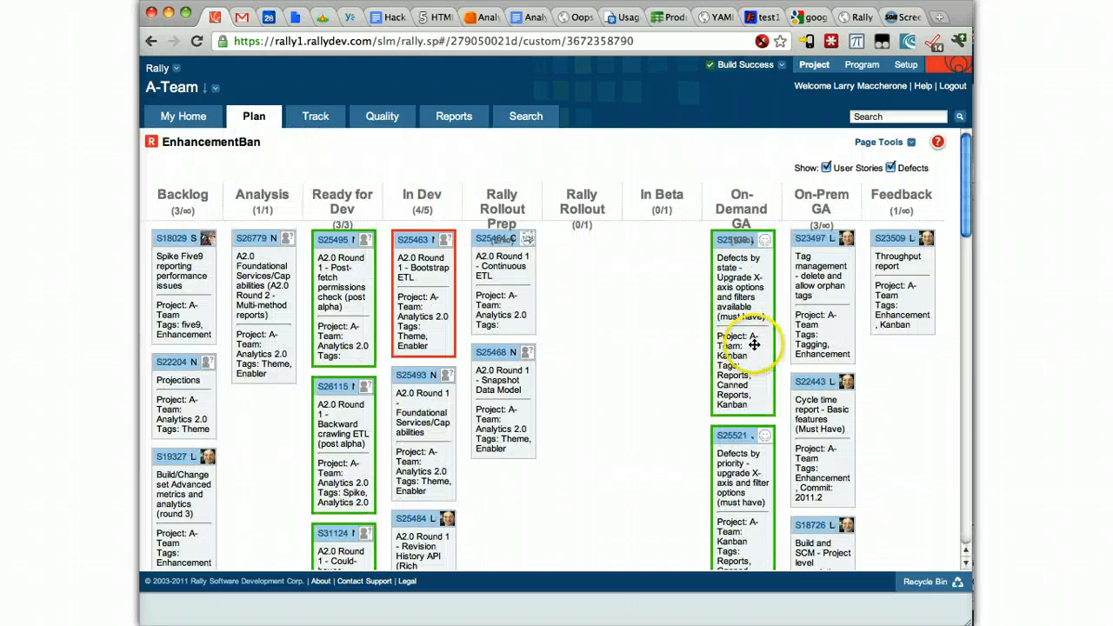
pyautogui.moveTo(831, 524)
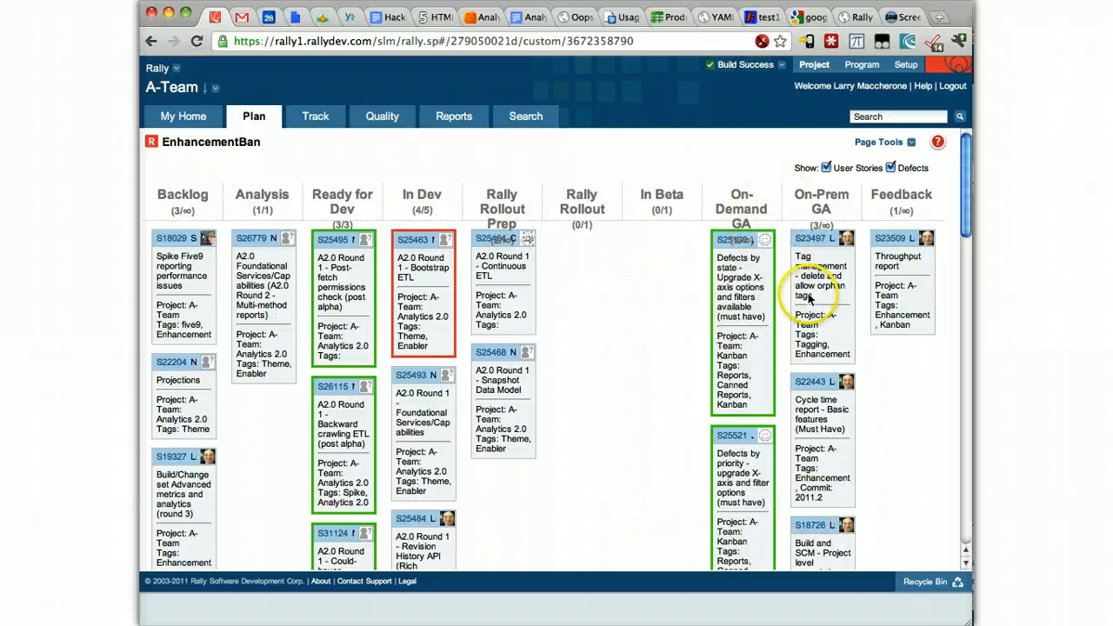
pyautogui.moveTo(803, 357)
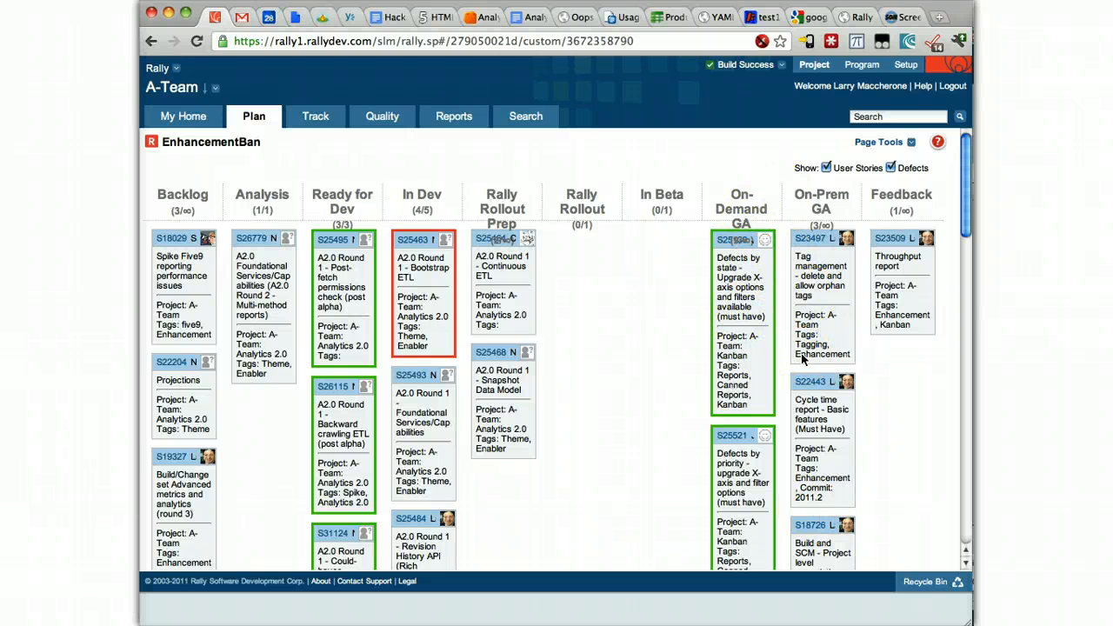
# - Scroll the Enhancement board to see more On-Premise GA enhancements
pyautogui.scroll(-3)
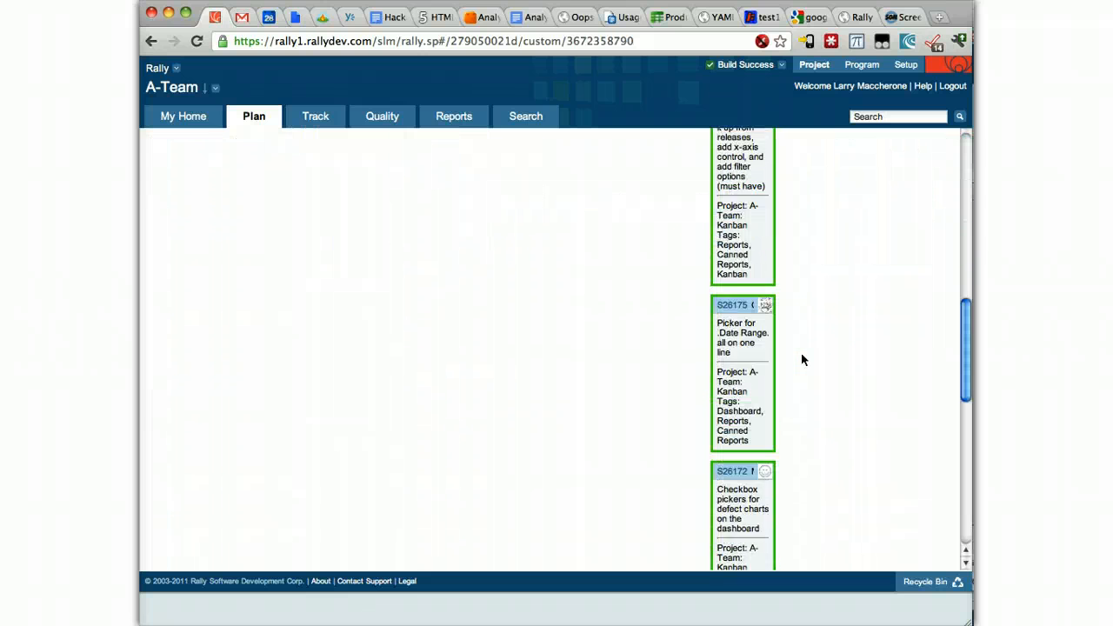
pyautogui.scroll(-3)
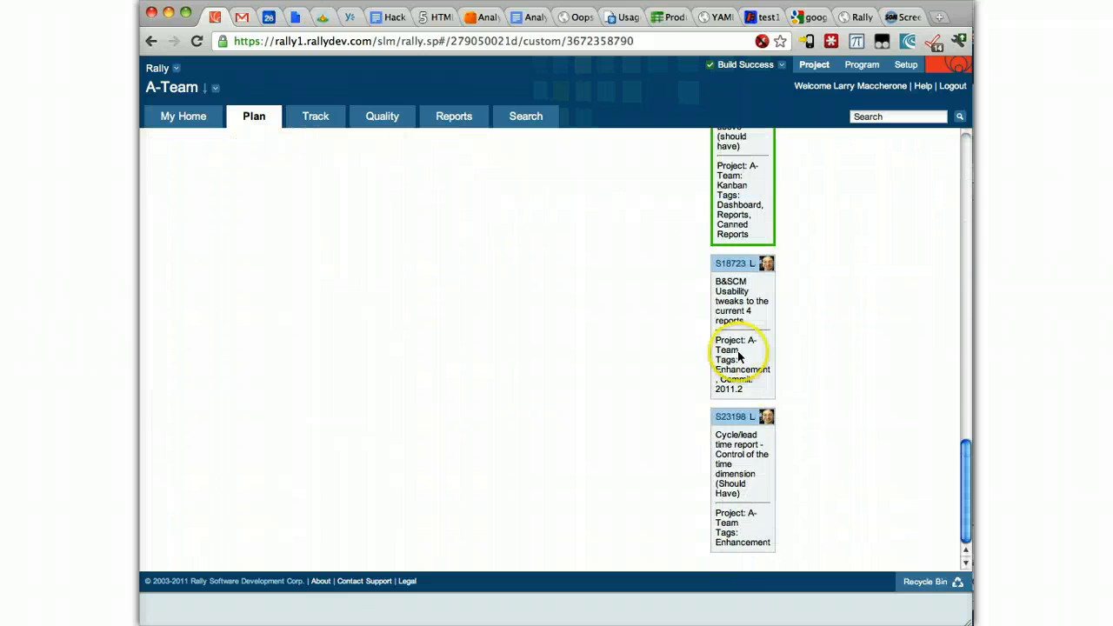
pyautogui.moveTo(861, 304)
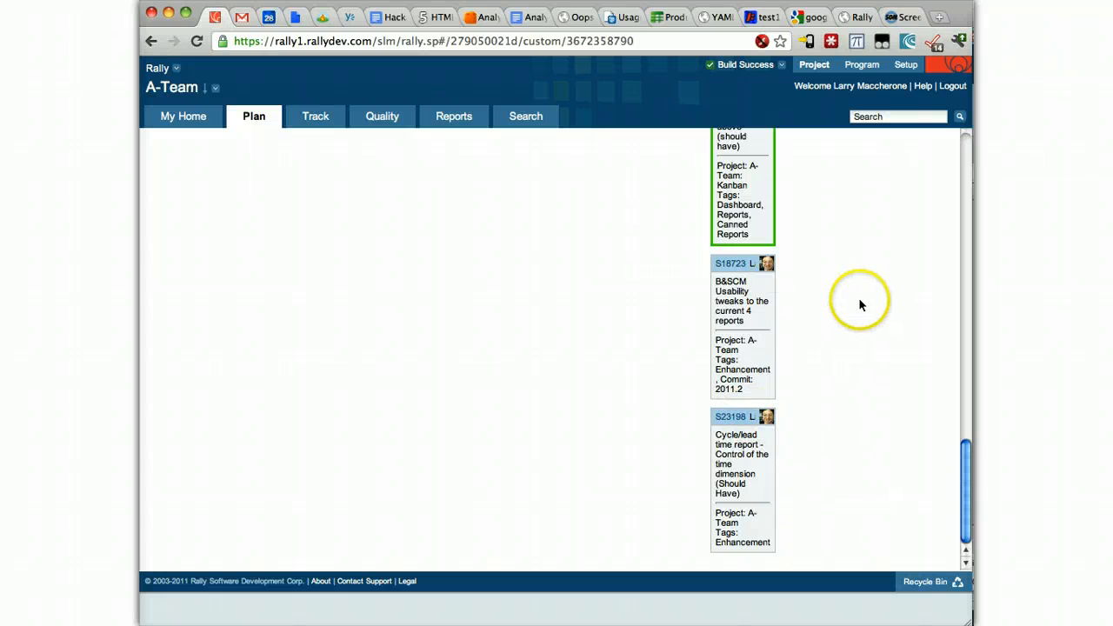
pyautogui.moveTo(797, 339)
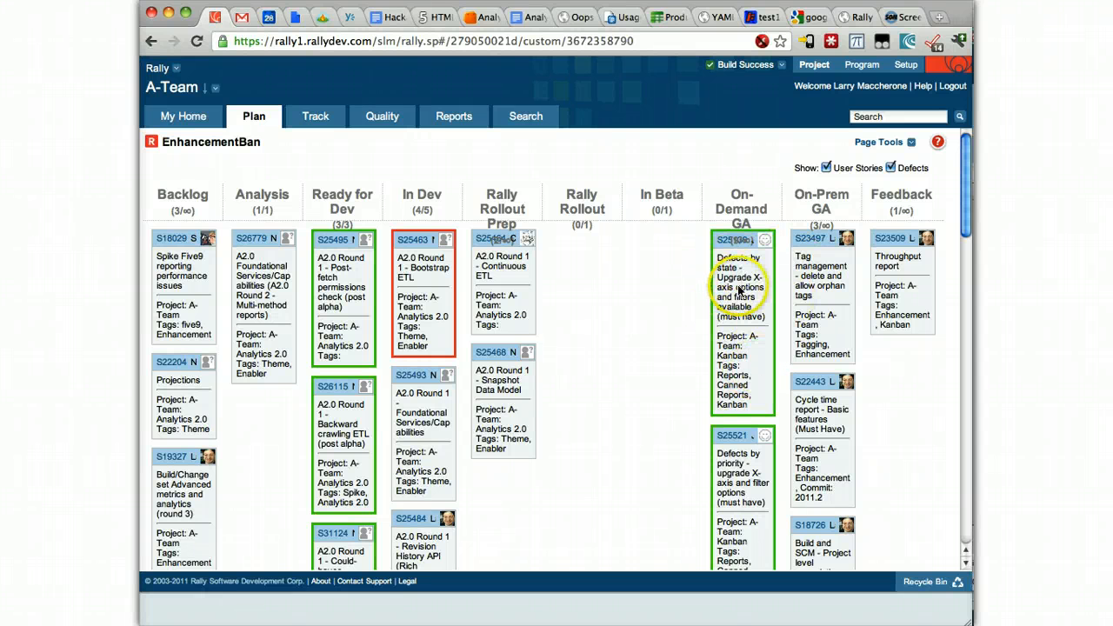
pyautogui.moveTo(682, 275)
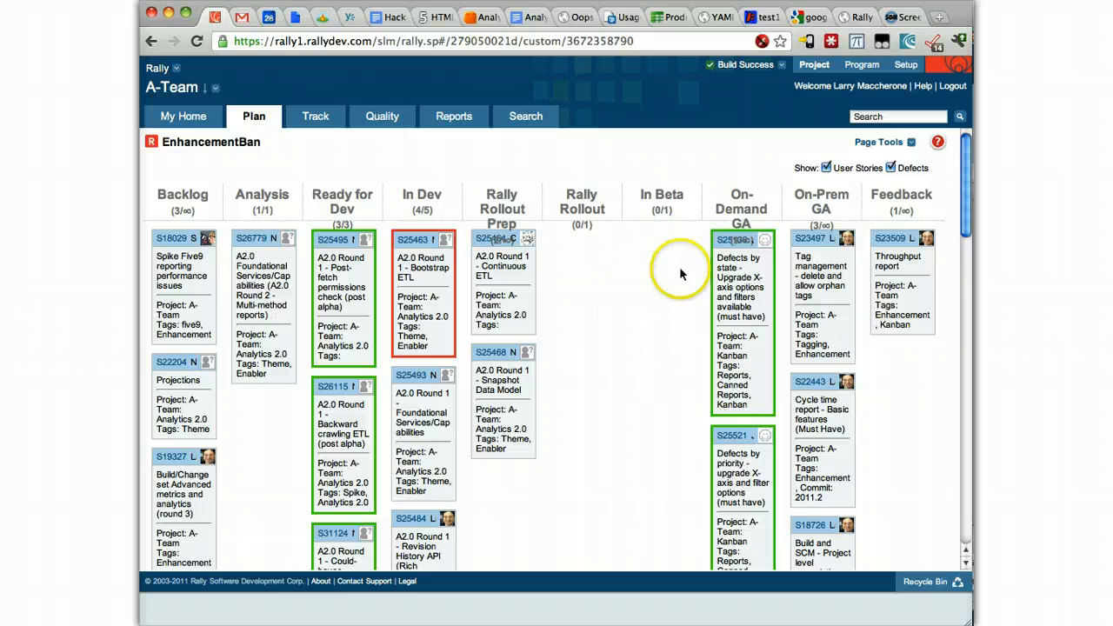
pyautogui.moveTo(939, 254)
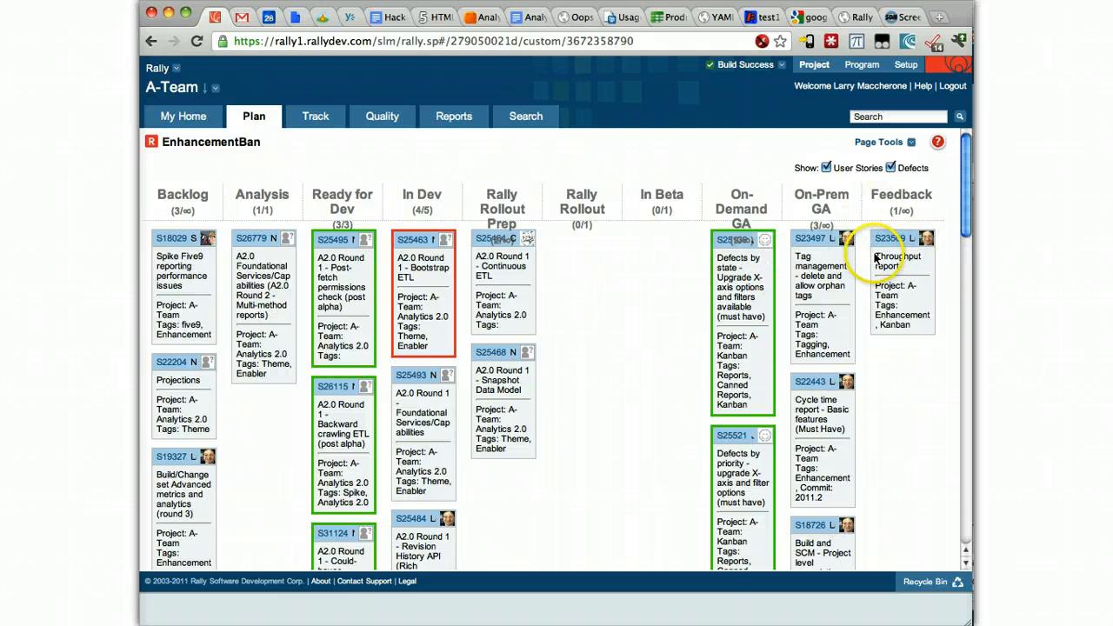
pyautogui.moveTo(329, 235)
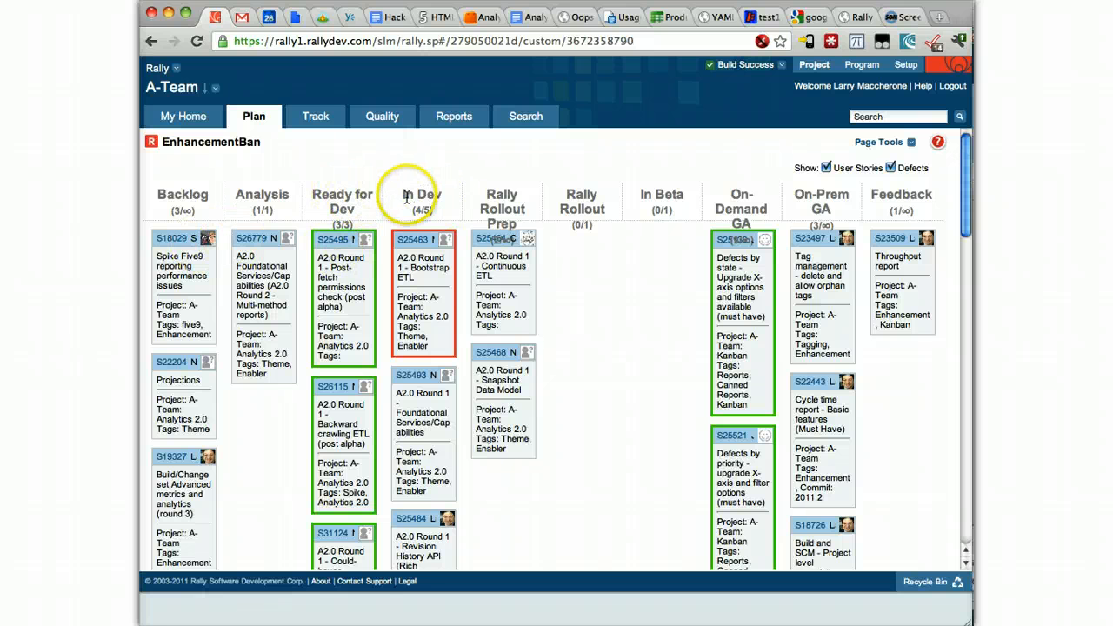
pyautogui.moveTo(409, 199)
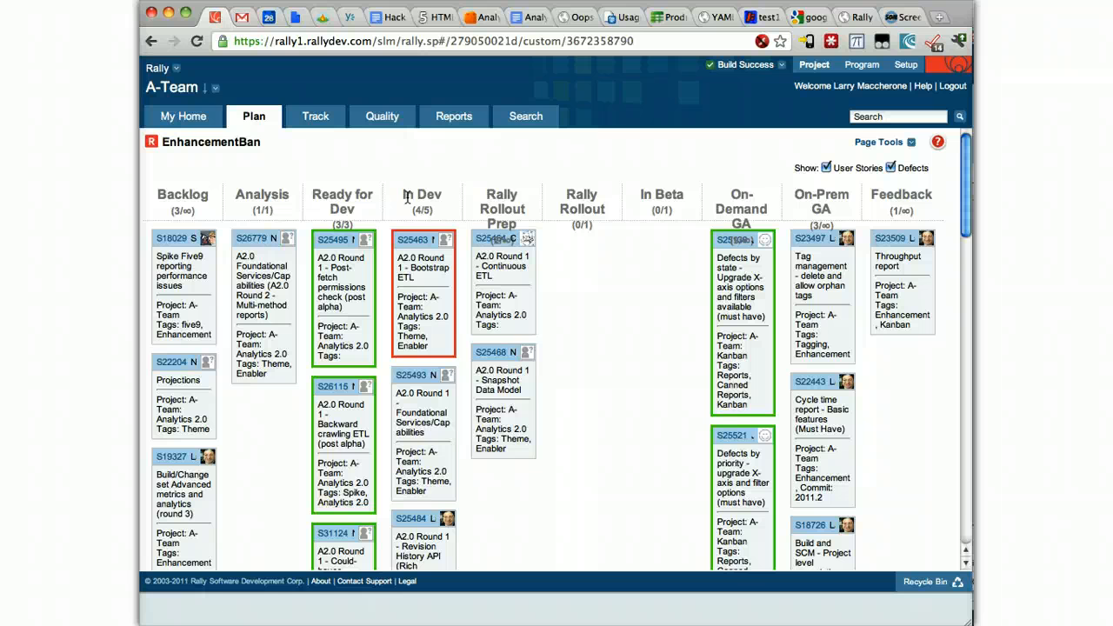
pyautogui.moveTo(392, 195)
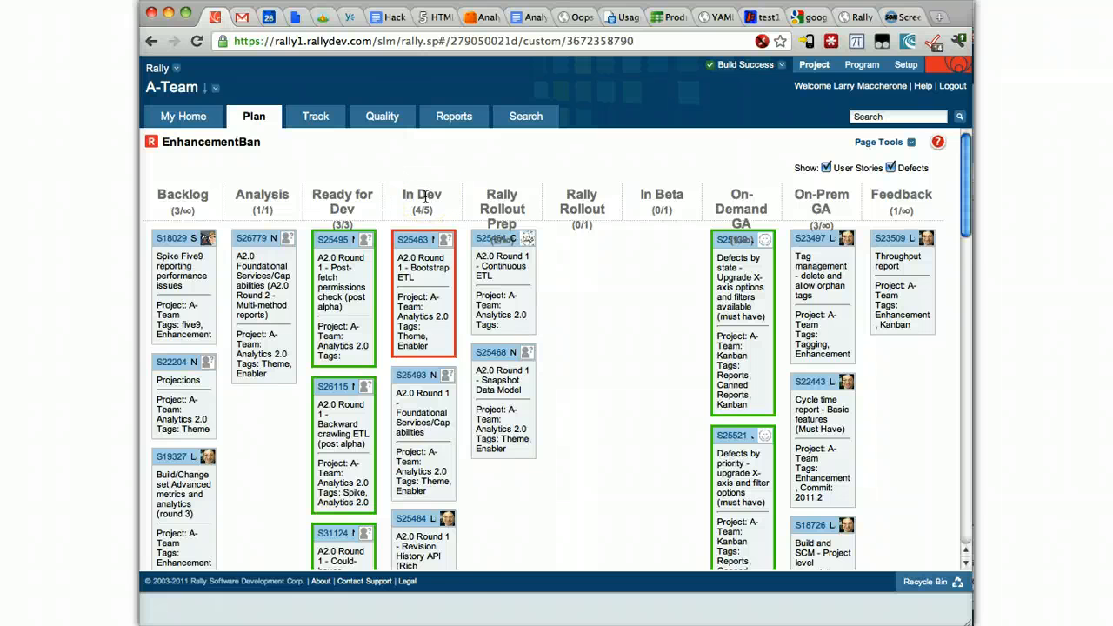
pyautogui.moveTo(466, 570)
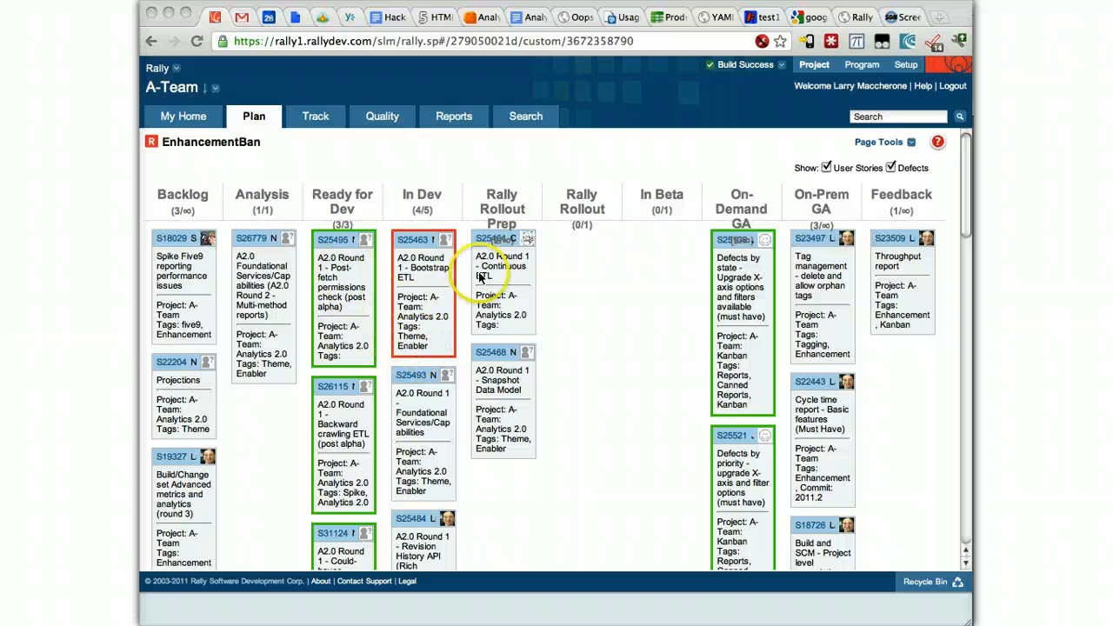
pyautogui.moveTo(296, 278)
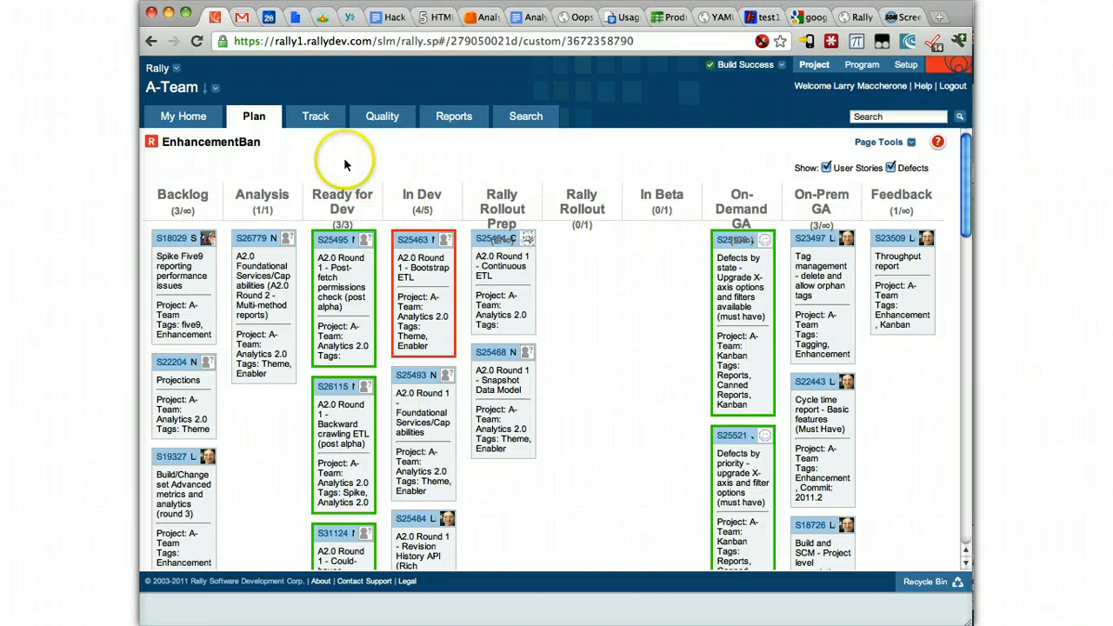
# - Switch from the Plan menu to the other Kanban Board page with On Deck through Ranked columns
pyautogui.click(254, 115)
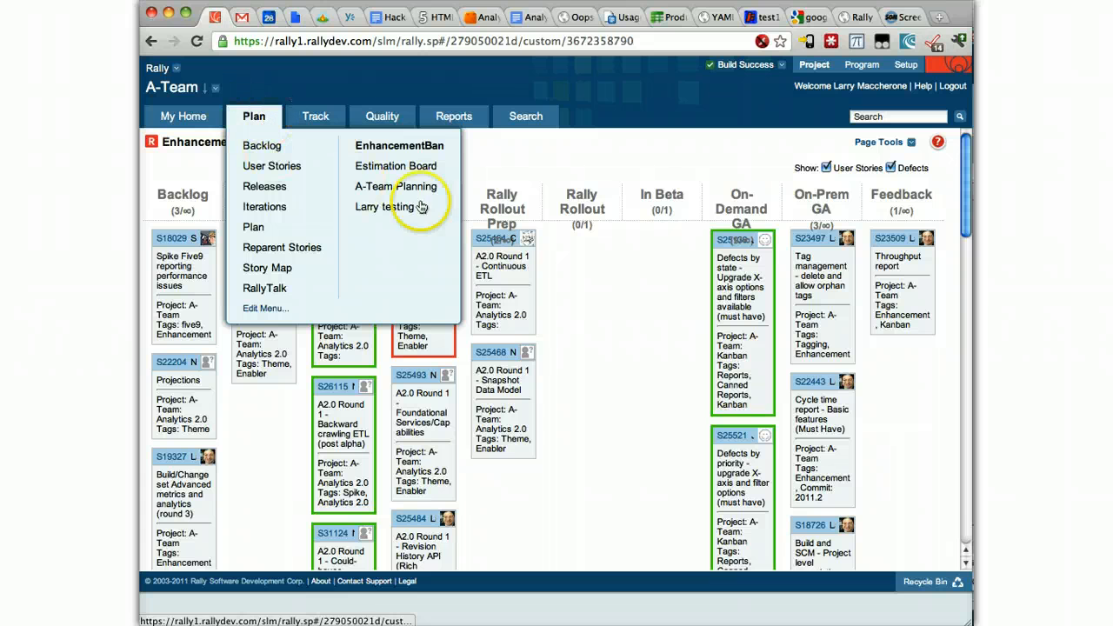
pyautogui.moveTo(397, 186)
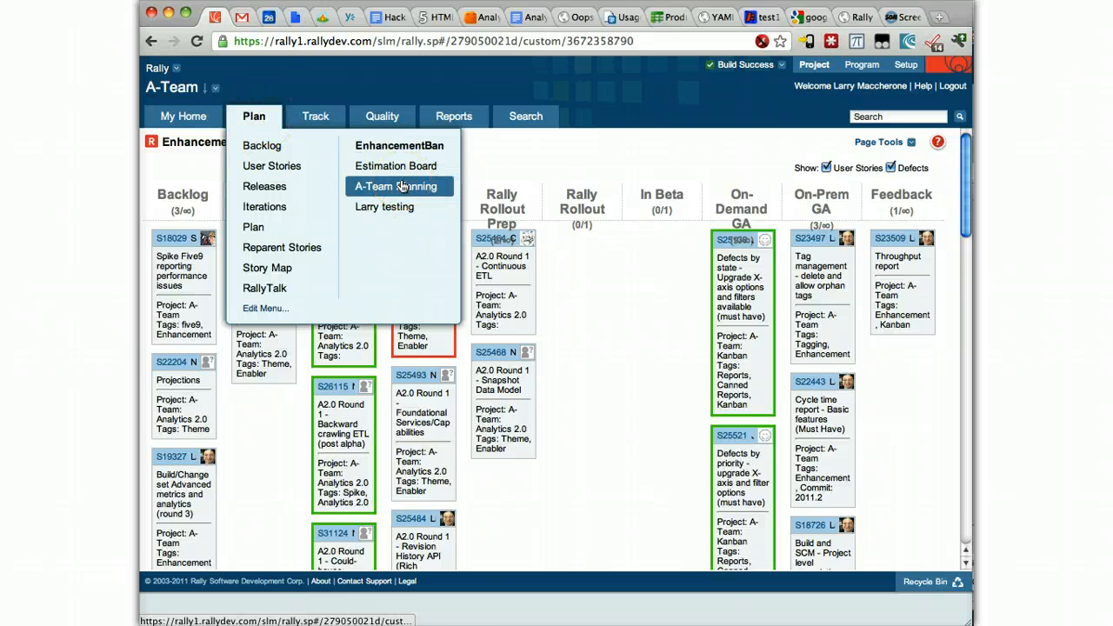
pyautogui.click(397, 186)
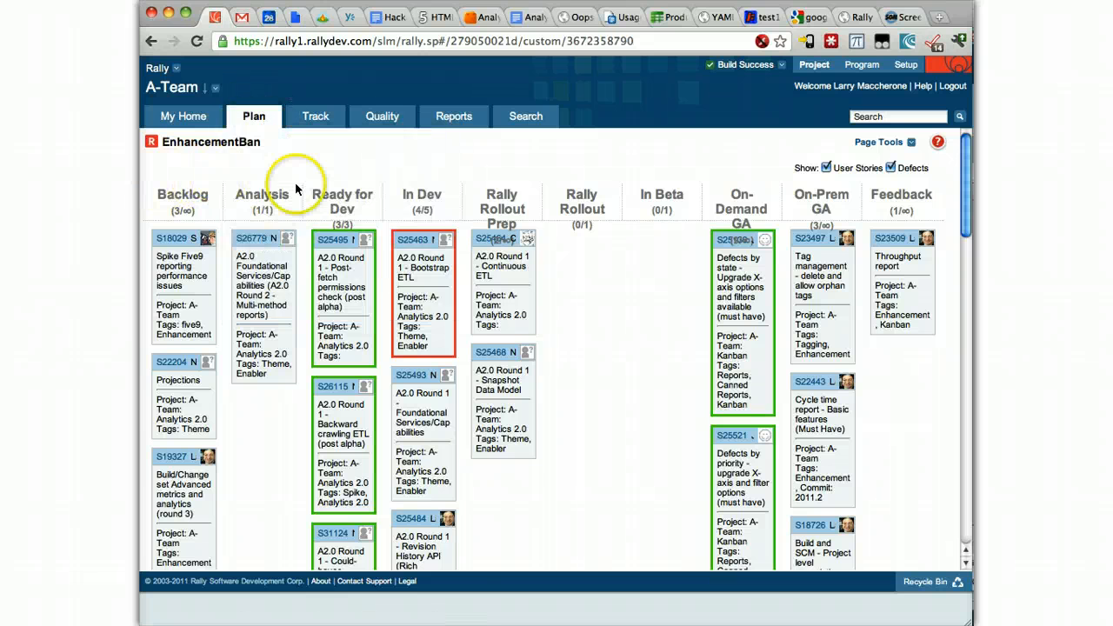
pyautogui.click(254, 115)
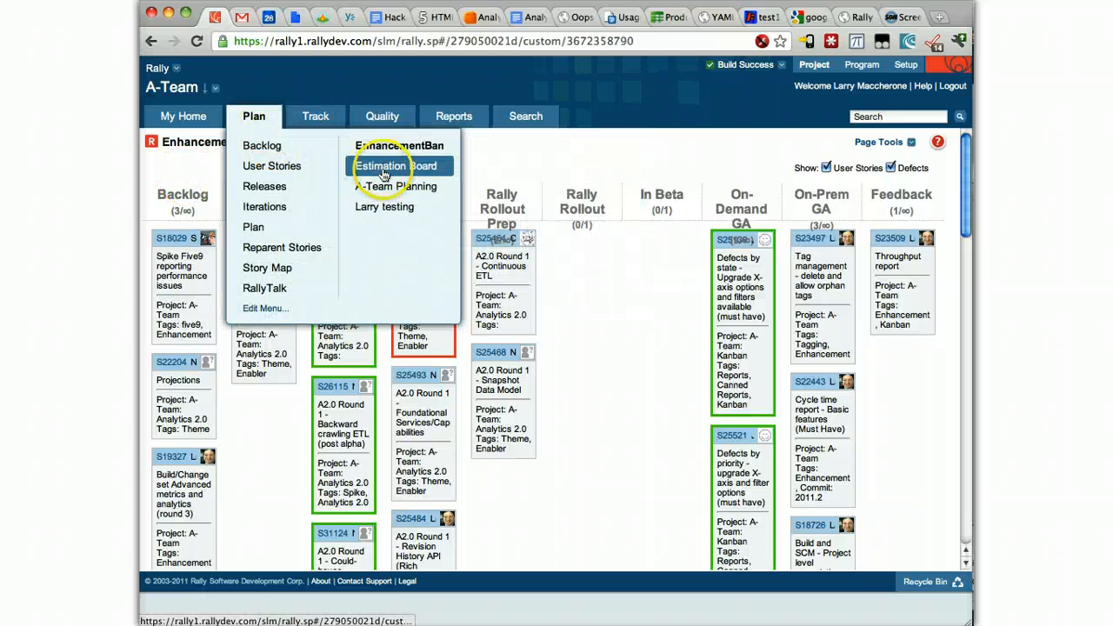
pyautogui.click(397, 167)
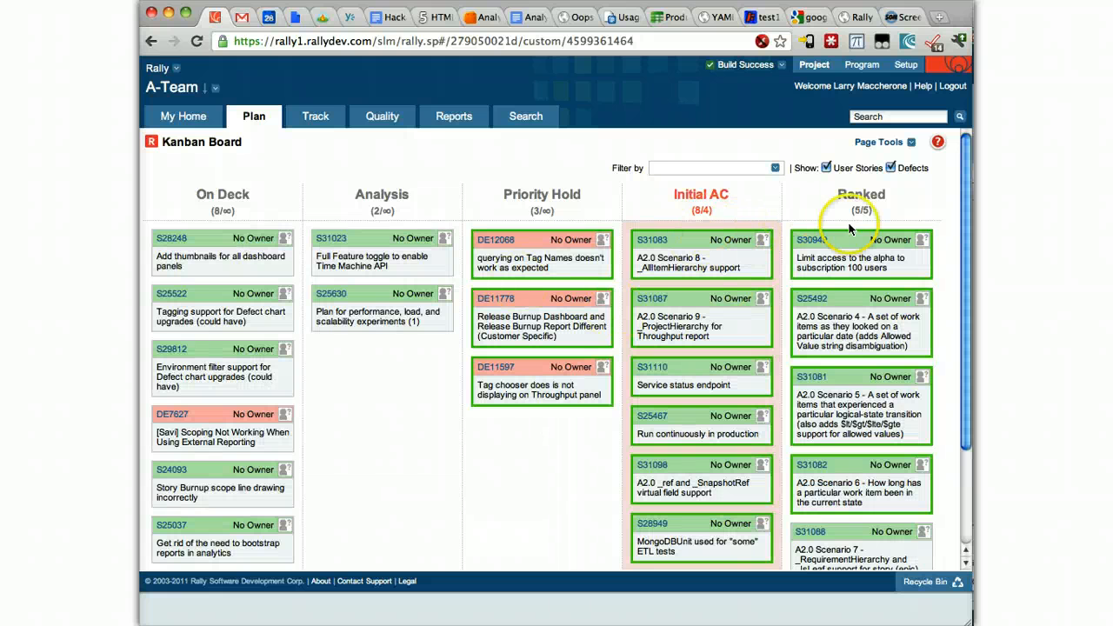
pyautogui.moveTo(751, 334)
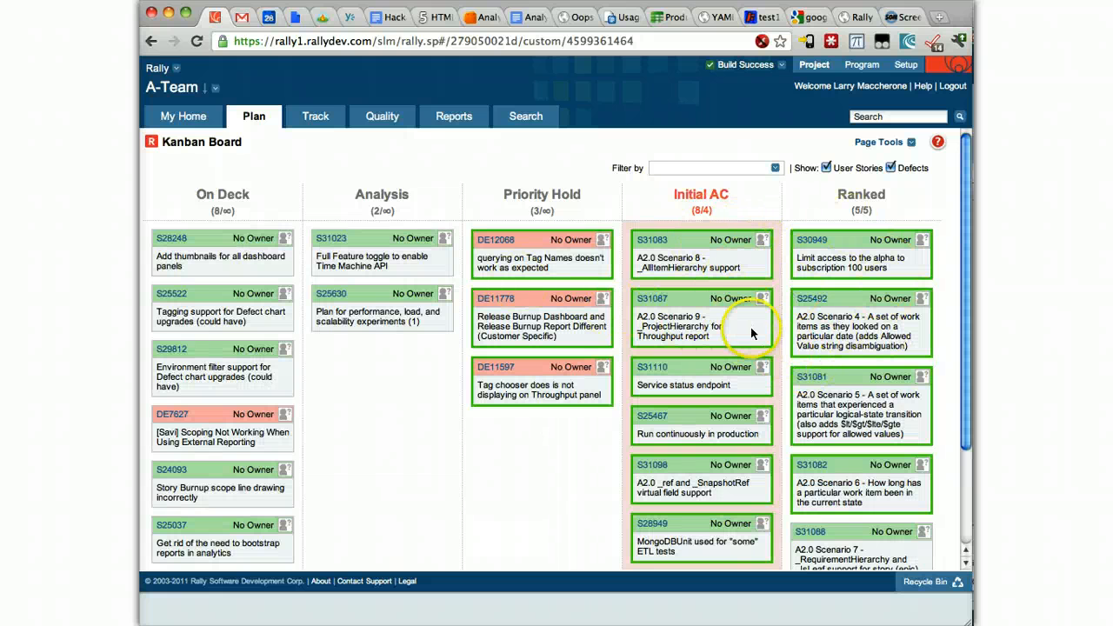
pyautogui.moveTo(280, 226)
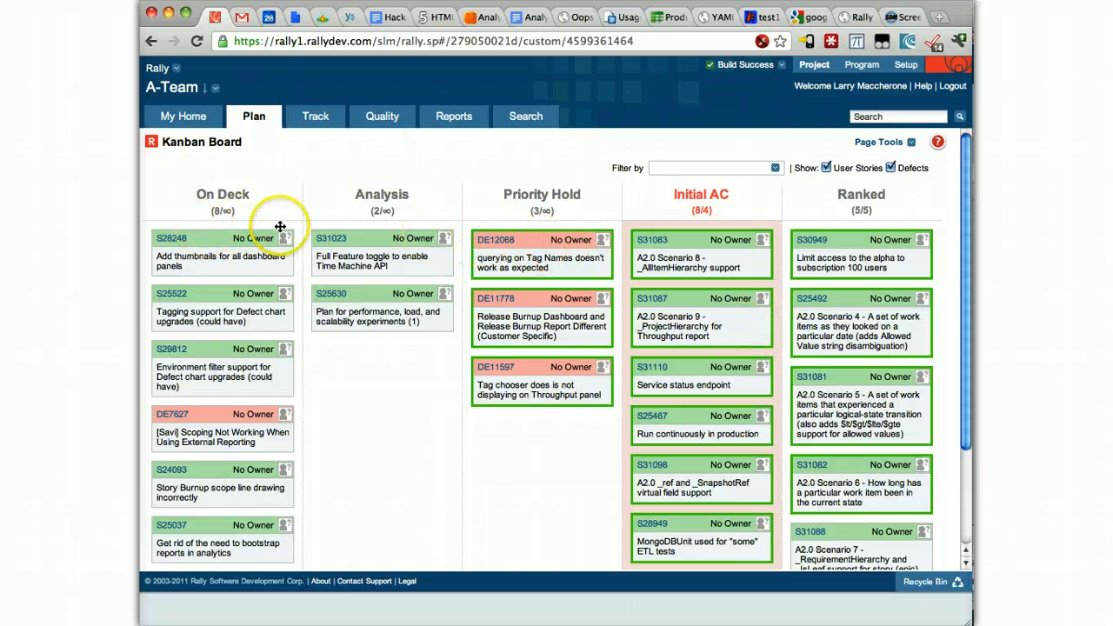
pyautogui.moveTo(366, 230)
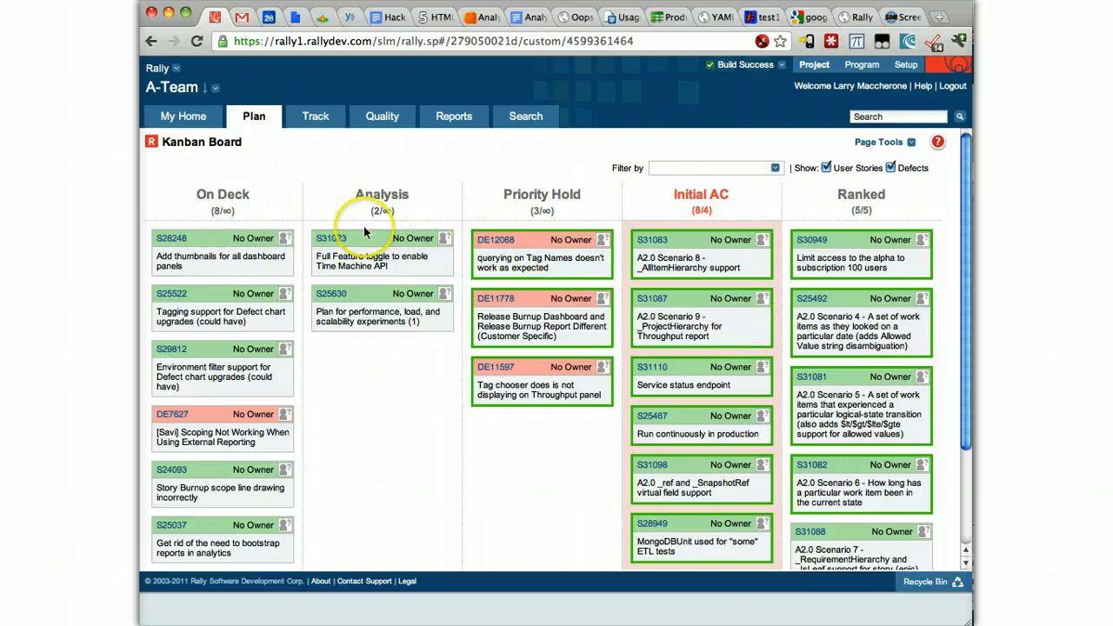
pyautogui.moveTo(439, 261)
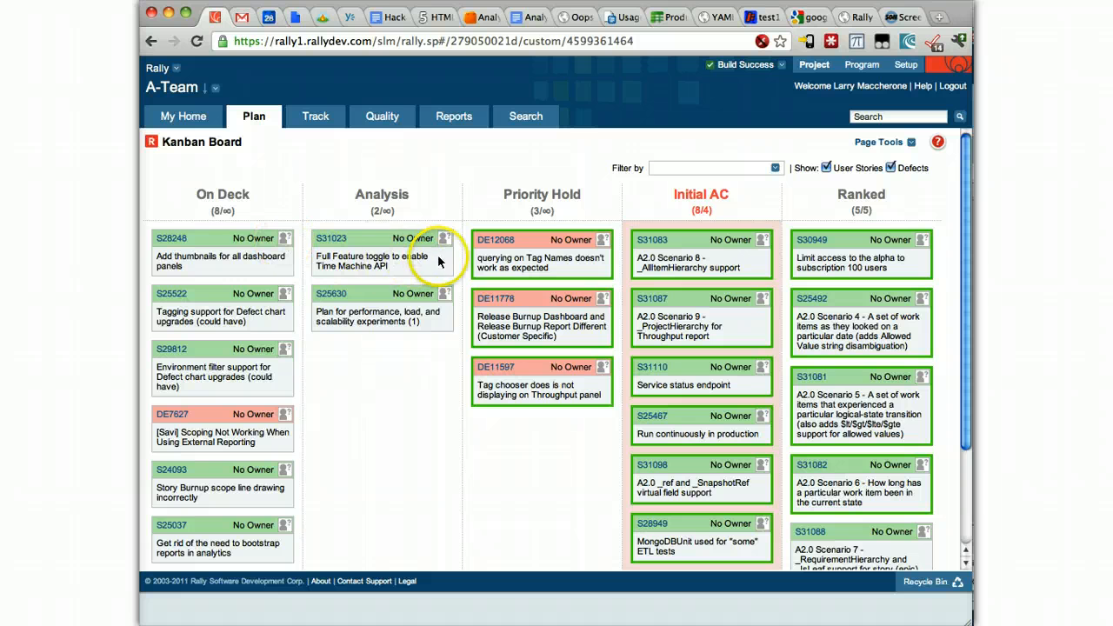
pyautogui.moveTo(449, 264)
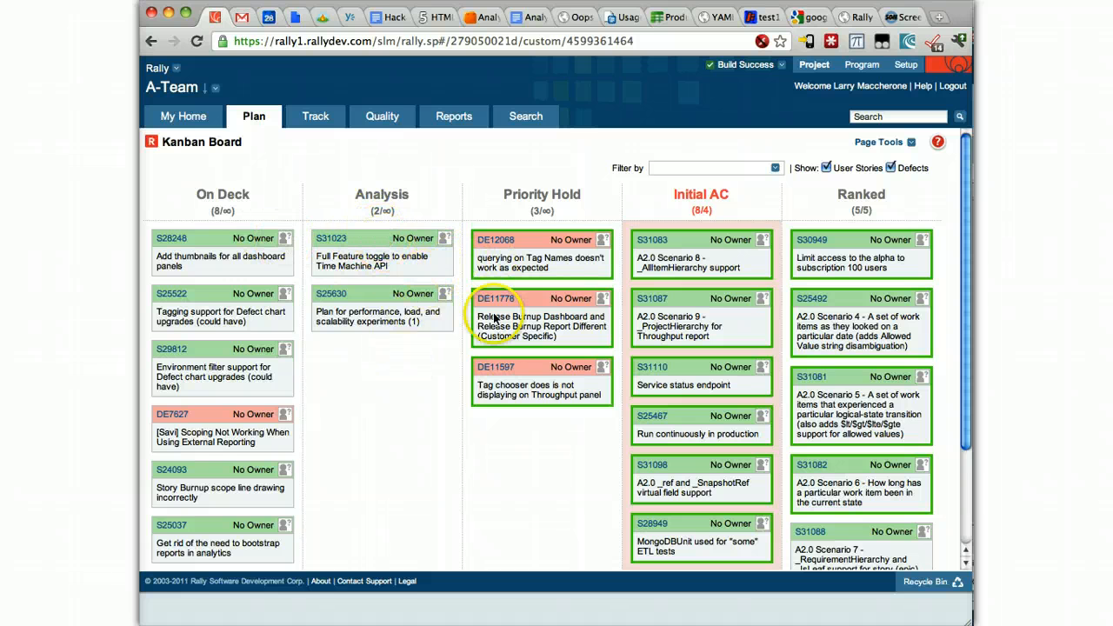
pyautogui.moveTo(352, 476)
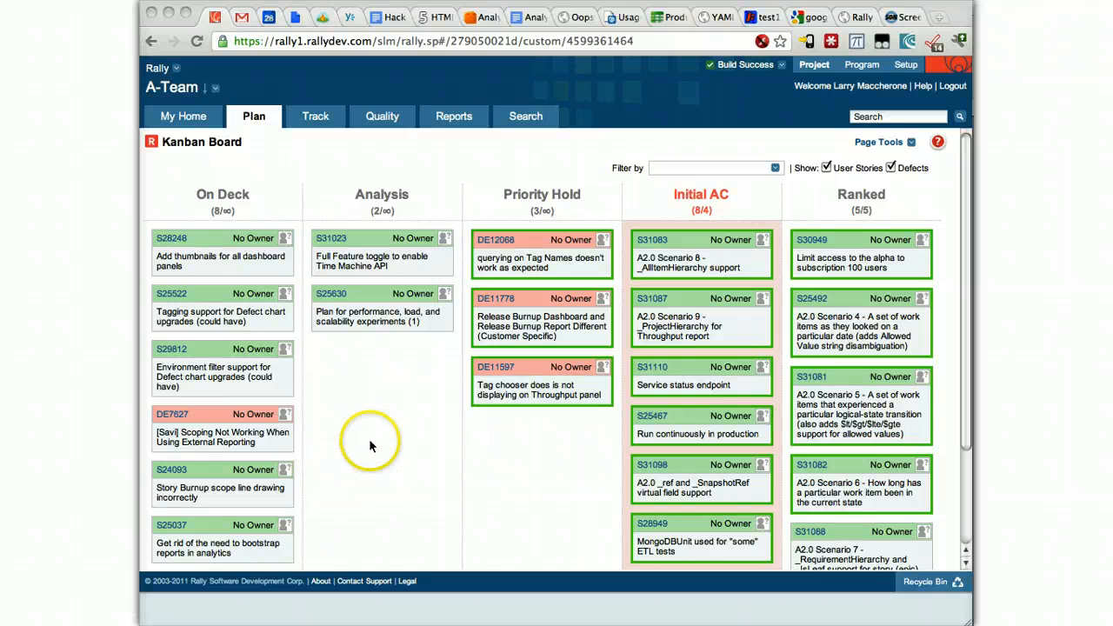
pyautogui.moveTo(383, 252)
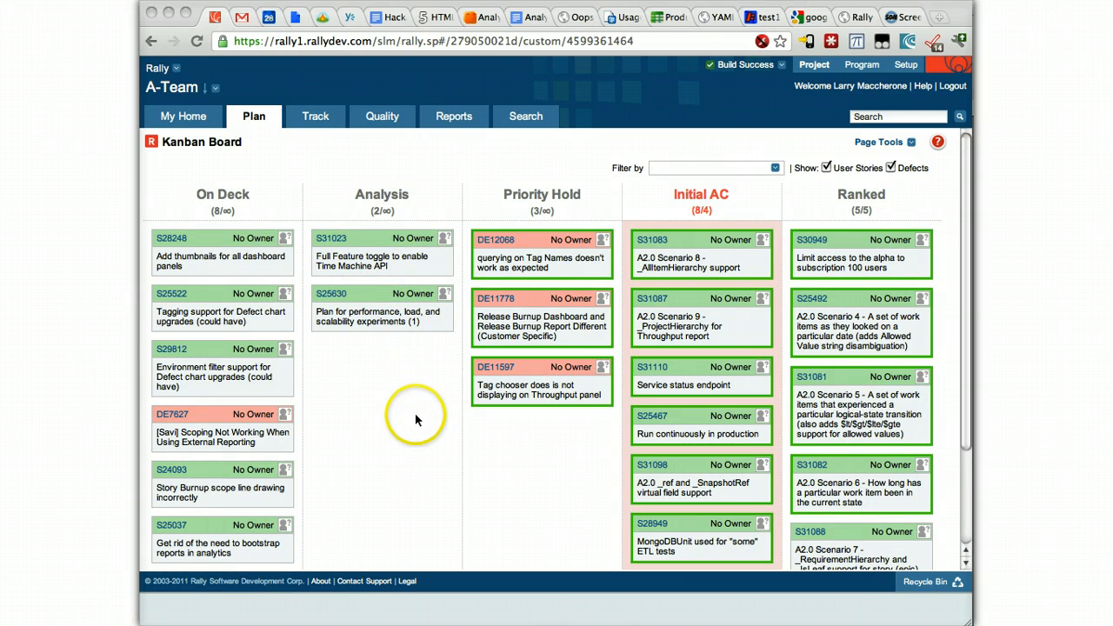
pyautogui.moveTo(783, 431)
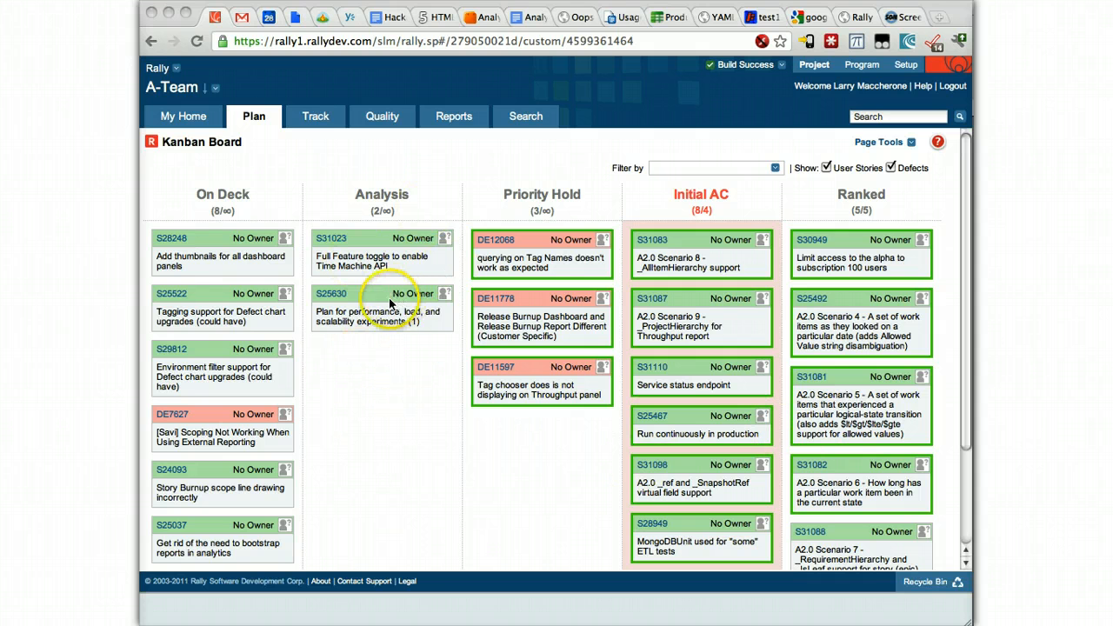
pyautogui.moveTo(390, 344)
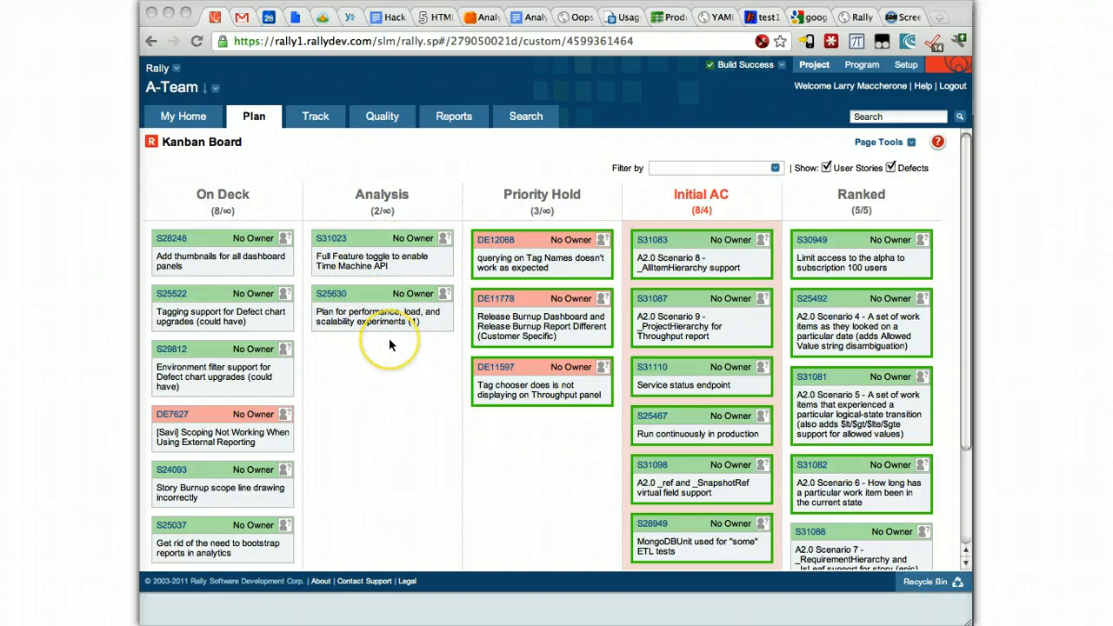
pyautogui.moveTo(389, 345)
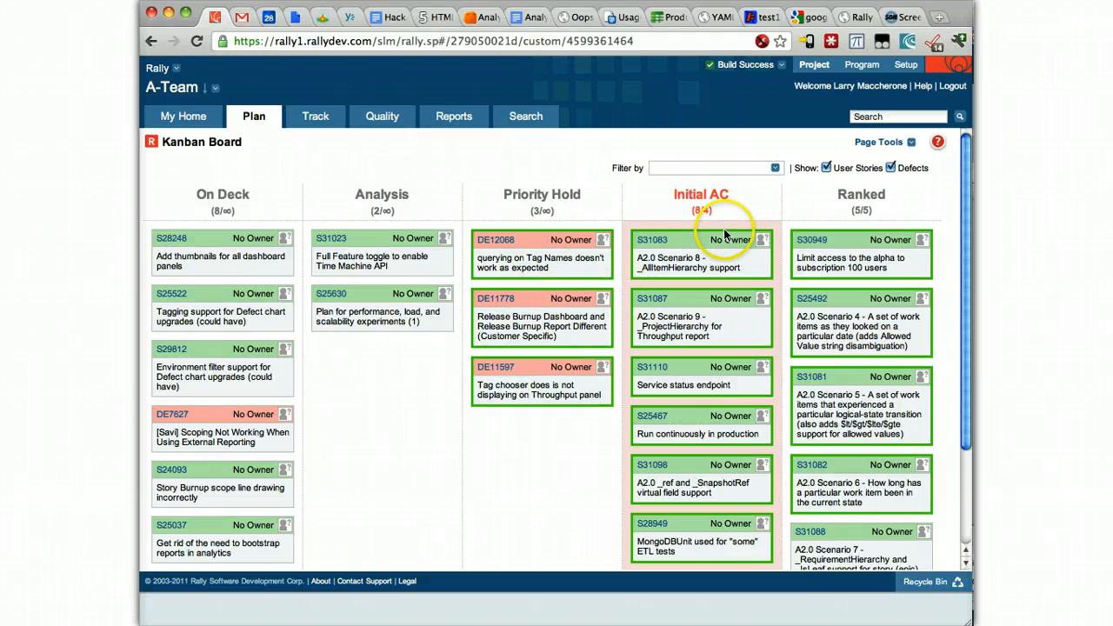
pyautogui.moveTo(716, 275)
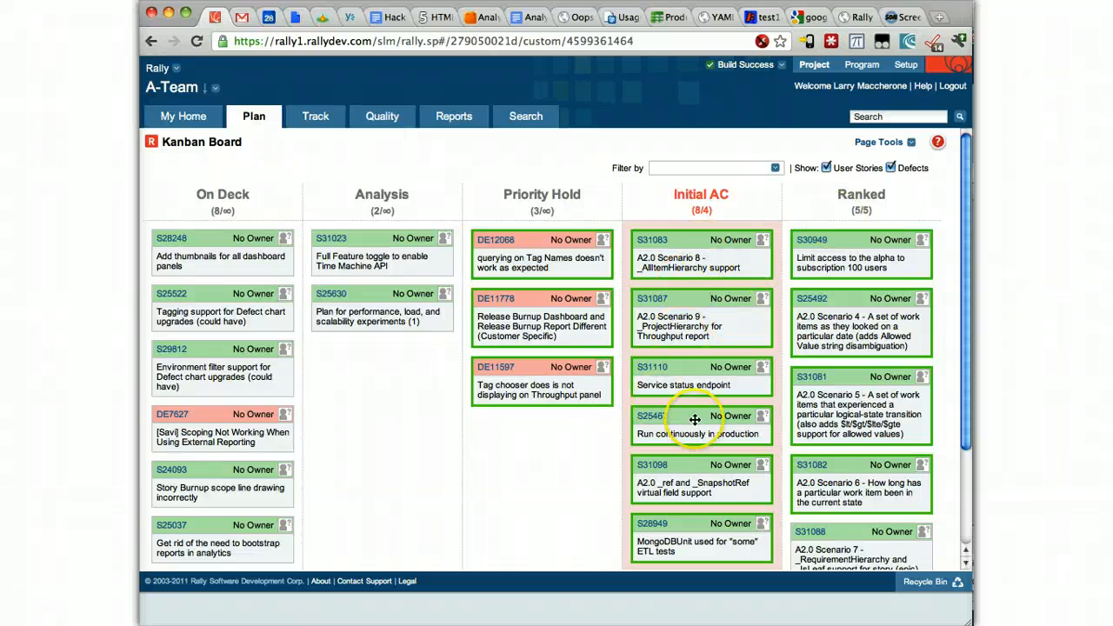
pyautogui.moveTo(715, 443)
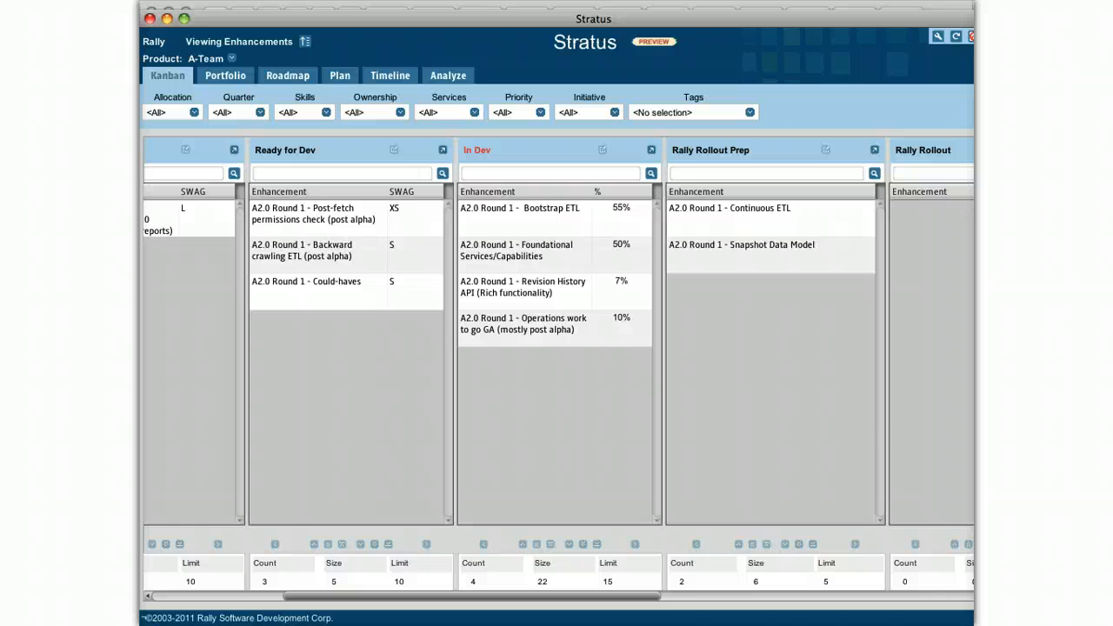
pyautogui.moveTo(955, 522)
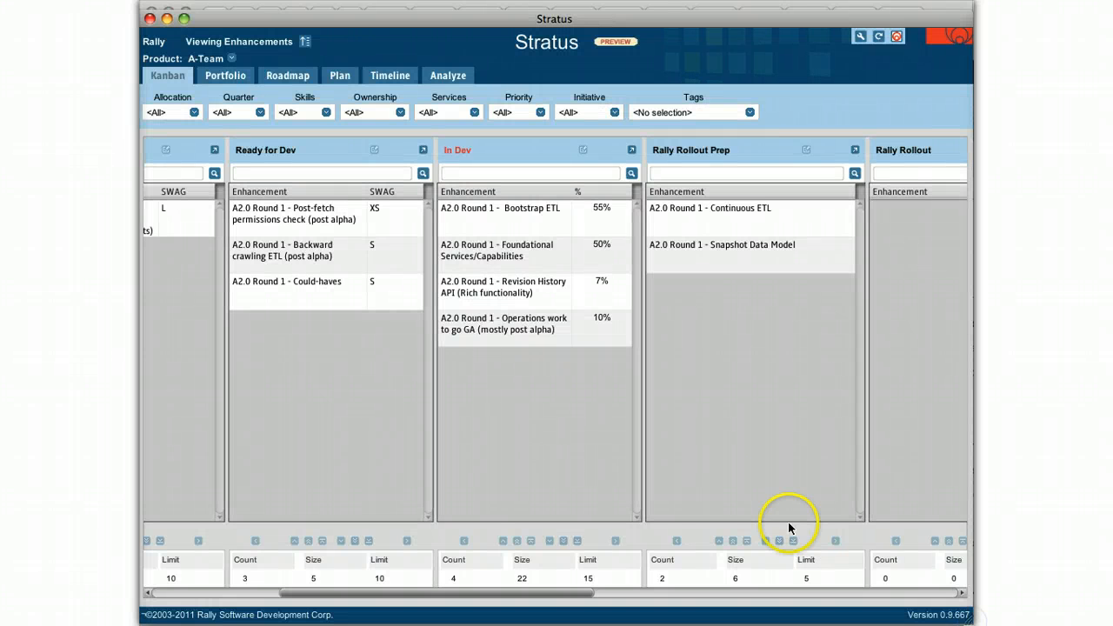
pyautogui.moveTo(514, 292)
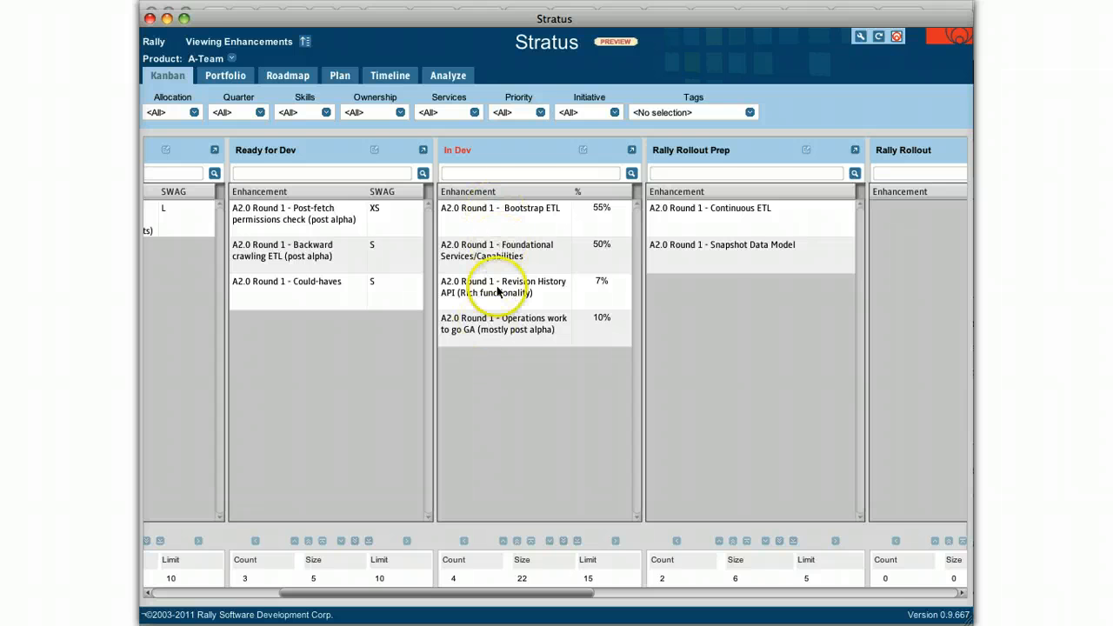
pyautogui.moveTo(508, 160)
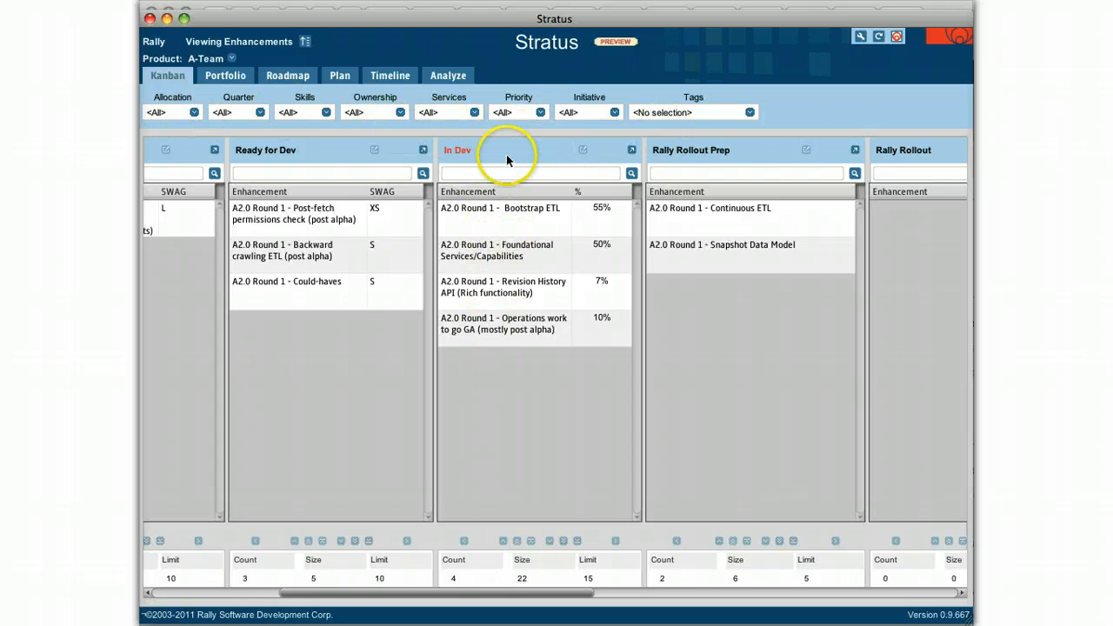
pyautogui.moveTo(730, 264)
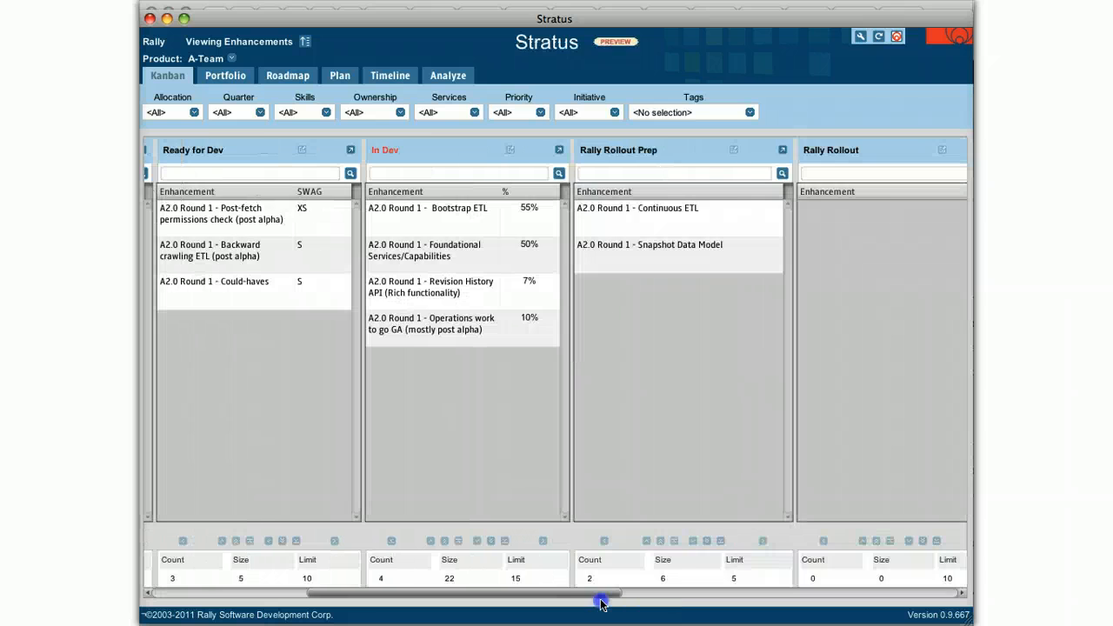
pyautogui.moveTo(602, 595); pyautogui.dragTo(554, 595)
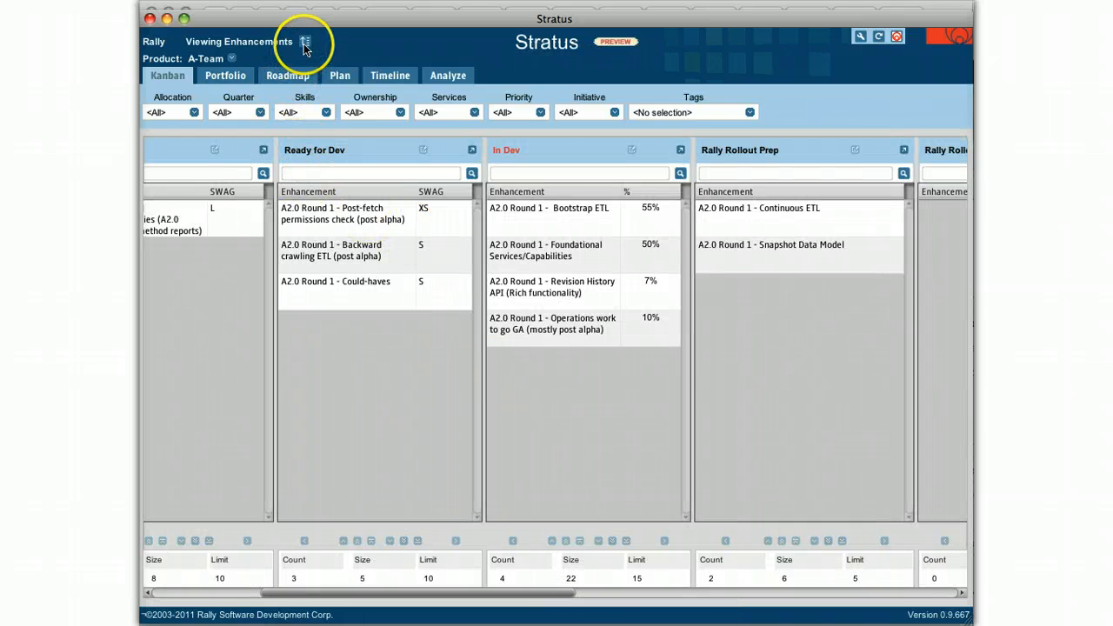
# - Toggle the Stratus Kanban from enhancements to A-Team initiatives and pan across its stages
pyautogui.click(306, 42)
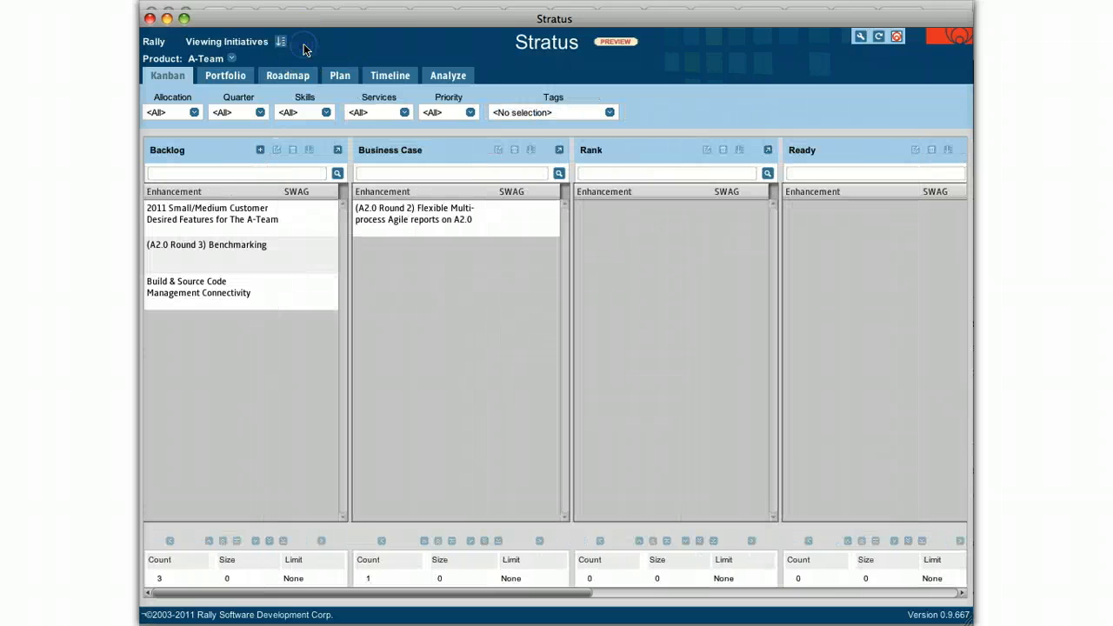
pyautogui.click(281, 42)
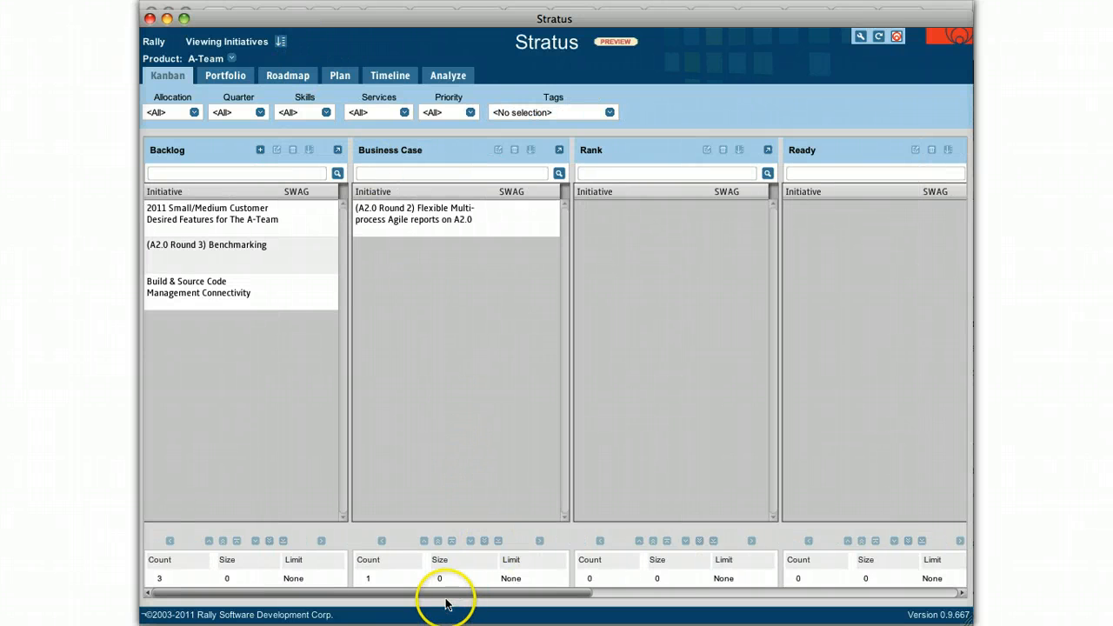
pyautogui.hscroll(3)
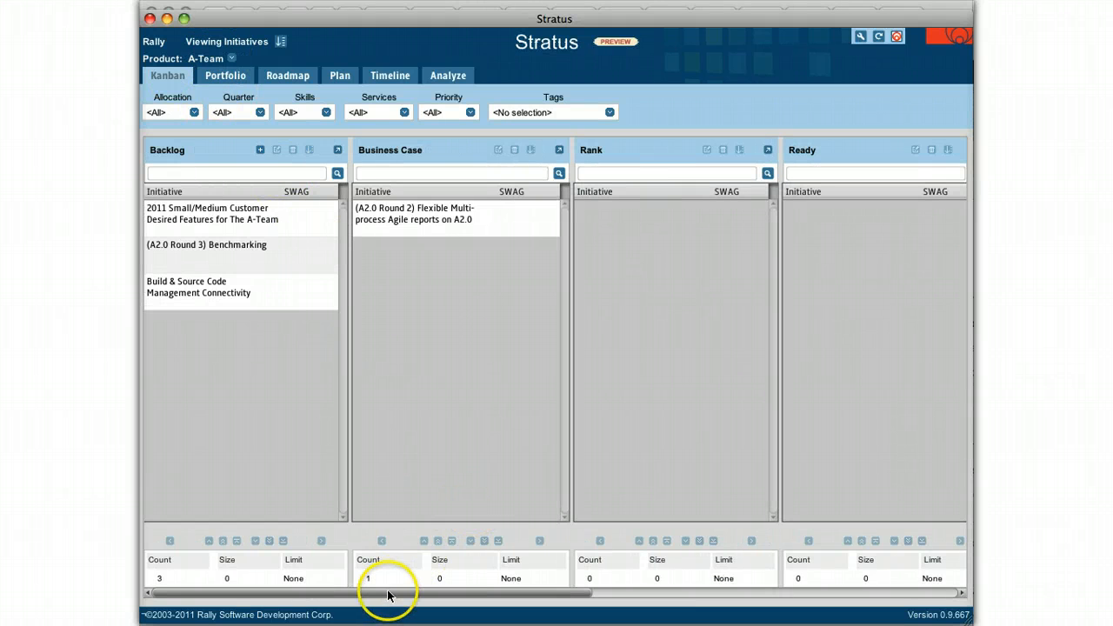
pyautogui.hscroll(3)
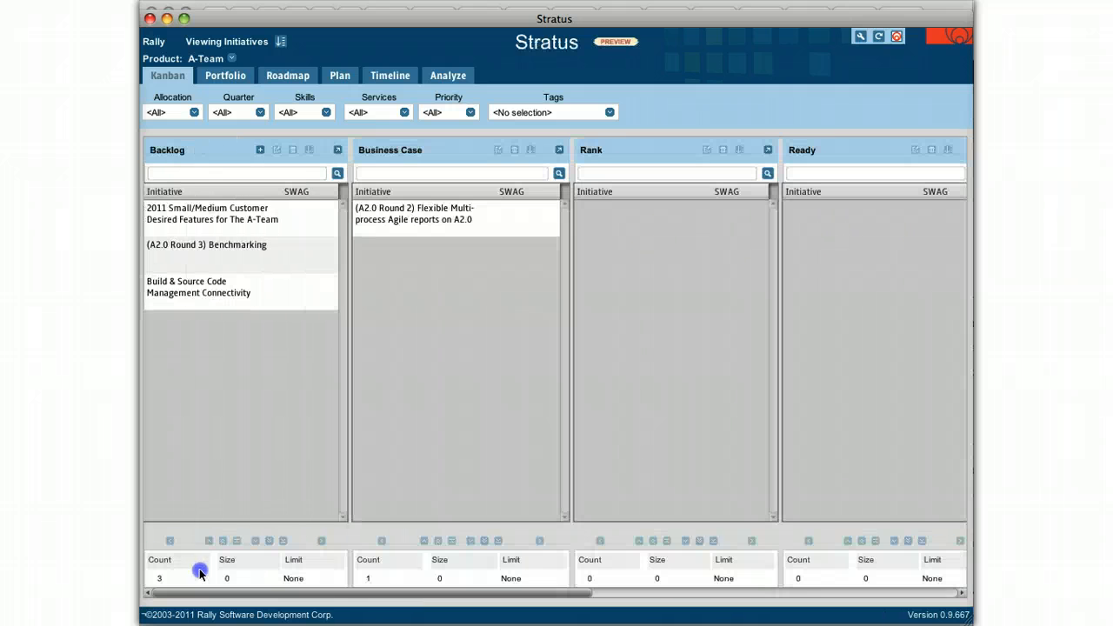
pyautogui.moveTo(362, 235)
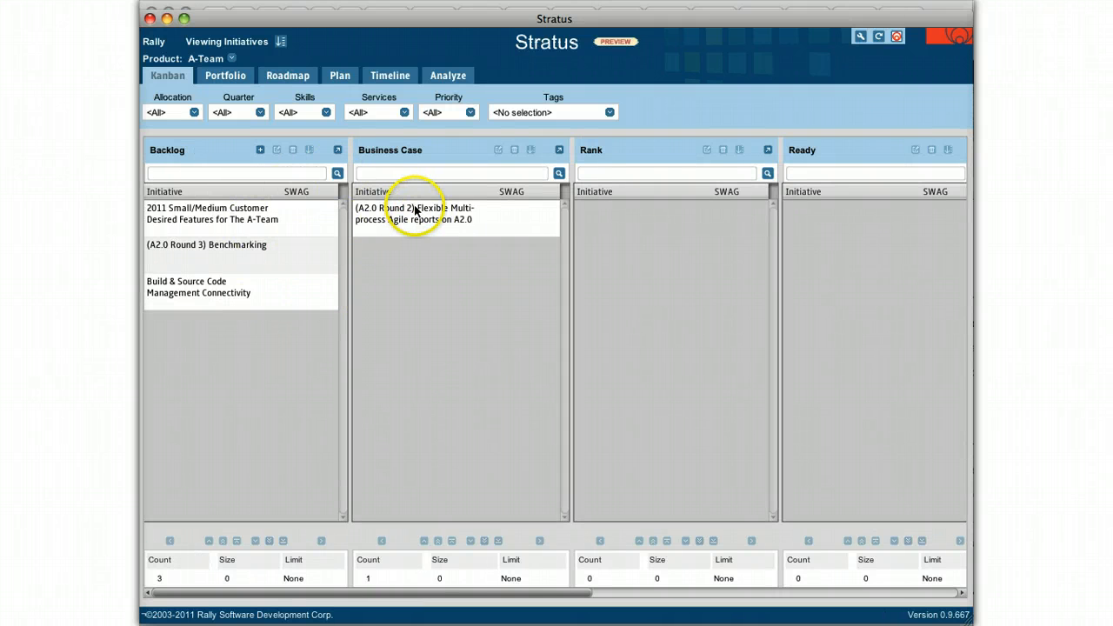
pyautogui.moveTo(223, 292)
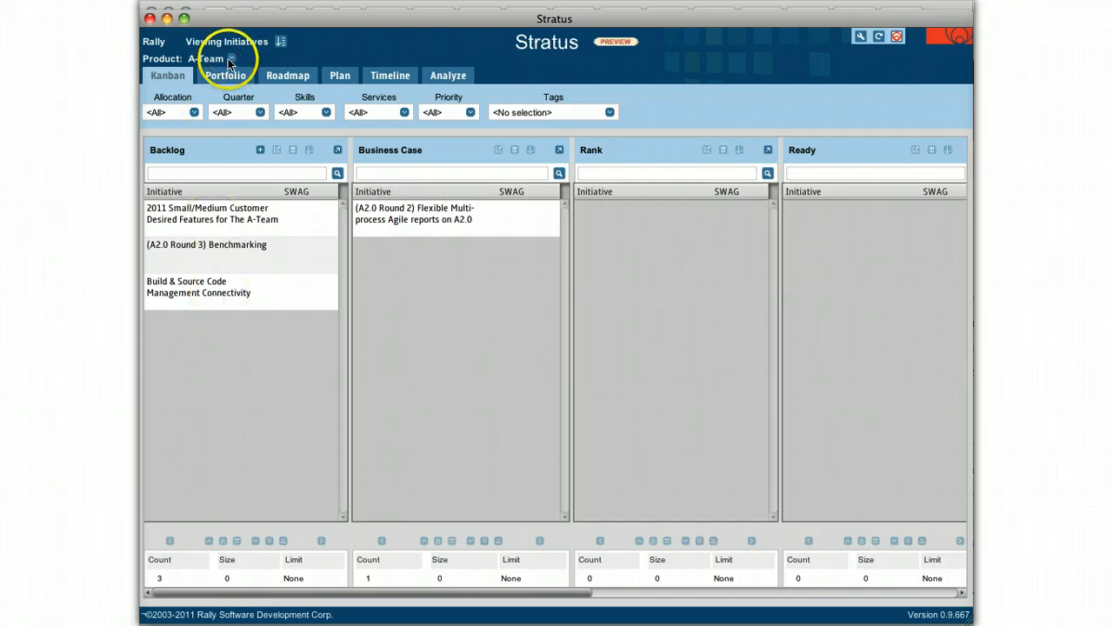
# - Return to enhancements and filter the board by Reporting, then by the Integrations allocation
pyautogui.click(231, 60)
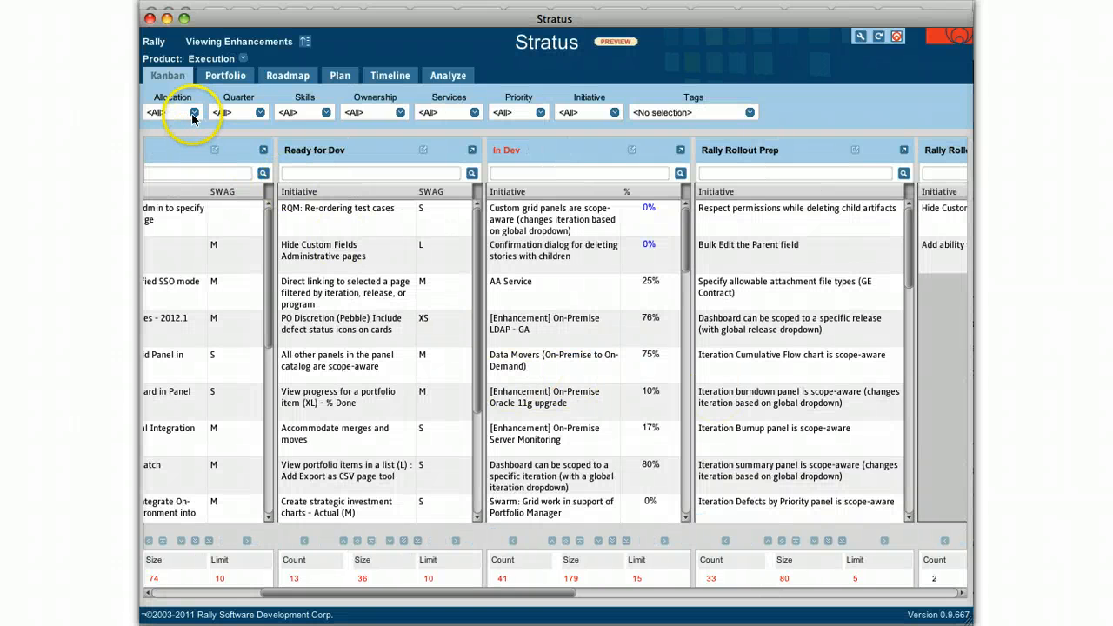
pyautogui.click(268, 112)
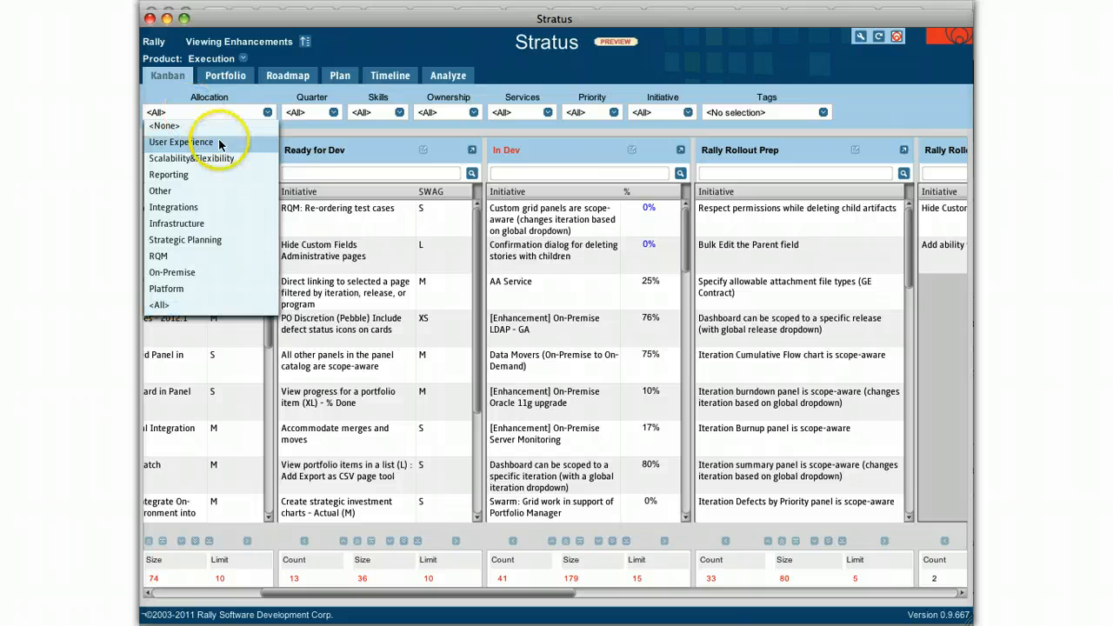
pyautogui.moveTo(160, 250)
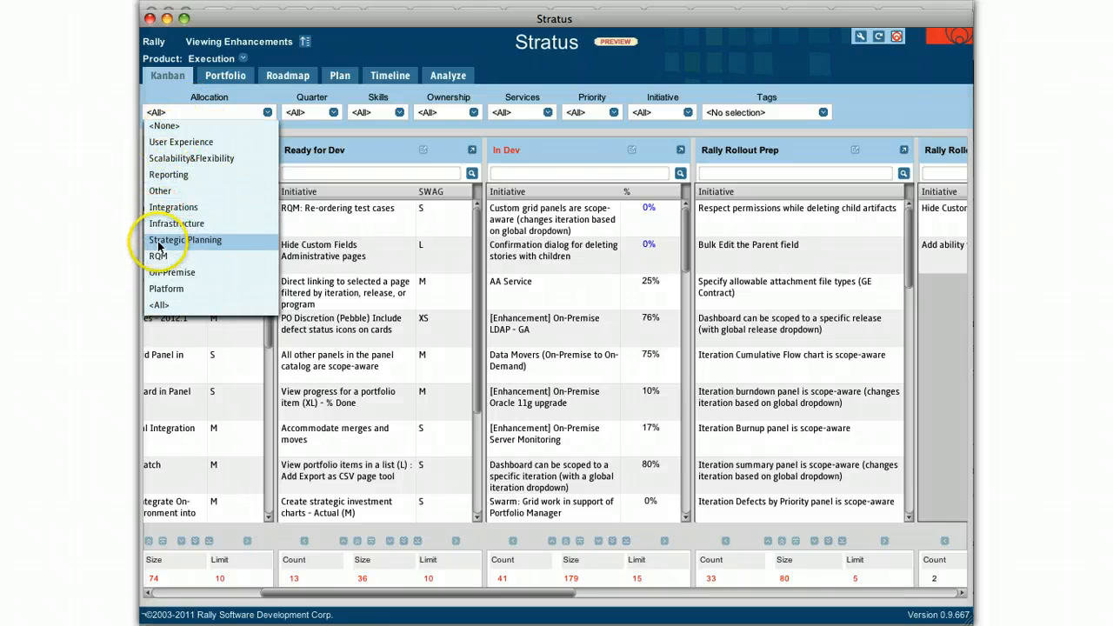
pyautogui.moveTo(167, 174)
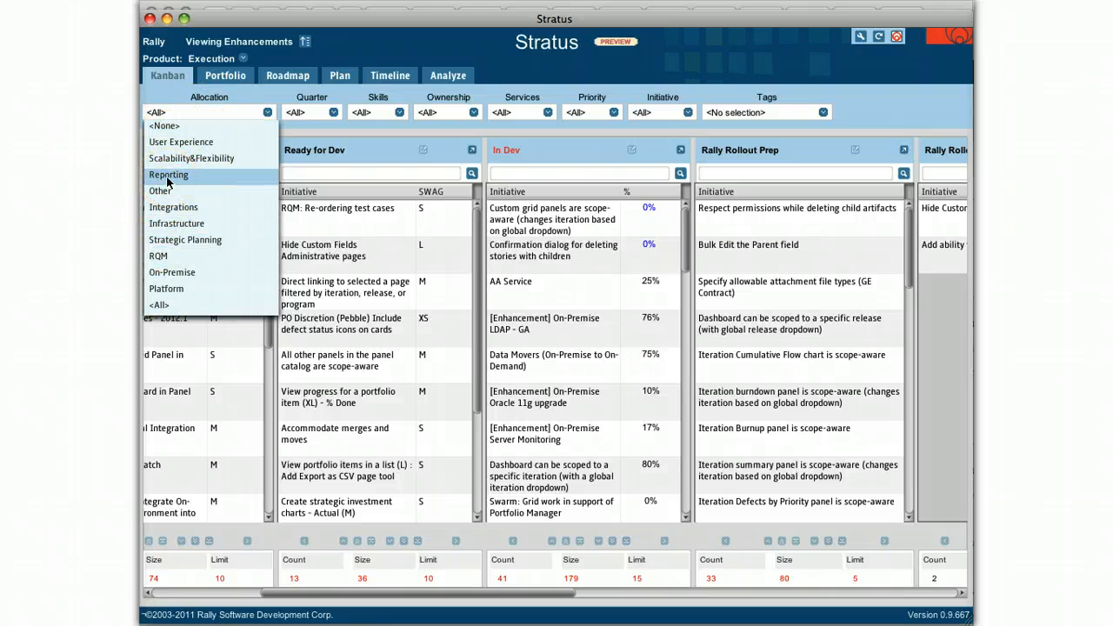
pyautogui.click(167, 174)
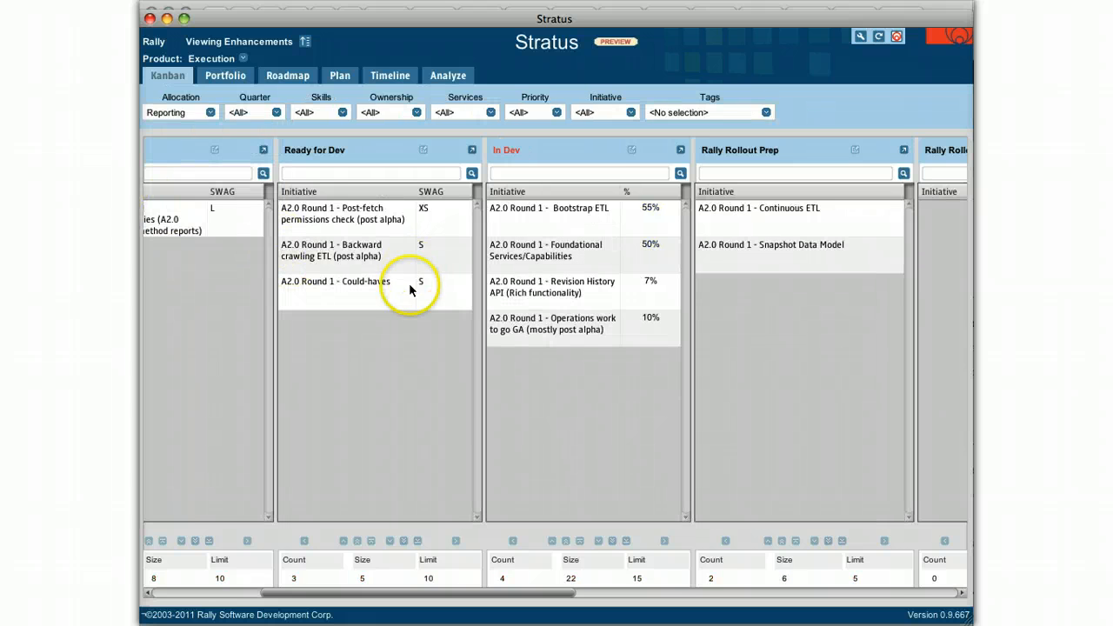
pyautogui.moveTo(403, 309)
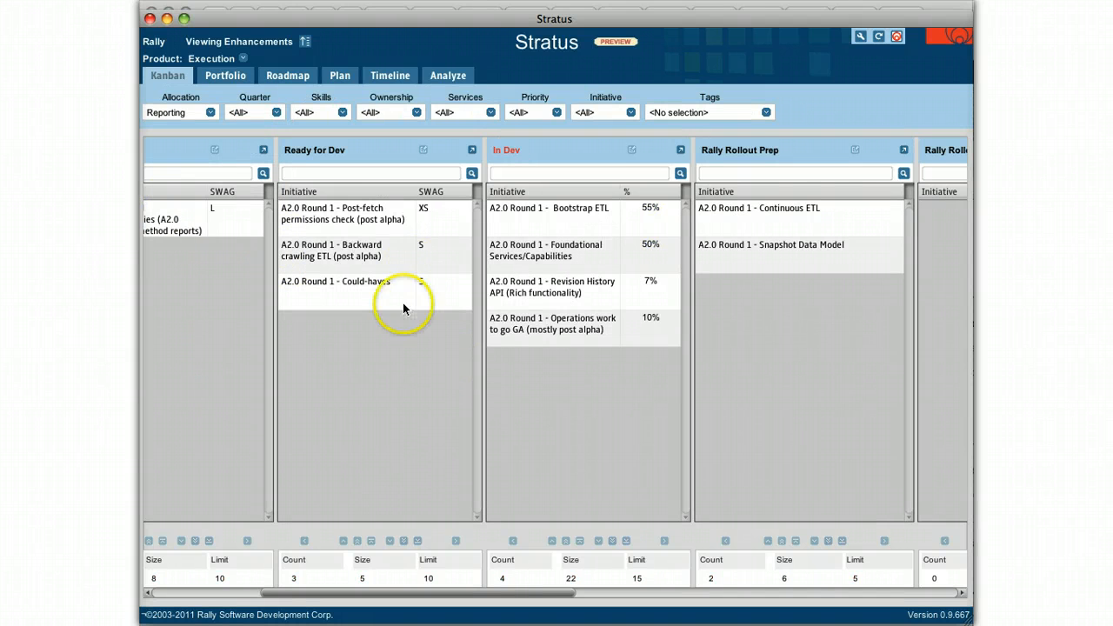
pyautogui.click(211, 111)
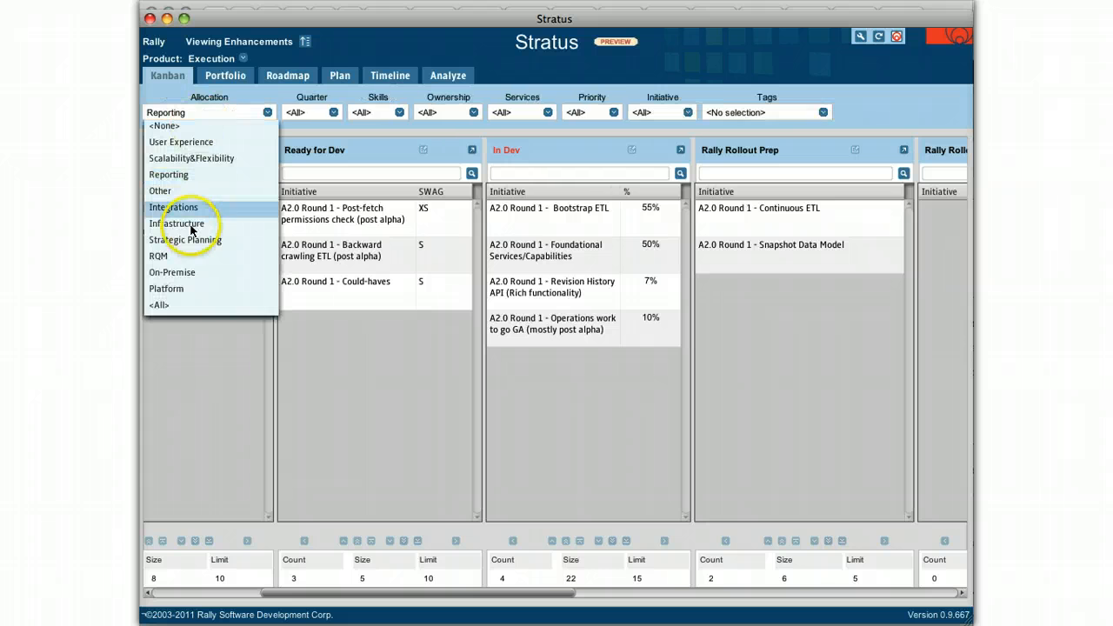
pyautogui.click(174, 207)
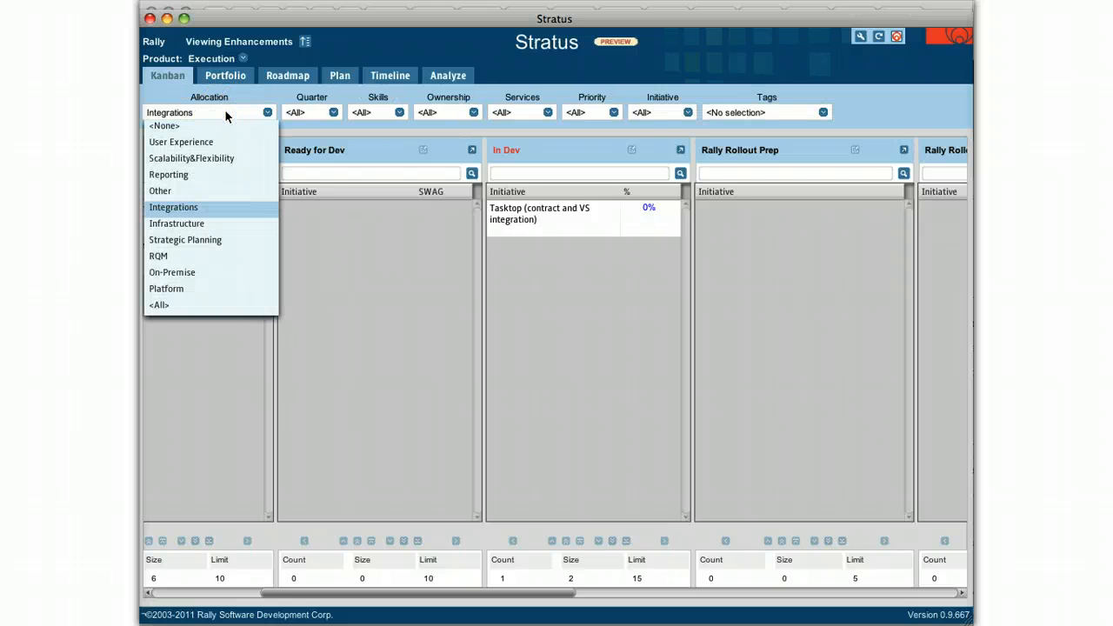
pyautogui.moveTo(351, 49)
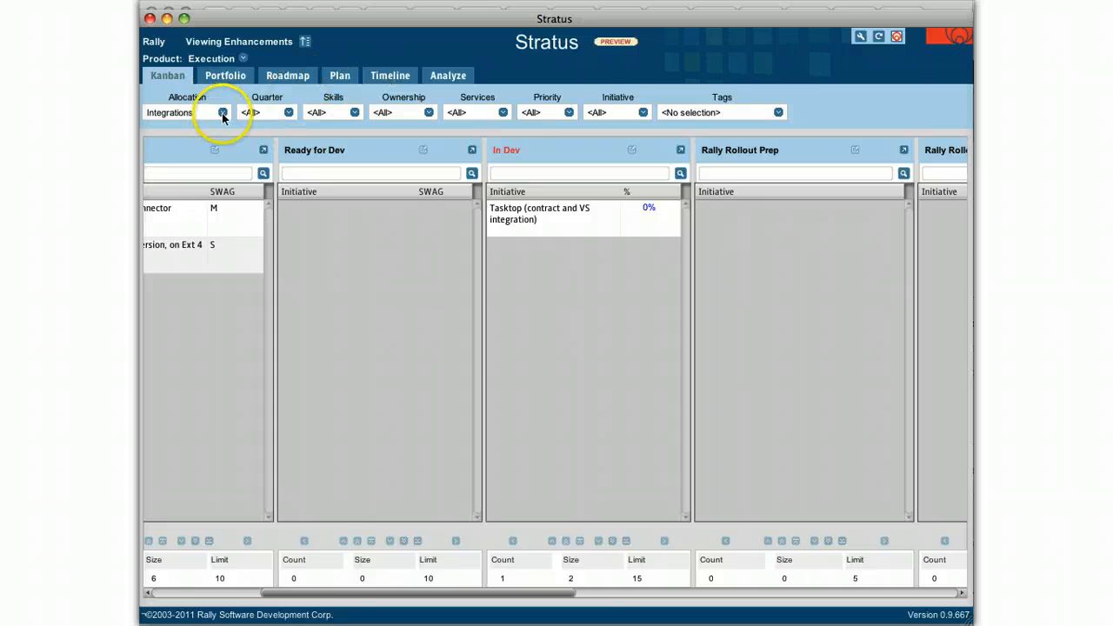
# - Show the Timeline view of enhancement date projections grouped by team
pyautogui.click(390, 75)
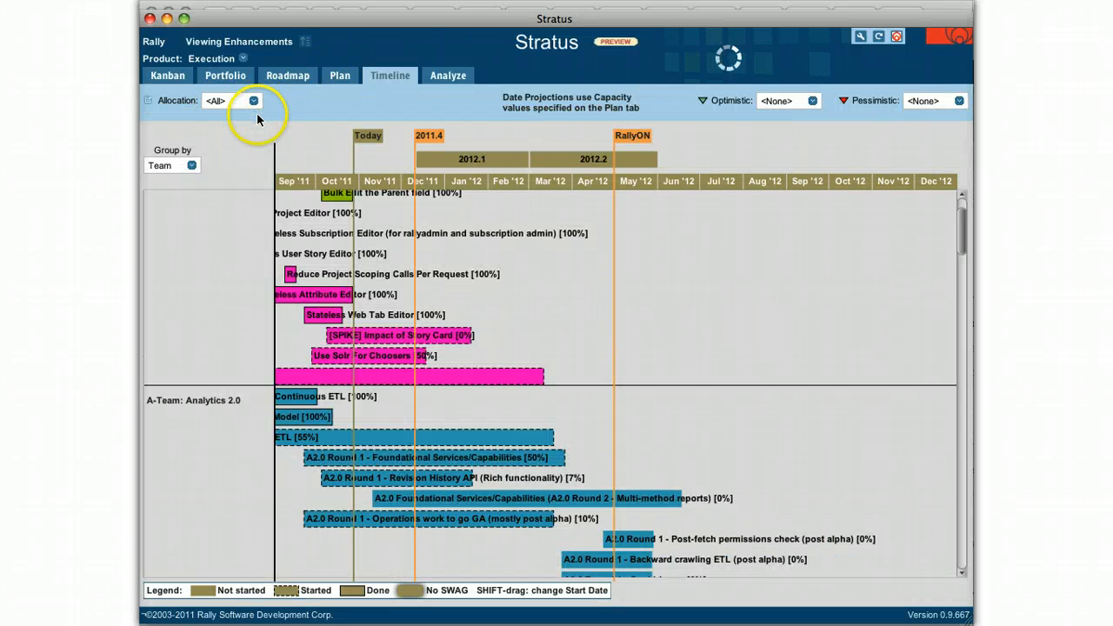
pyautogui.scroll(-3)
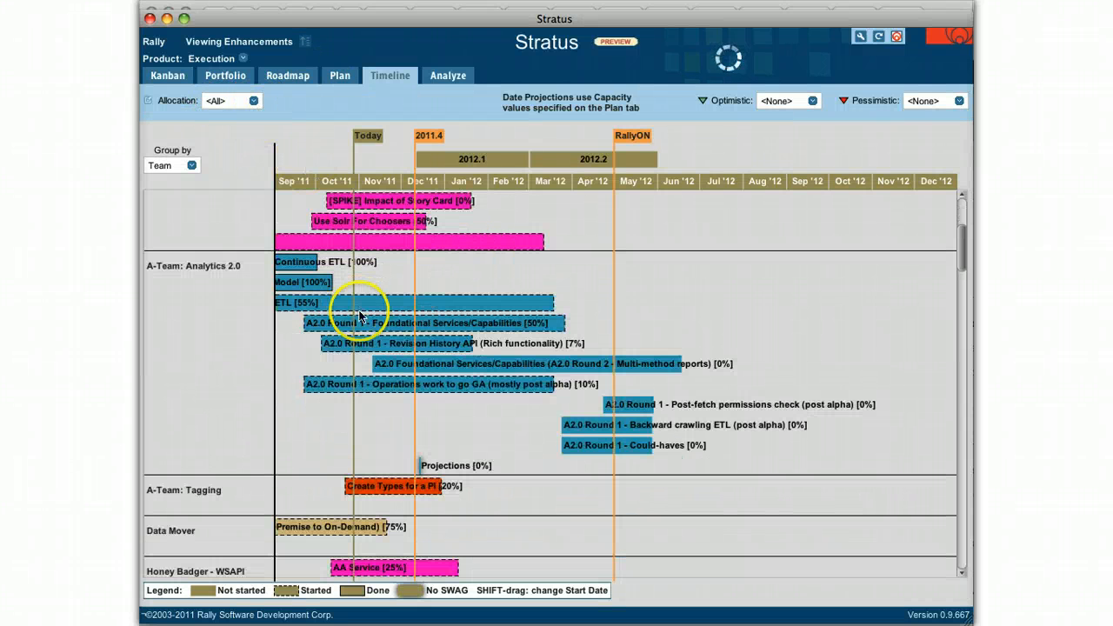
pyautogui.moveTo(659, 278)
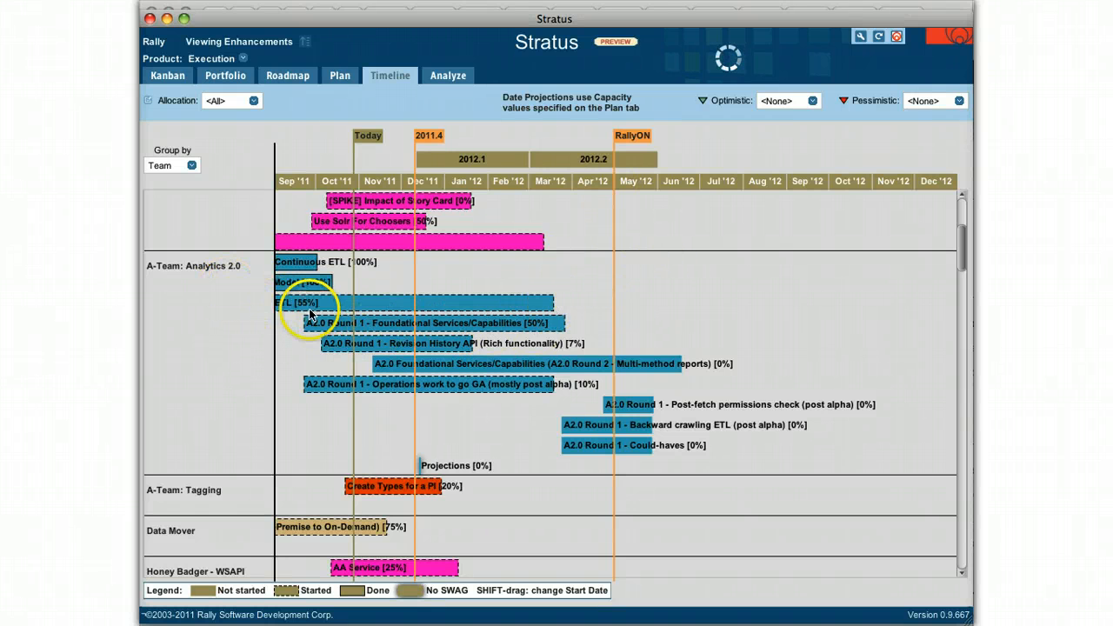
pyautogui.moveTo(478, 543)
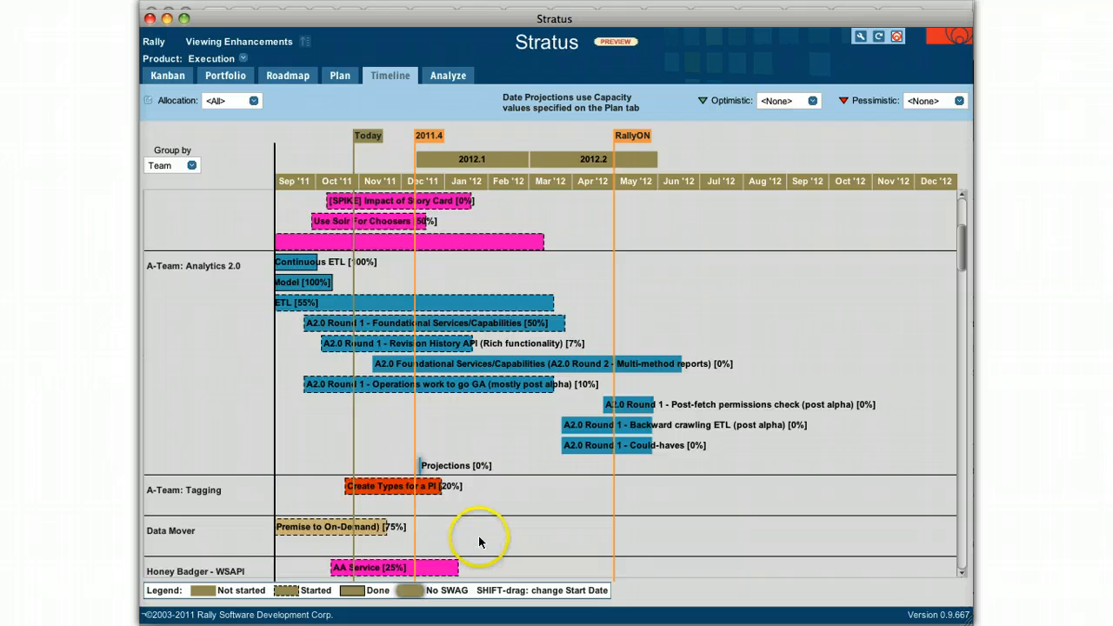
pyautogui.moveTo(478, 537)
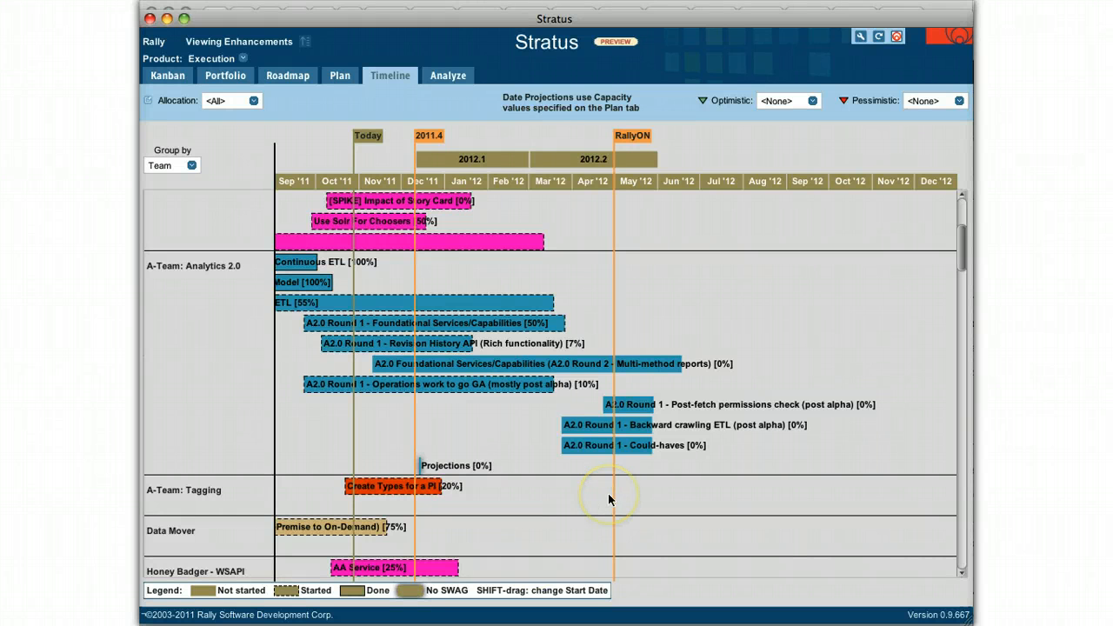
pyautogui.moveTo(609, 498)
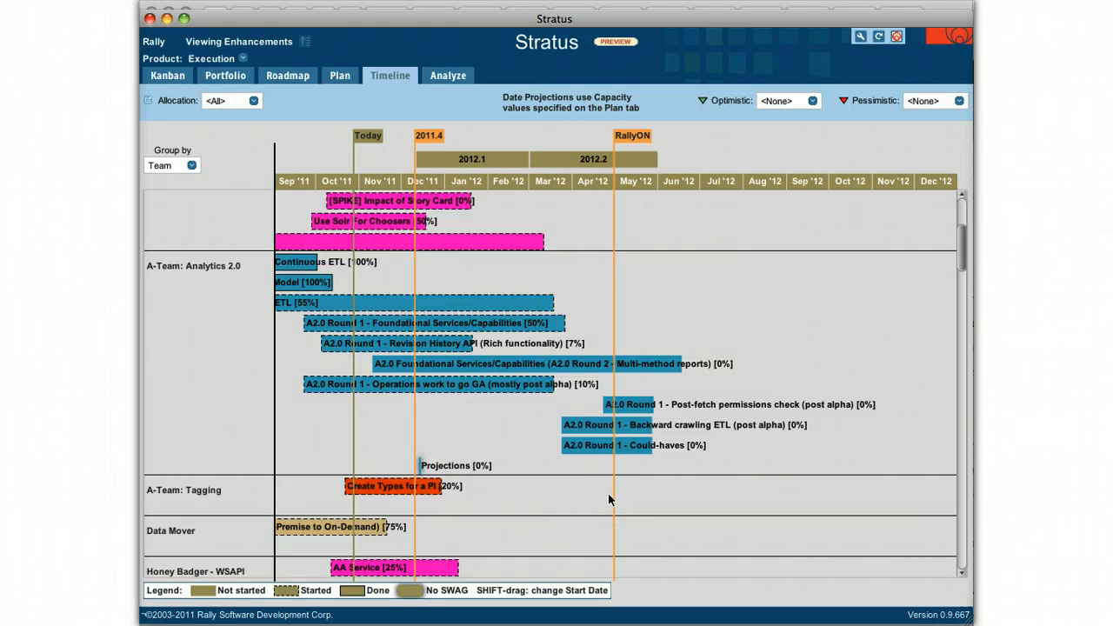